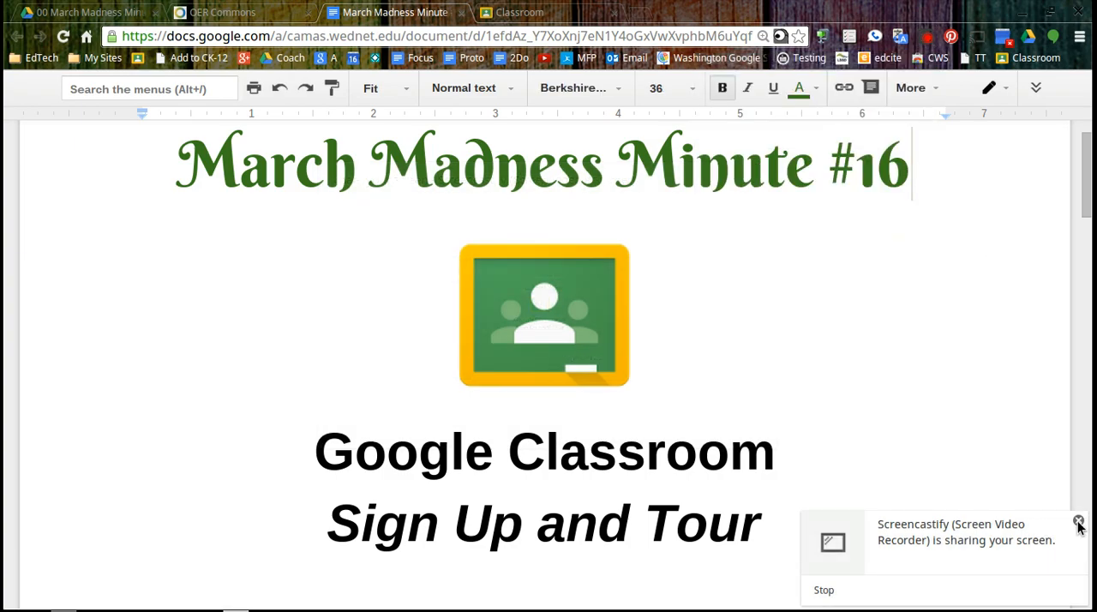
# Leave the March Madness Minute #16 doc and show the Classroom home grid of classes
pyautogui.click(1076, 524)
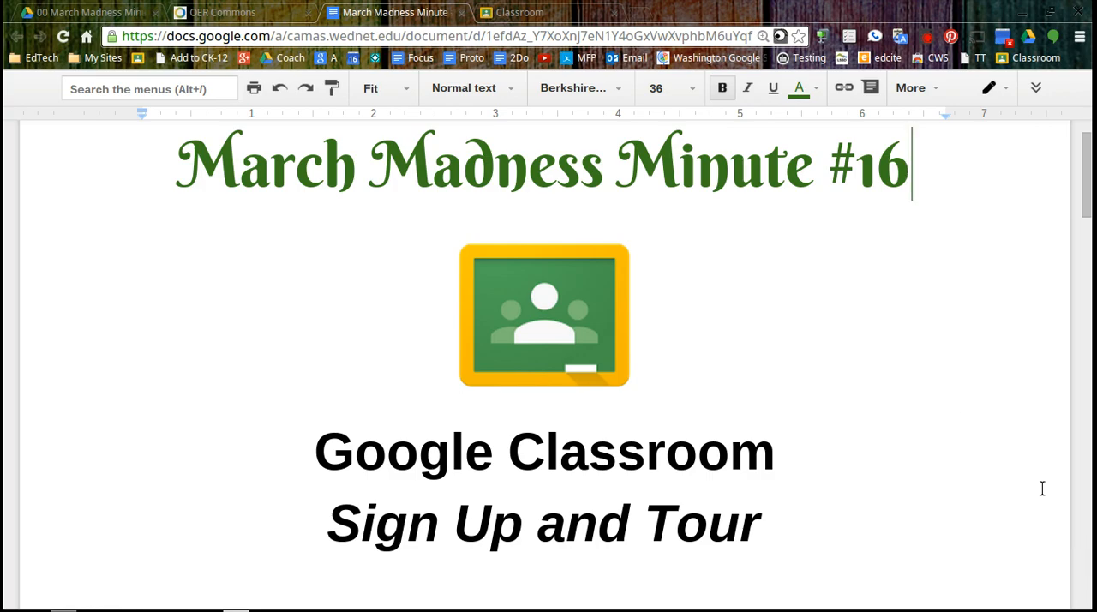
pyautogui.scroll(-3)
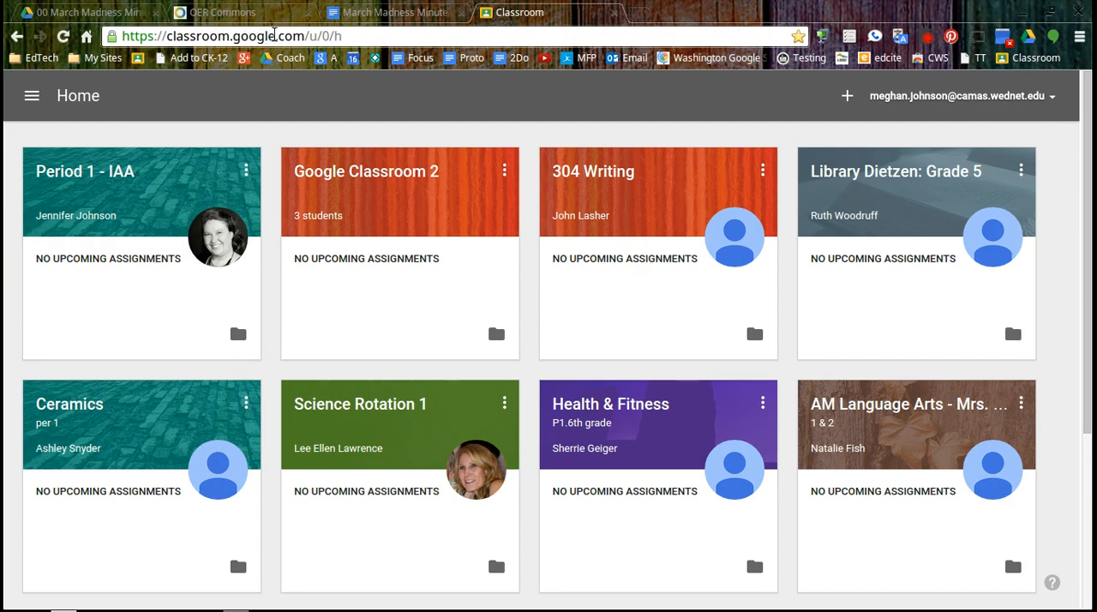
pyautogui.moveTo(723, 58)
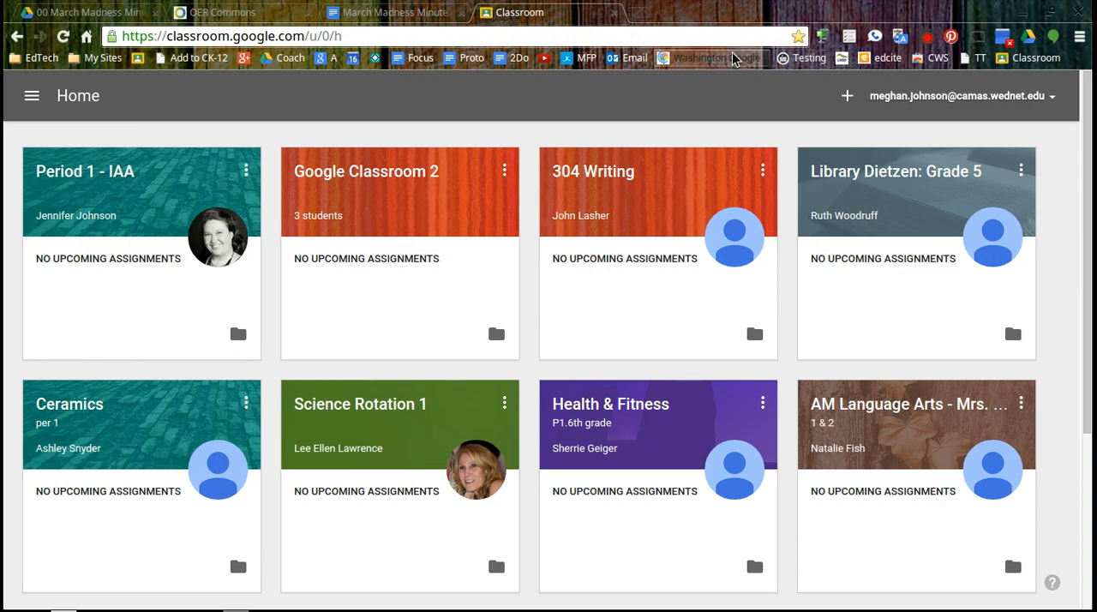
pyautogui.moveTo(617, 178)
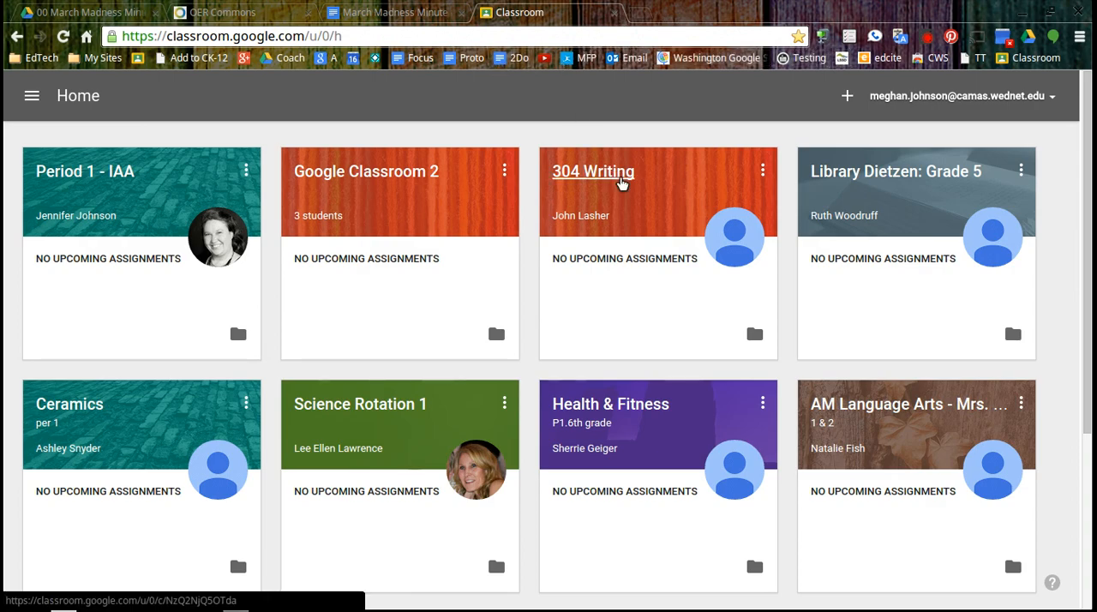
pyautogui.scroll(-3)
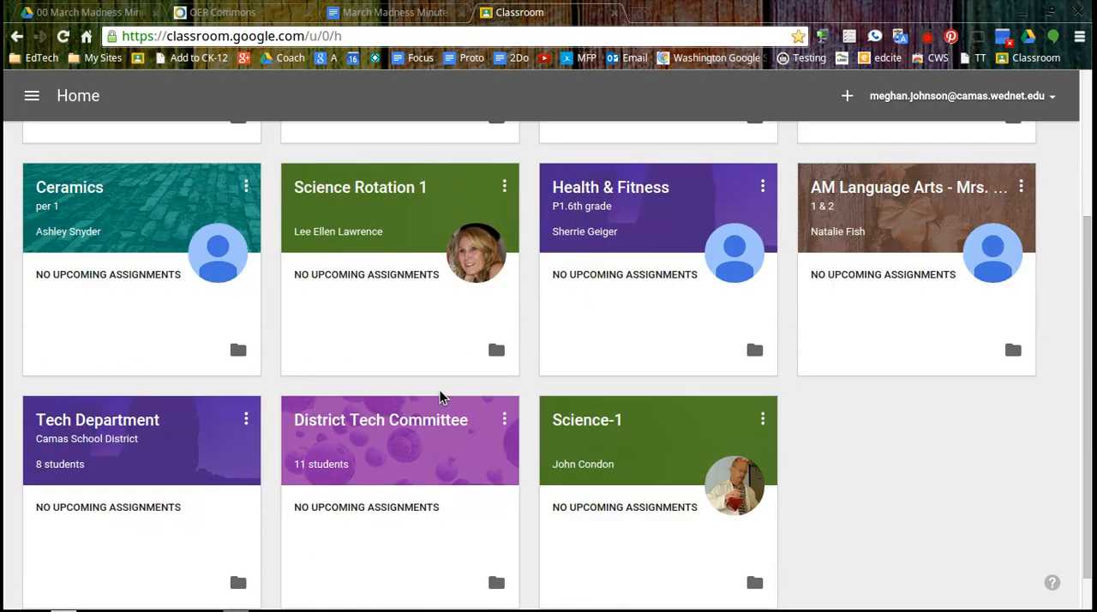
pyautogui.scroll(3)
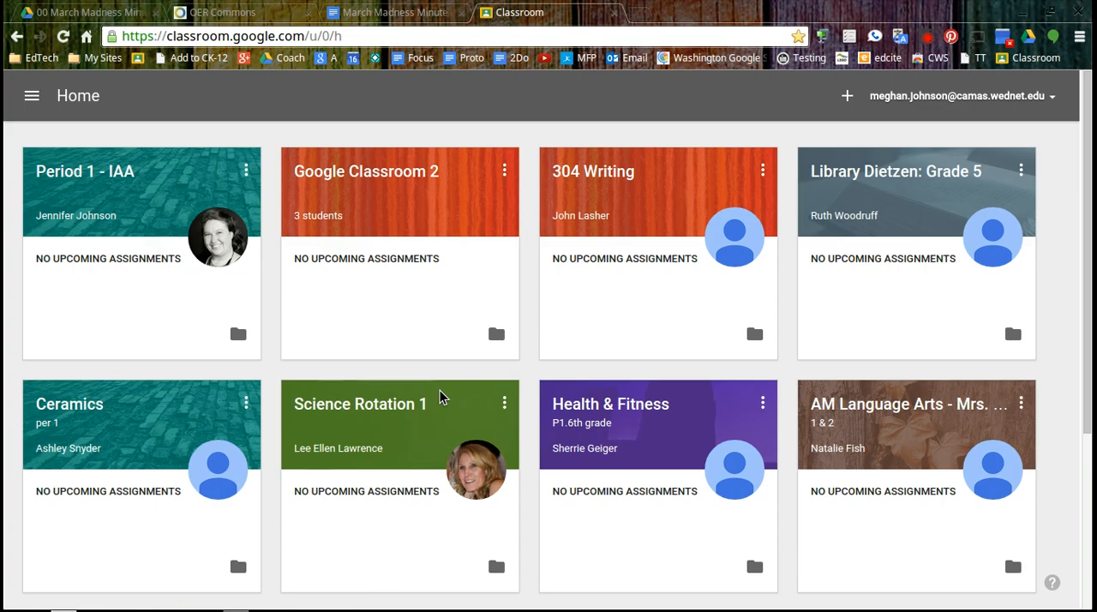
pyautogui.moveTo(747, 487)
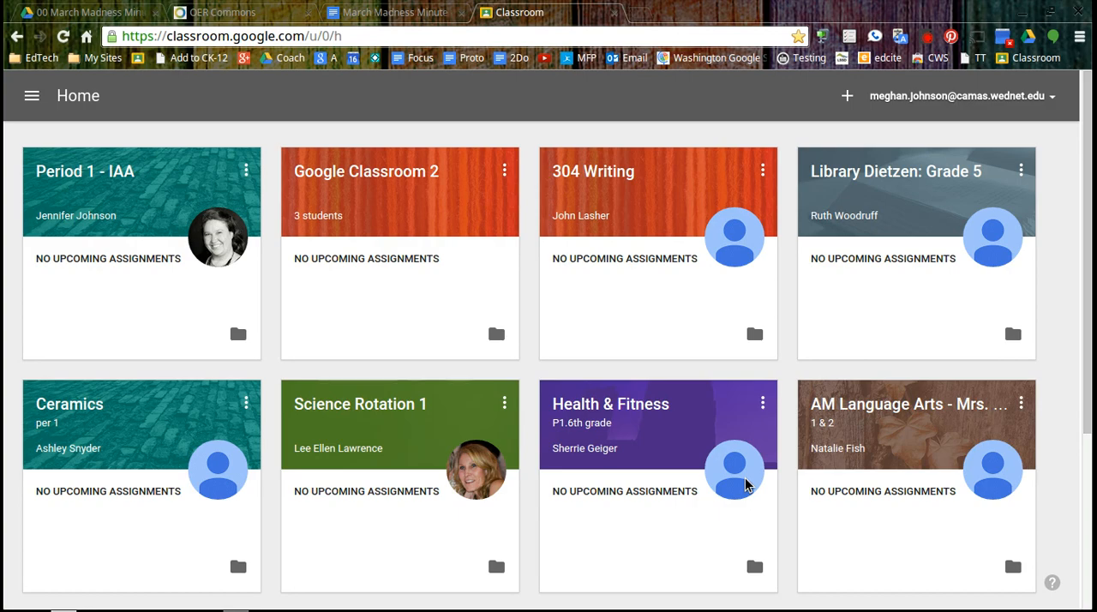
pyautogui.moveTo(516, 168)
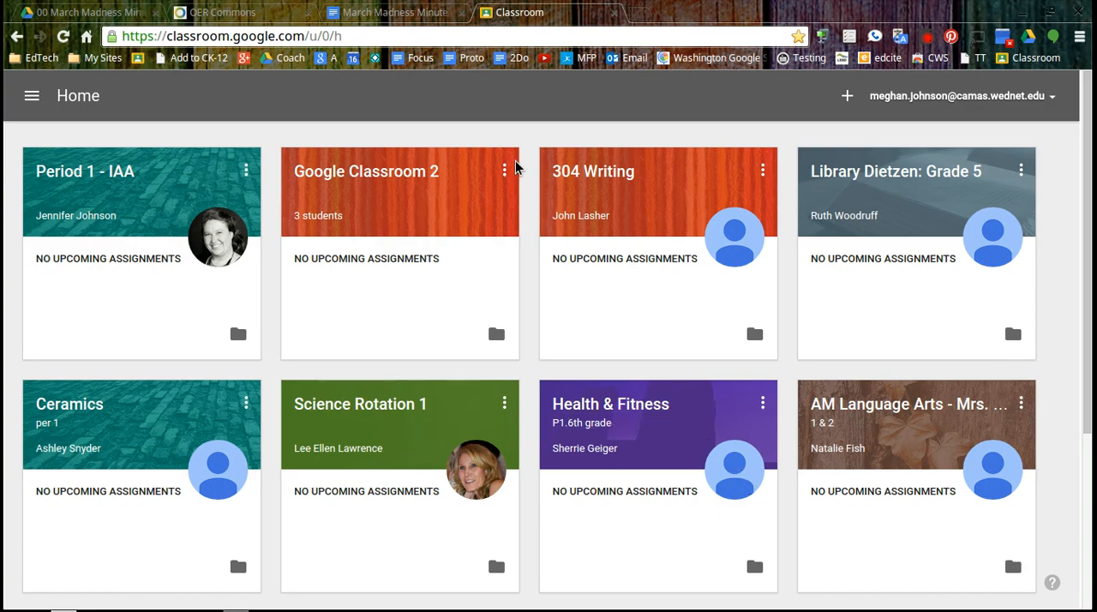
pyautogui.moveTo(675, 95)
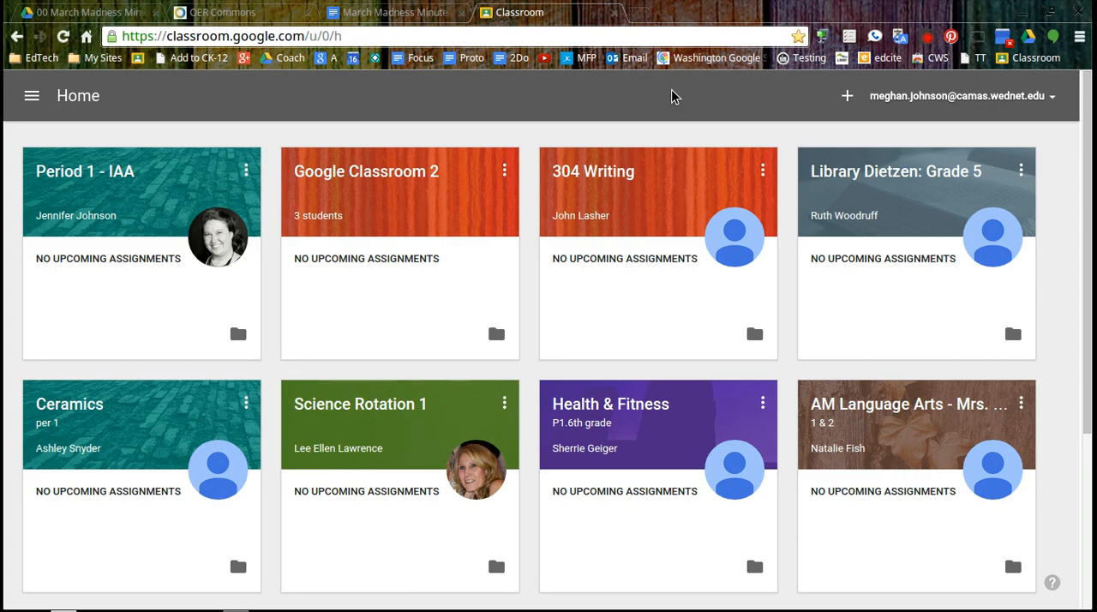
pyautogui.moveTo(704, 539)
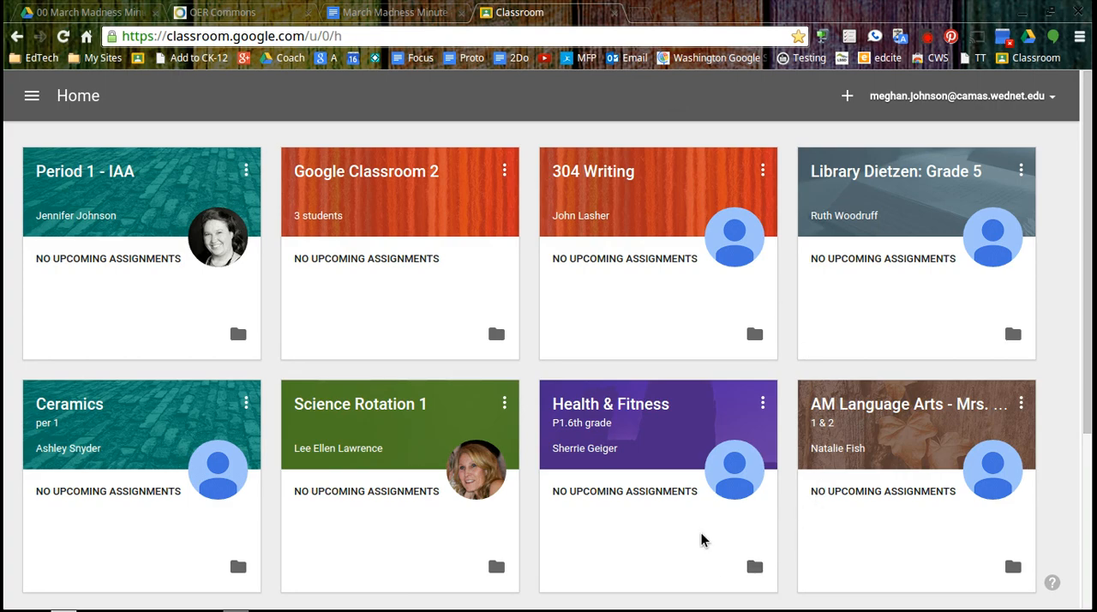
pyautogui.moveTo(1054, 504)
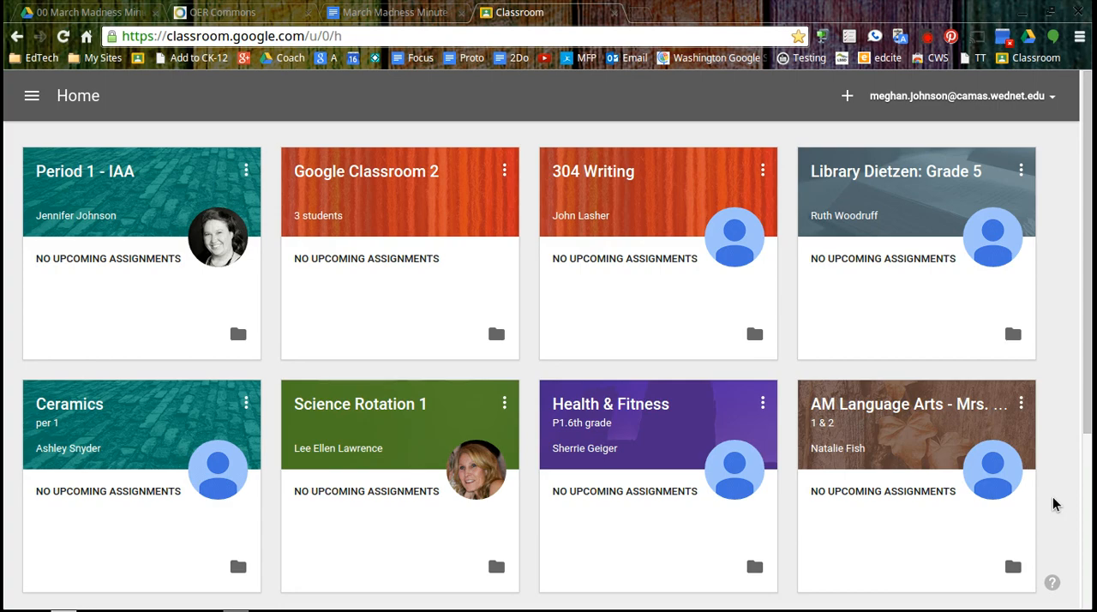
pyautogui.moveTo(1052, 516)
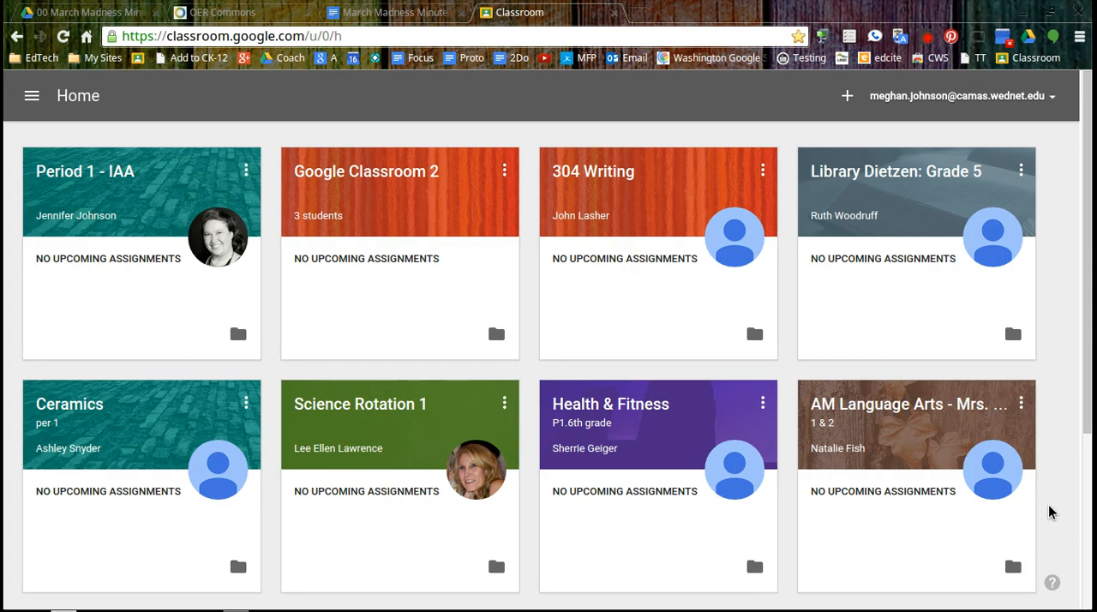
pyautogui.moveTo(1021, 449)
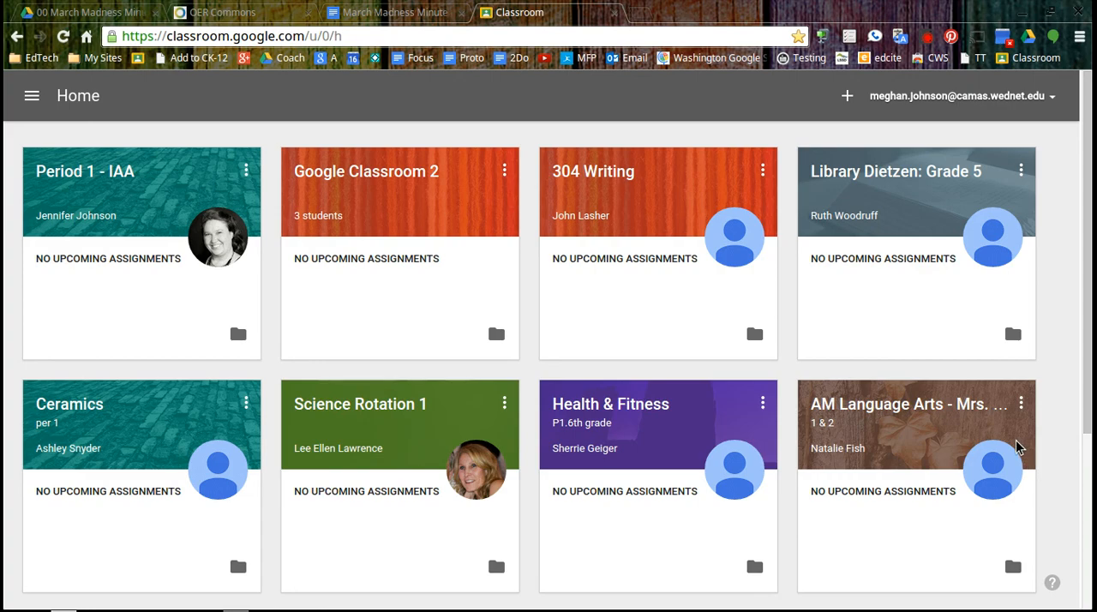
pyautogui.moveTo(888, 156)
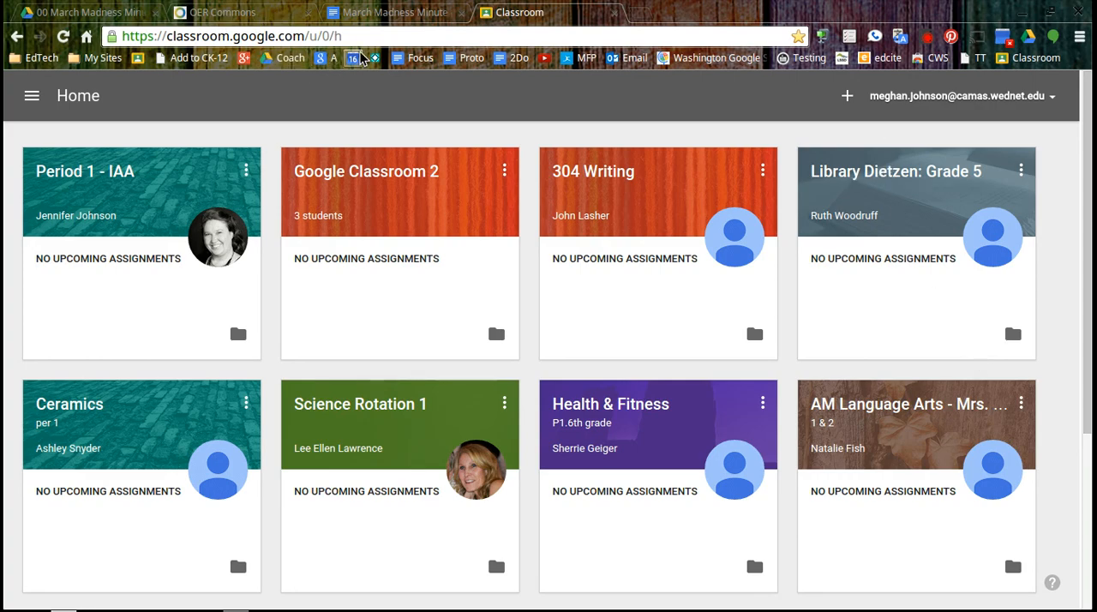
pyautogui.moveTo(846, 103)
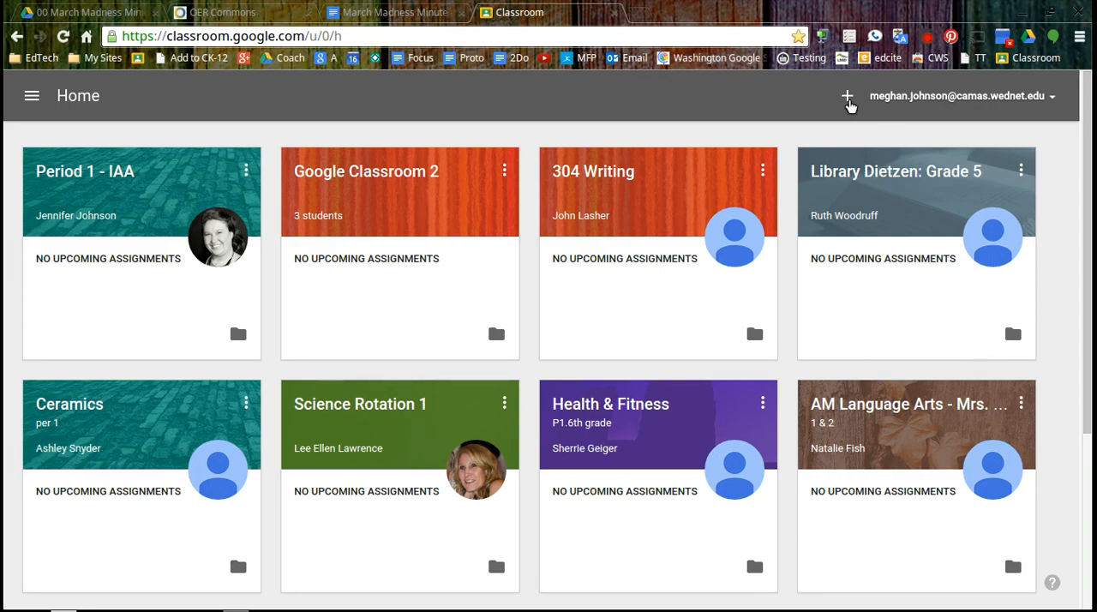
# Bring up the Join class / Create class choices from the + button
pyautogui.click(847, 96)
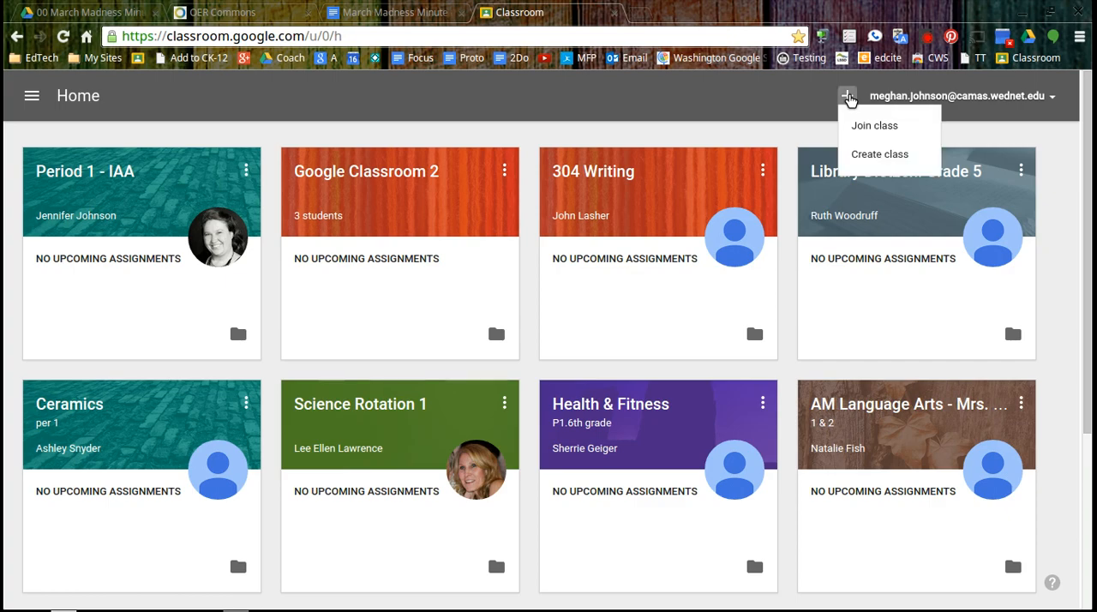
pyautogui.moveTo(881, 161)
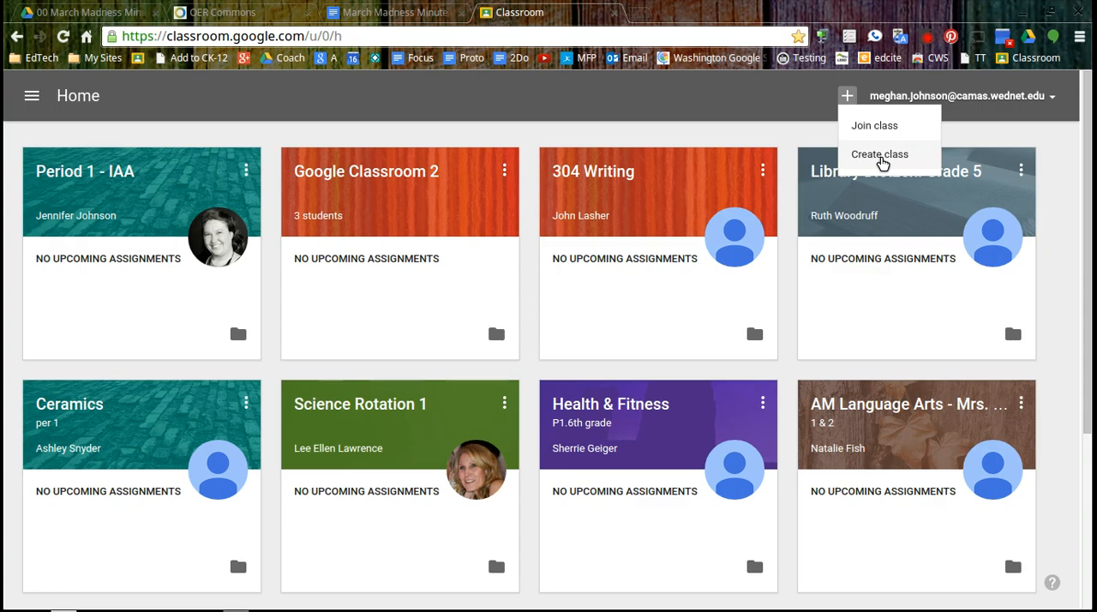
pyautogui.moveTo(889, 130)
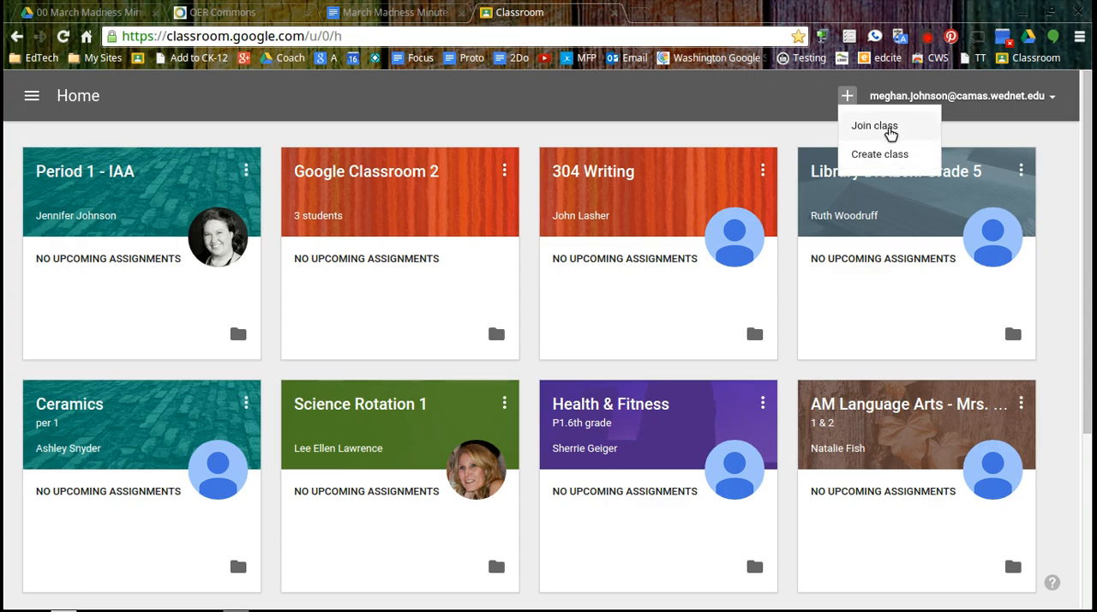
pyautogui.moveTo(894, 134)
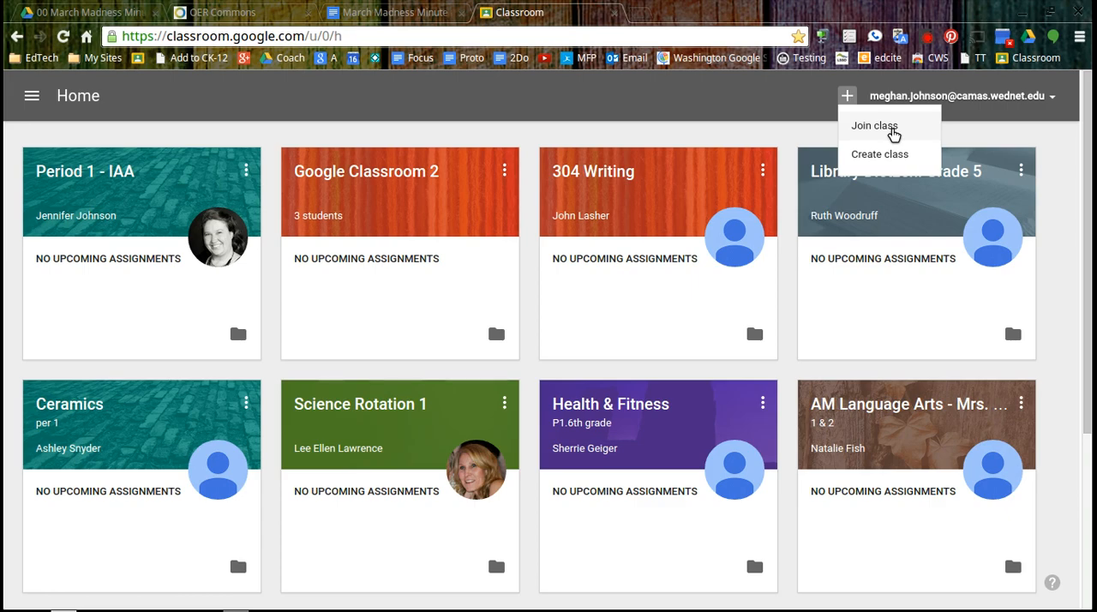
pyautogui.moveTo(884, 158)
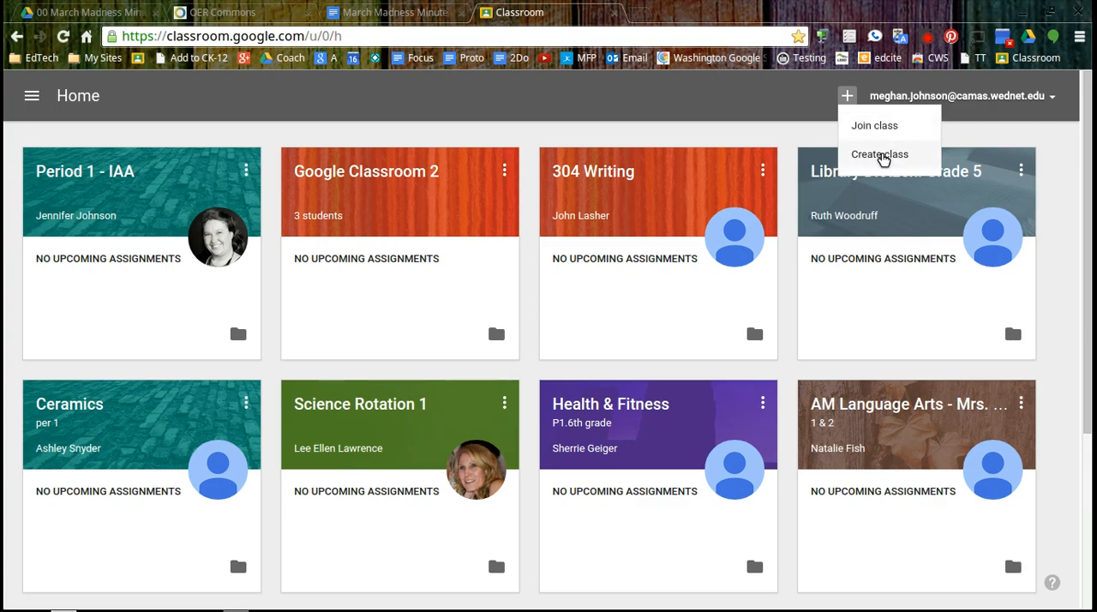
# Create a new class named 'P1 March Madness Minute' with the Section left blank
pyautogui.click(881, 154)
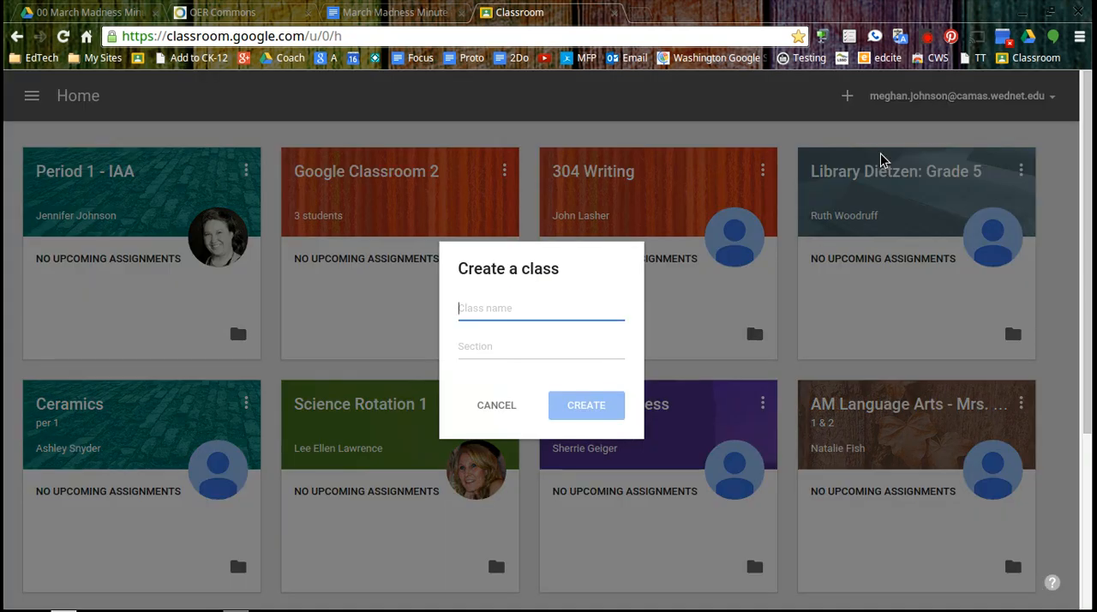
pyautogui.write('March Madness')
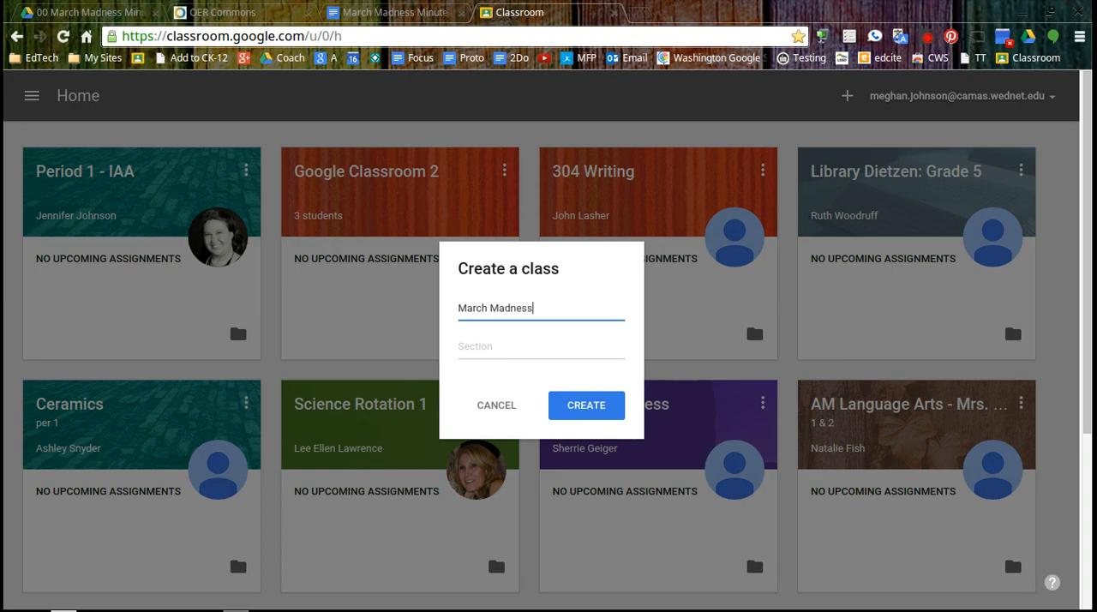
pyautogui.write('Minute')
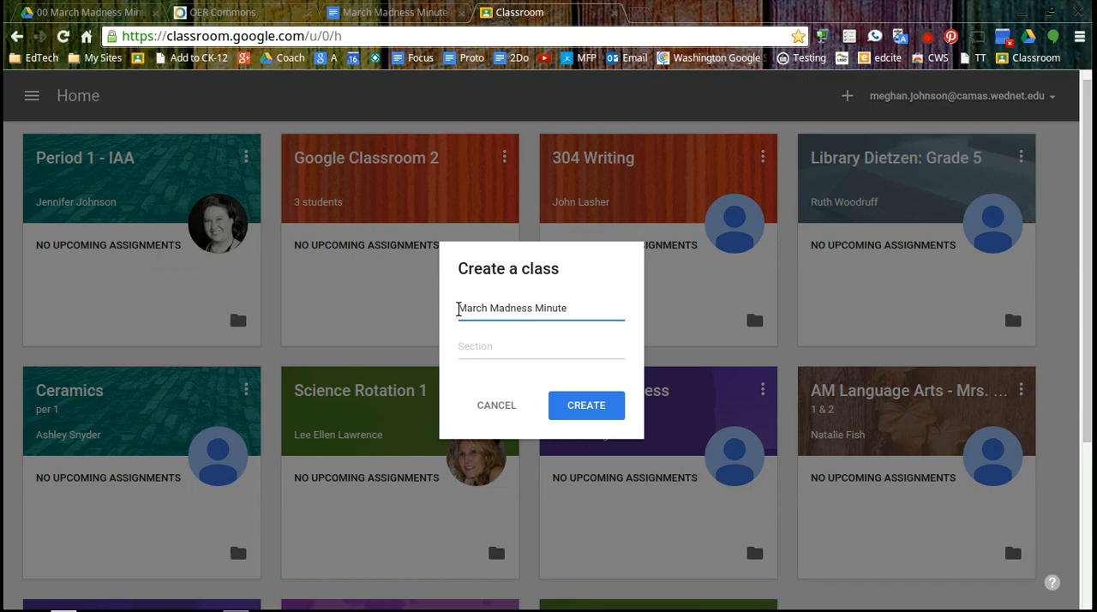
pyautogui.write('P1')
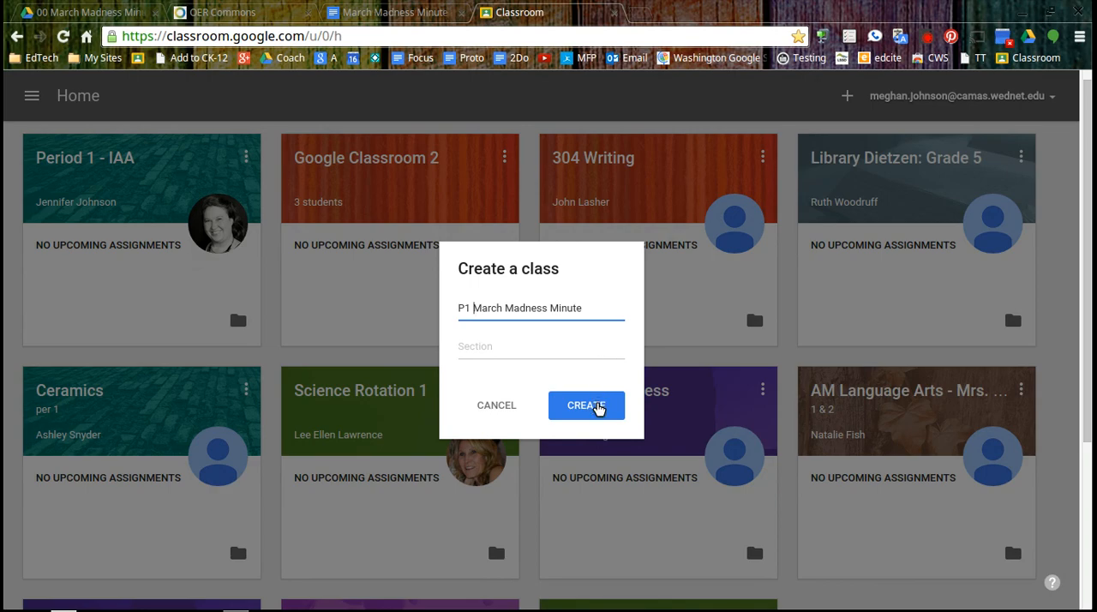
pyautogui.click(586, 404)
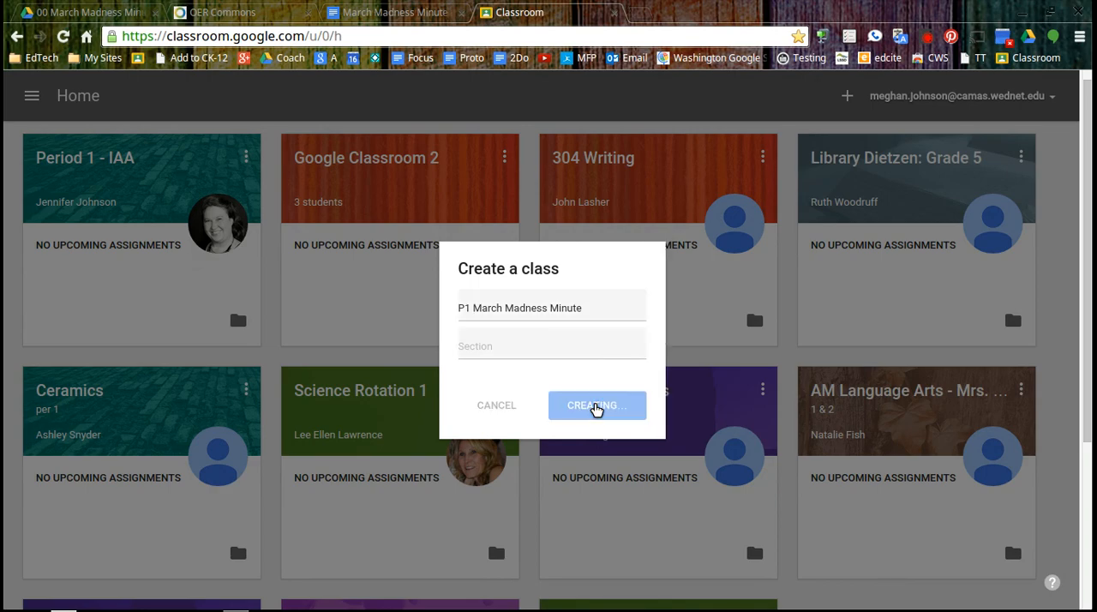
pyautogui.click(596, 404)
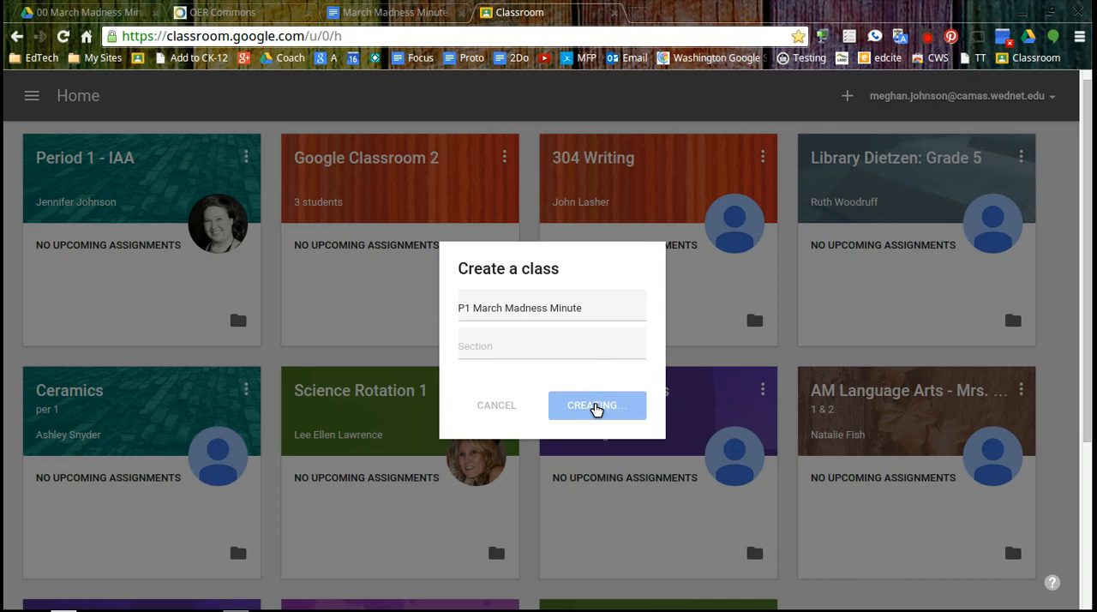
pyautogui.click(596, 405)
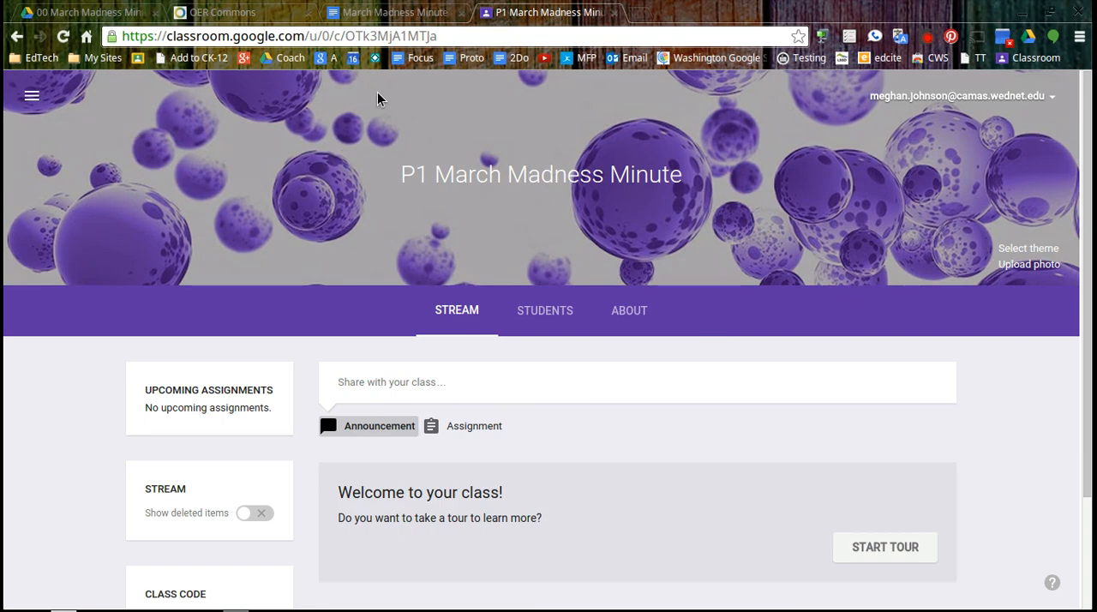
pyautogui.moveTo(617, 200)
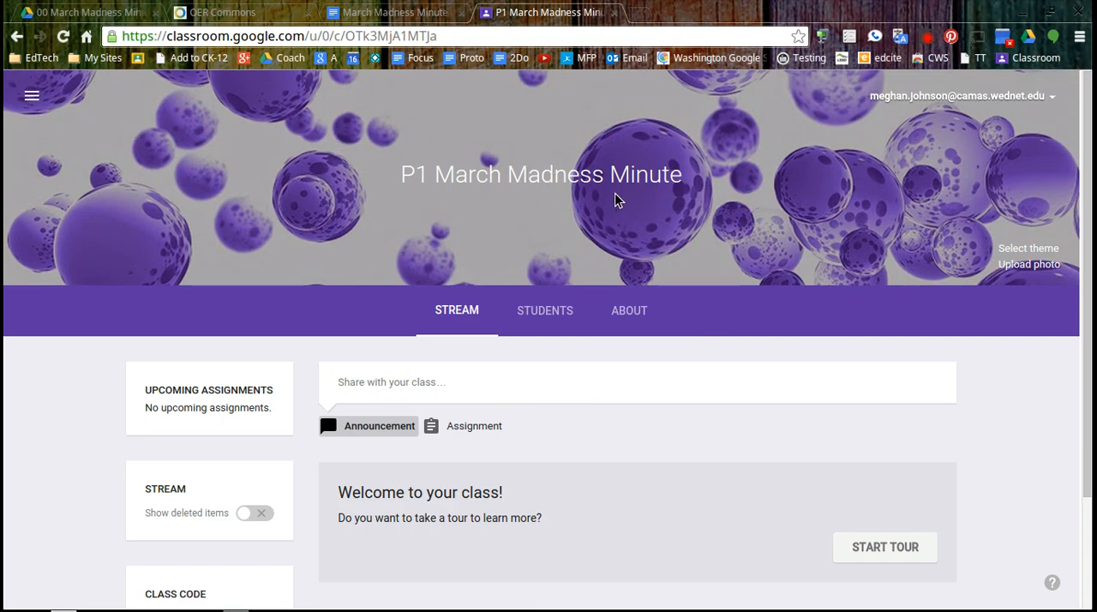
pyautogui.moveTo(1039, 274)
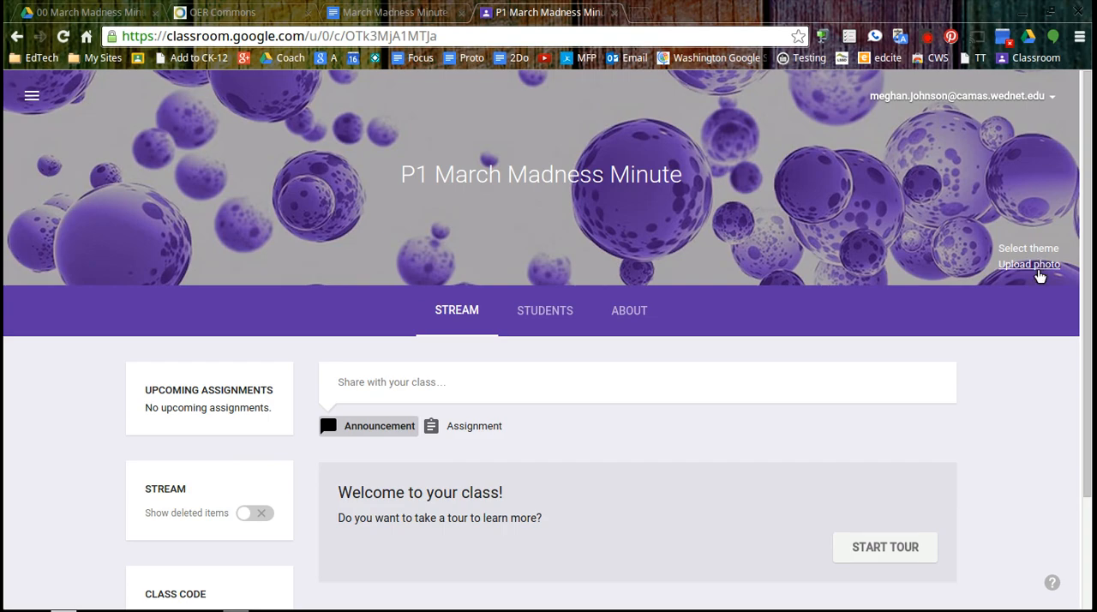
pyautogui.moveTo(1038, 252)
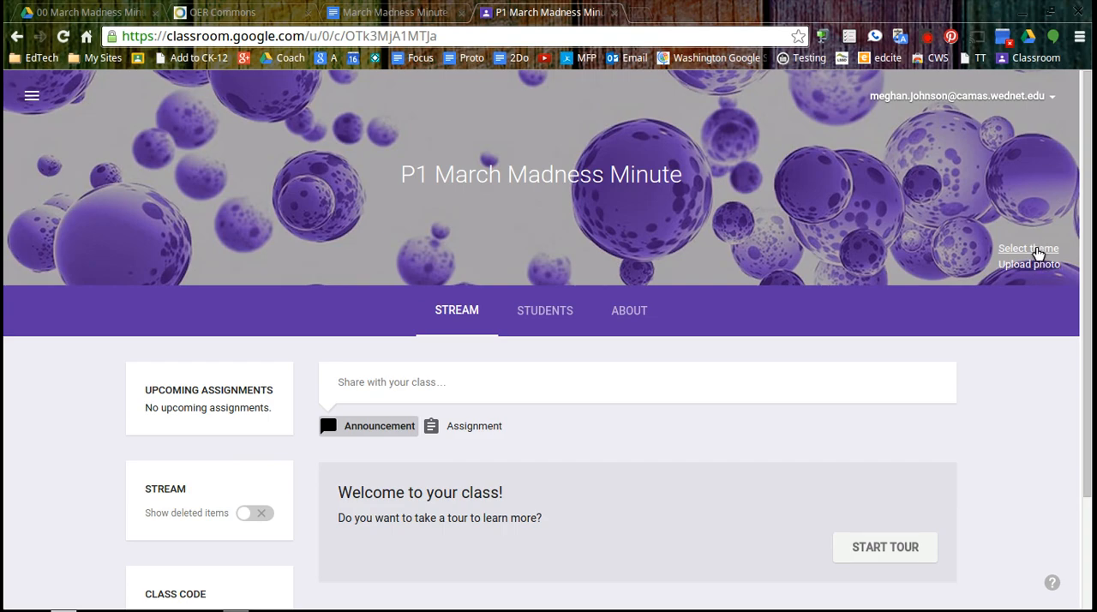
pyautogui.moveTo(1042, 267)
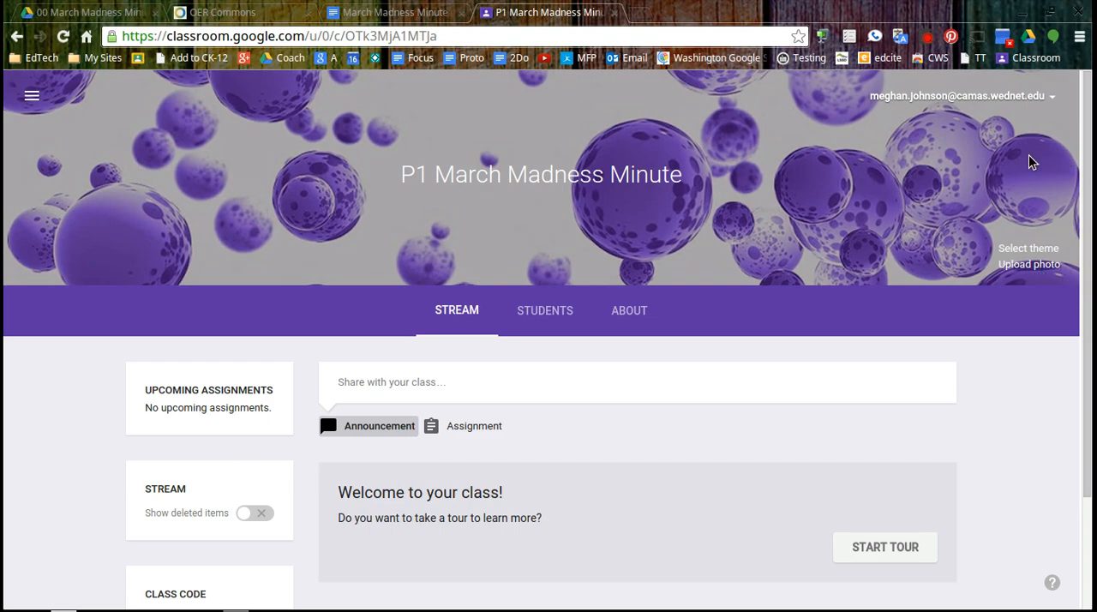
pyautogui.moveTo(831, 257)
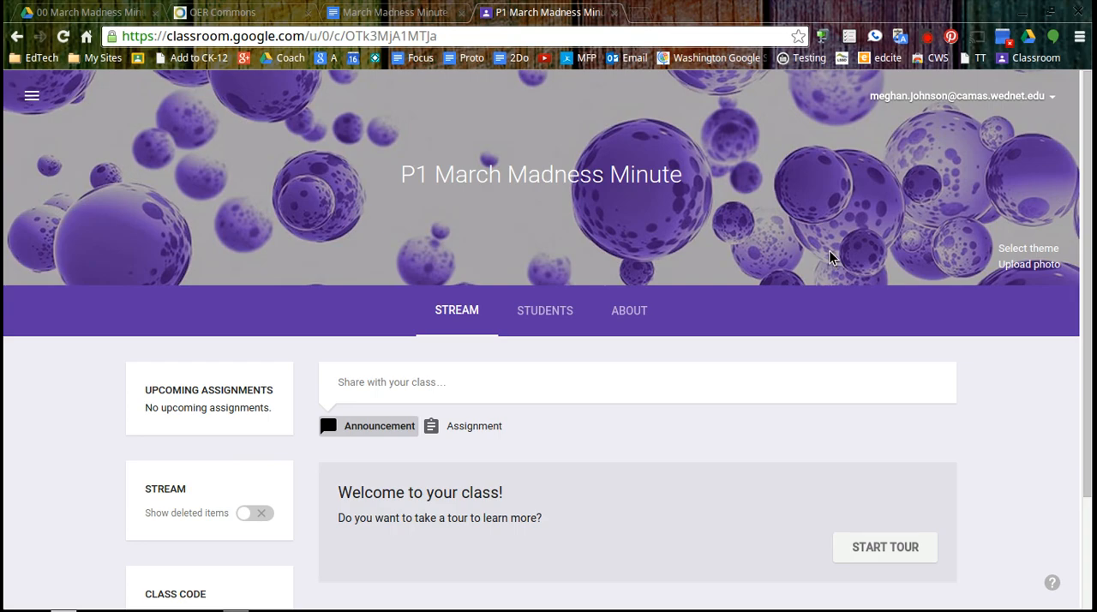
pyautogui.moveTo(216, 329)
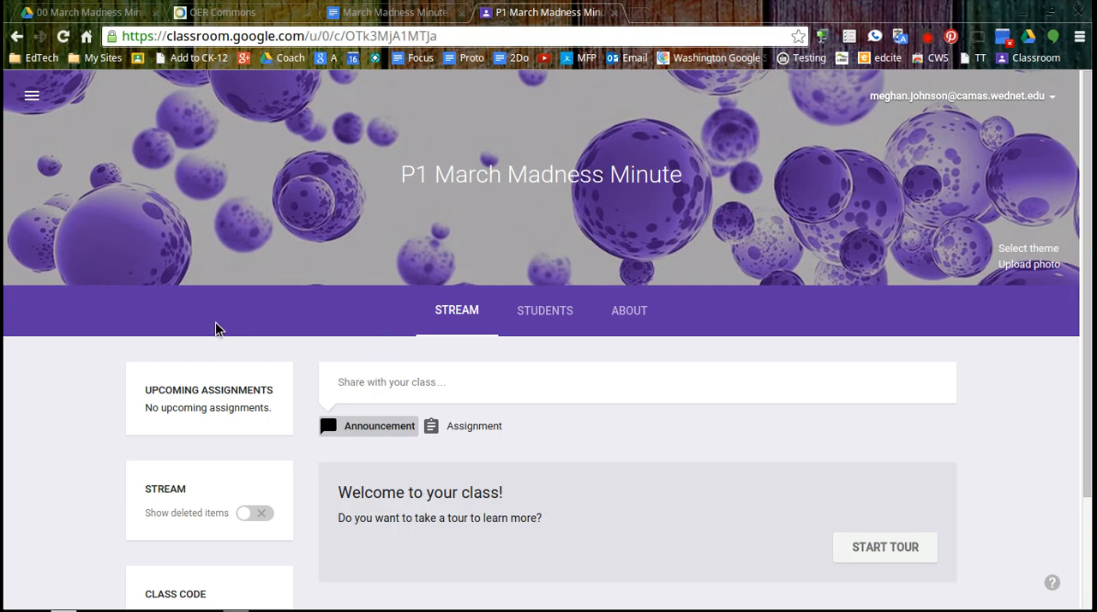
pyautogui.moveTo(463, 322)
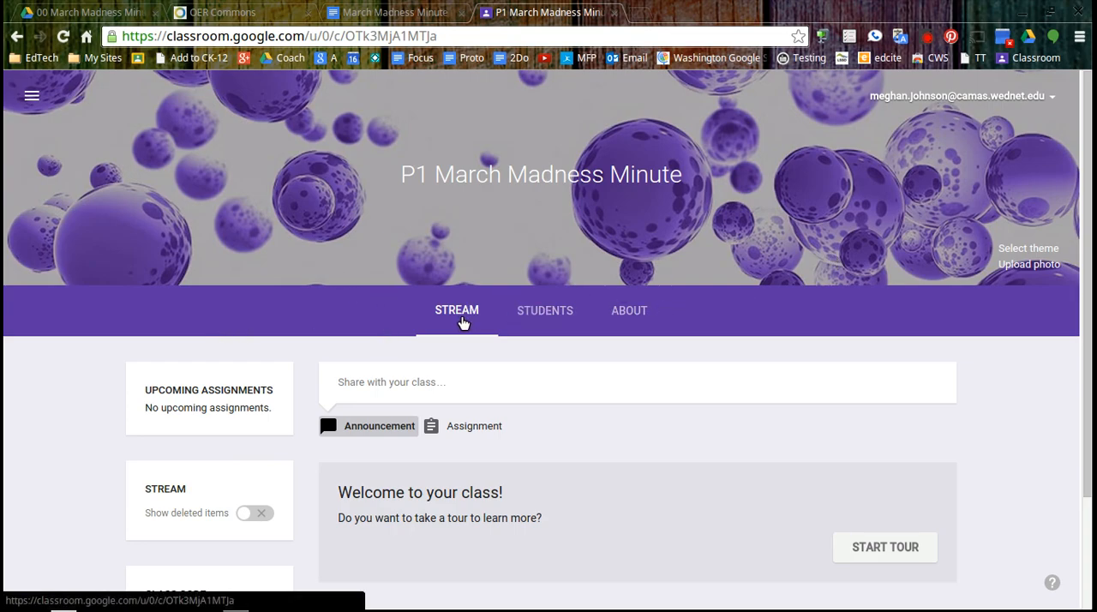
pyautogui.moveTo(638, 322)
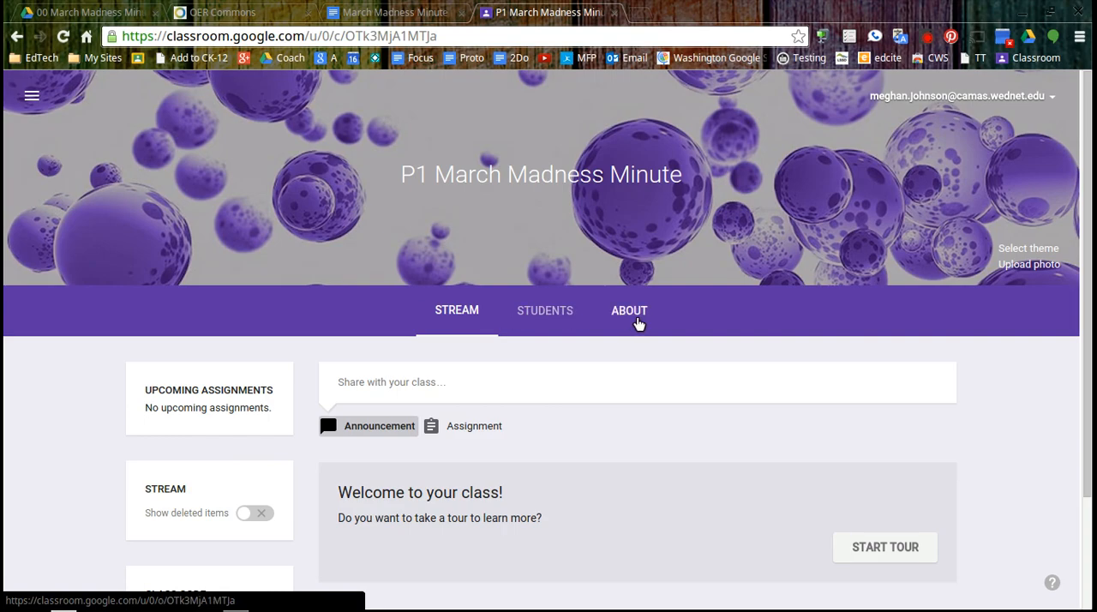
# Title the About page 'MMM Info' and review the Add materials box, room and Drive details
pyautogui.click(629, 310)
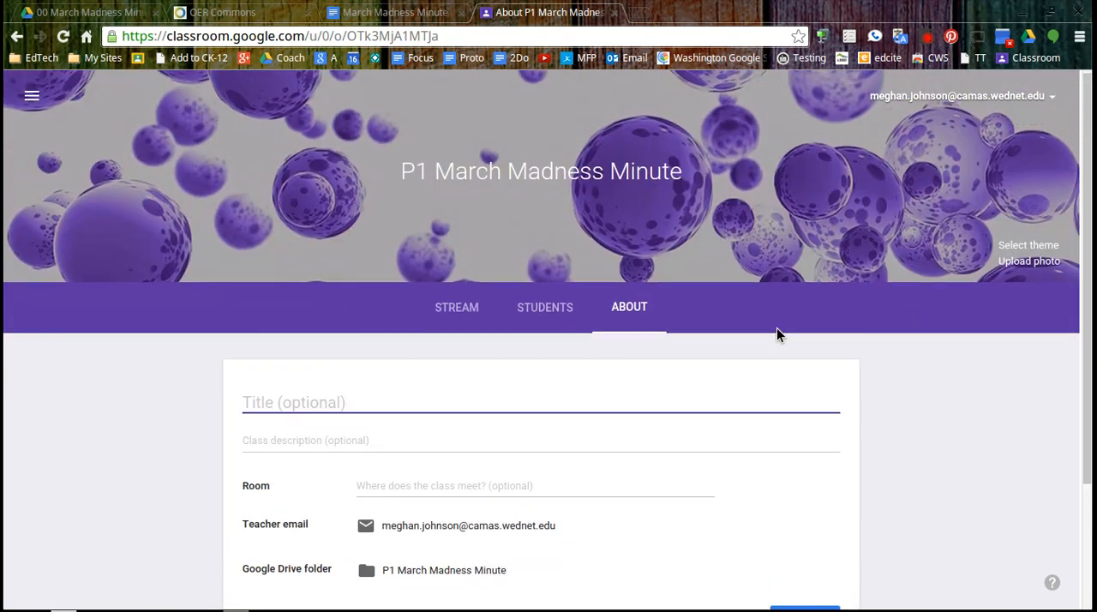
pyautogui.write('MMM Info')
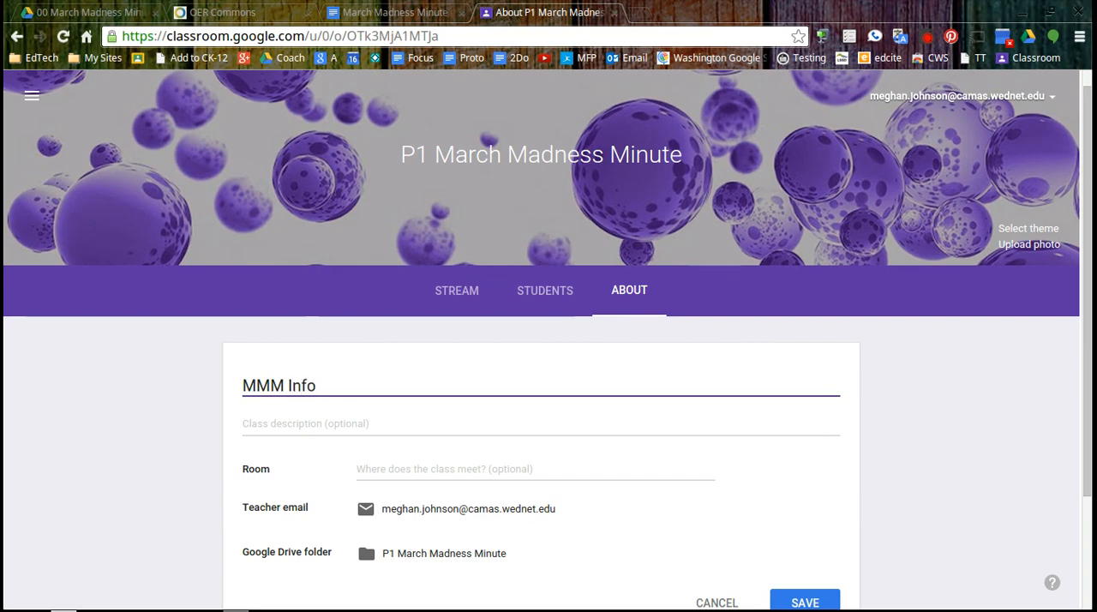
pyautogui.scroll(-3)
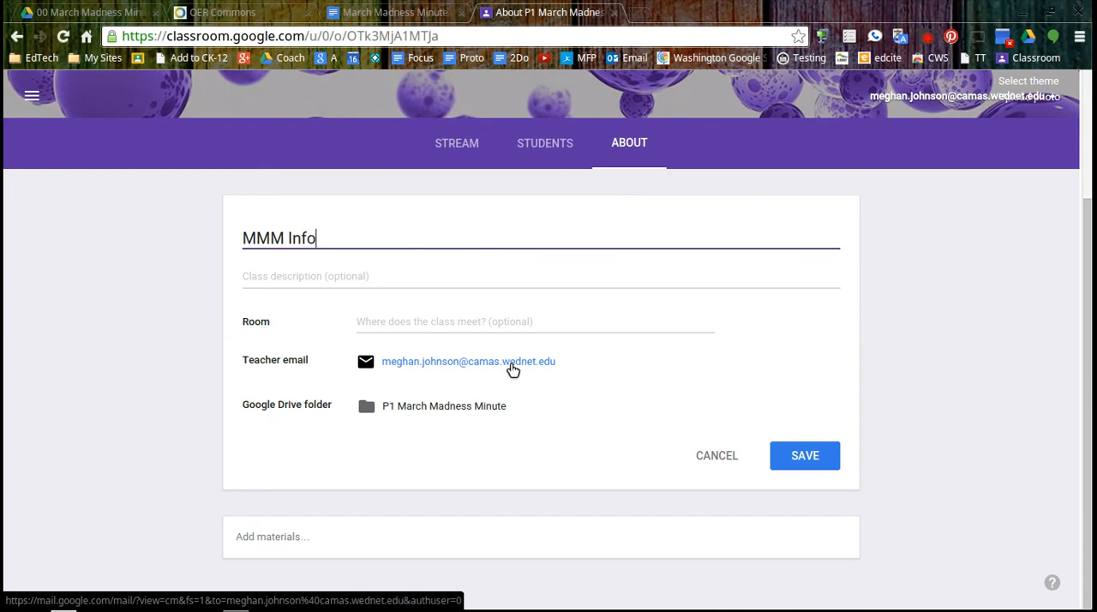
pyautogui.moveTo(430, 416)
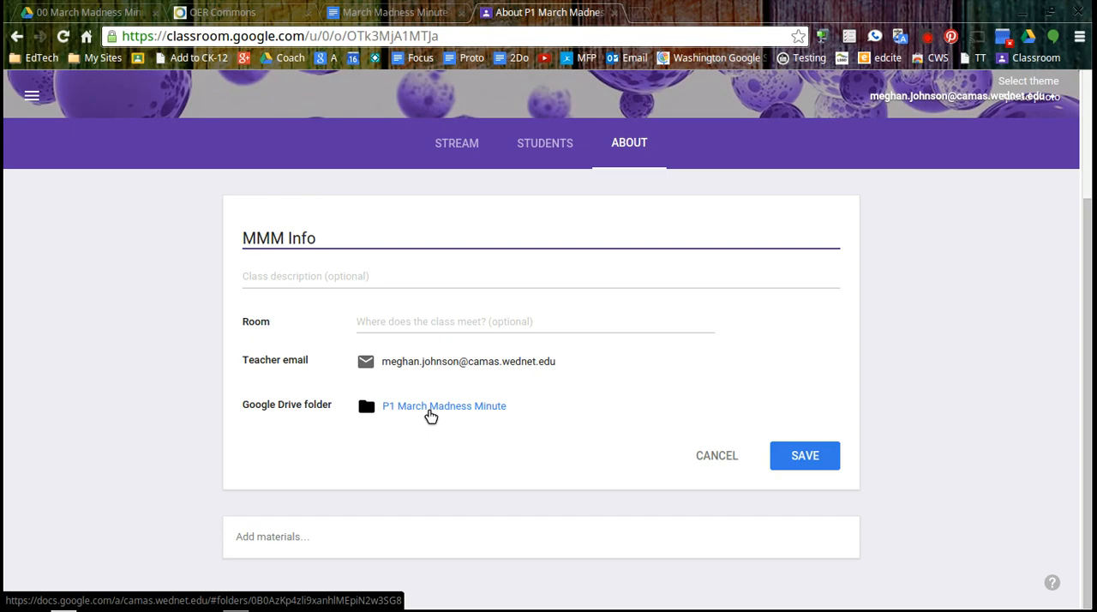
pyautogui.moveTo(432, 404)
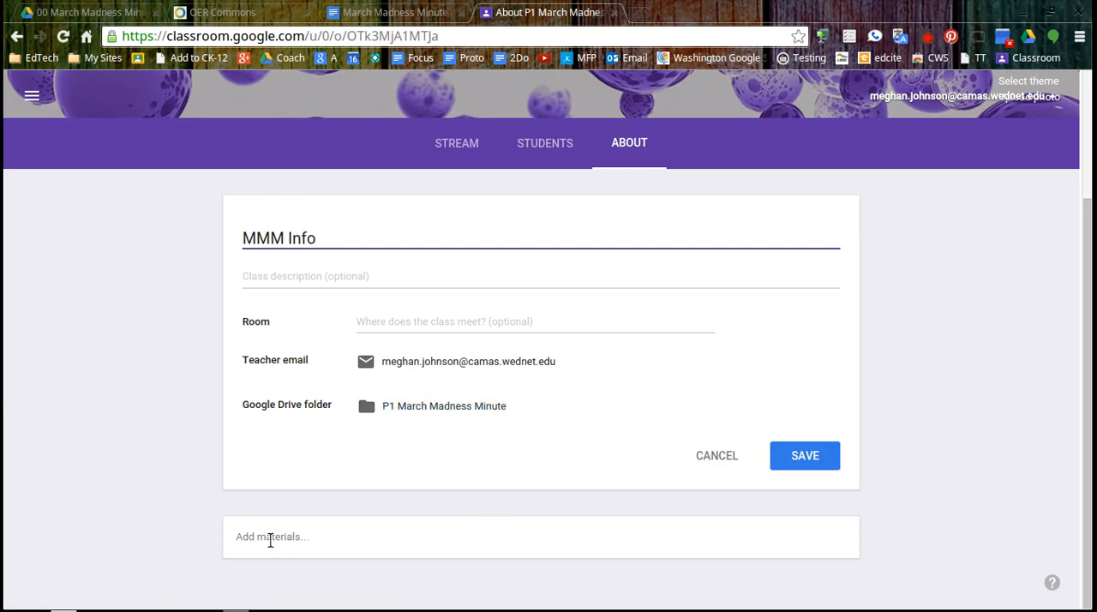
pyautogui.click(272, 538)
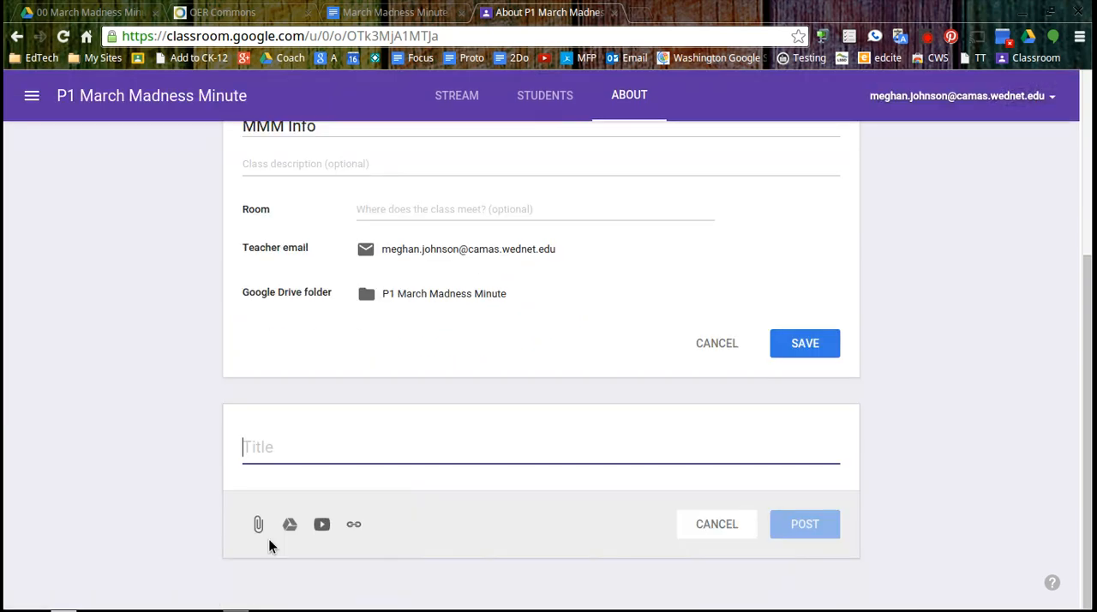
pyautogui.moveTo(260, 524)
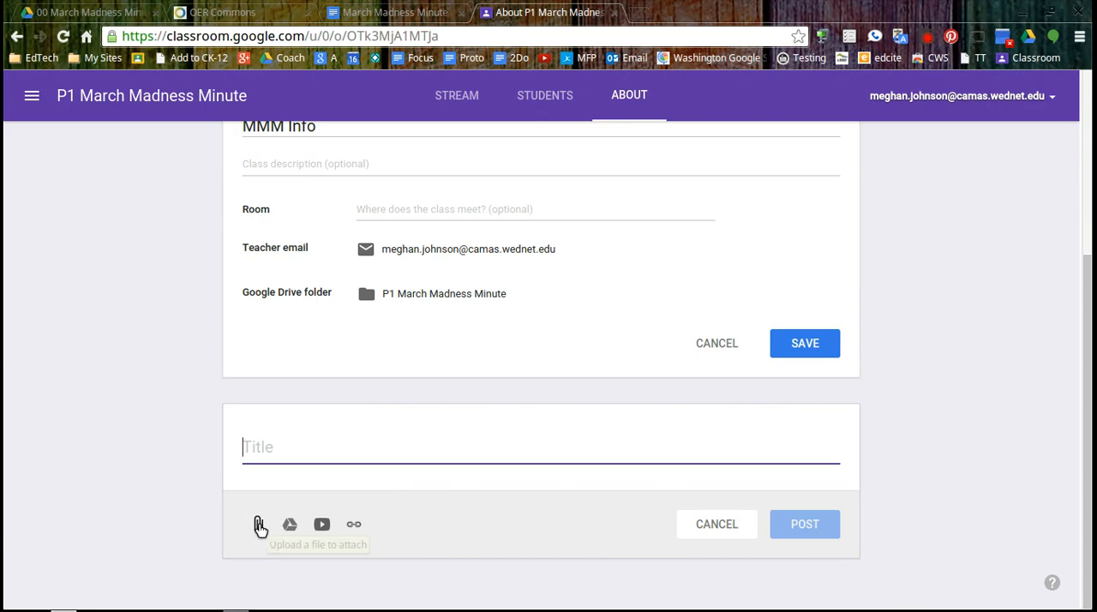
pyautogui.moveTo(257, 524)
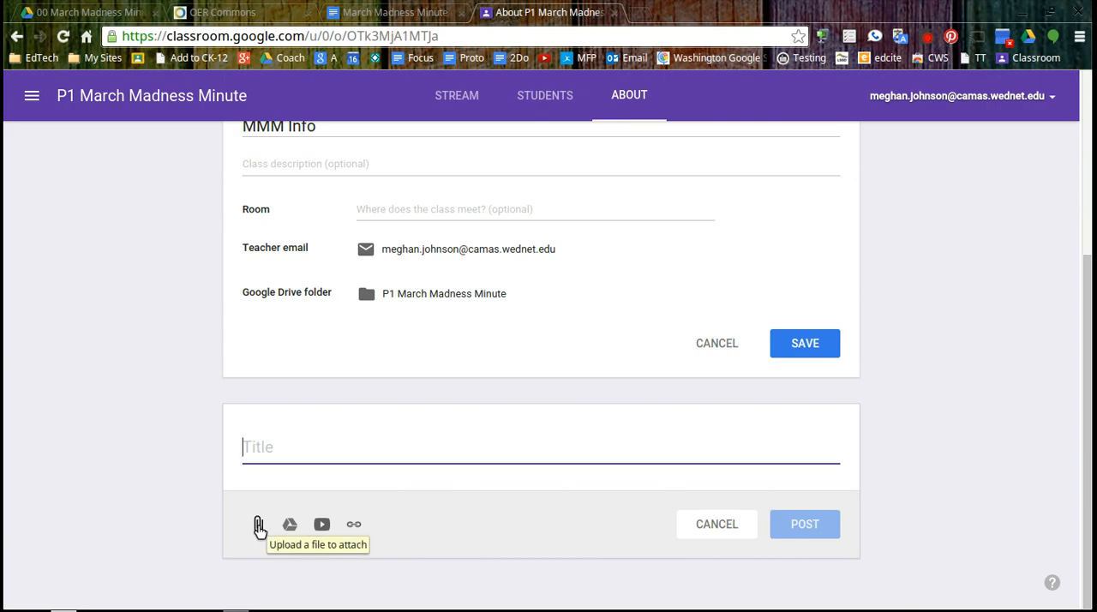
pyautogui.moveTo(298, 538)
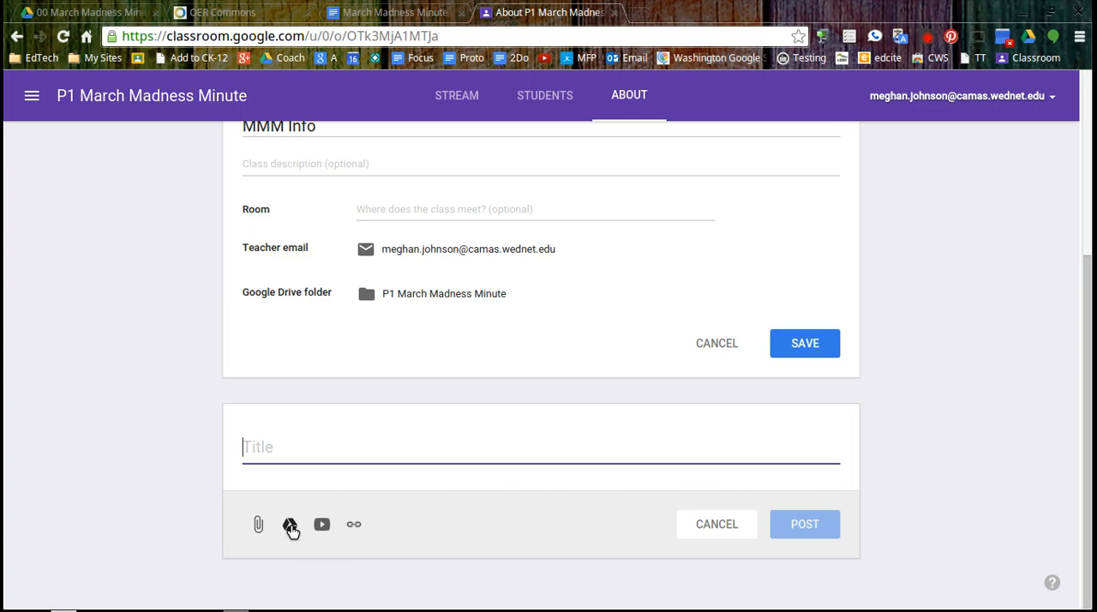
pyautogui.moveTo(295, 526)
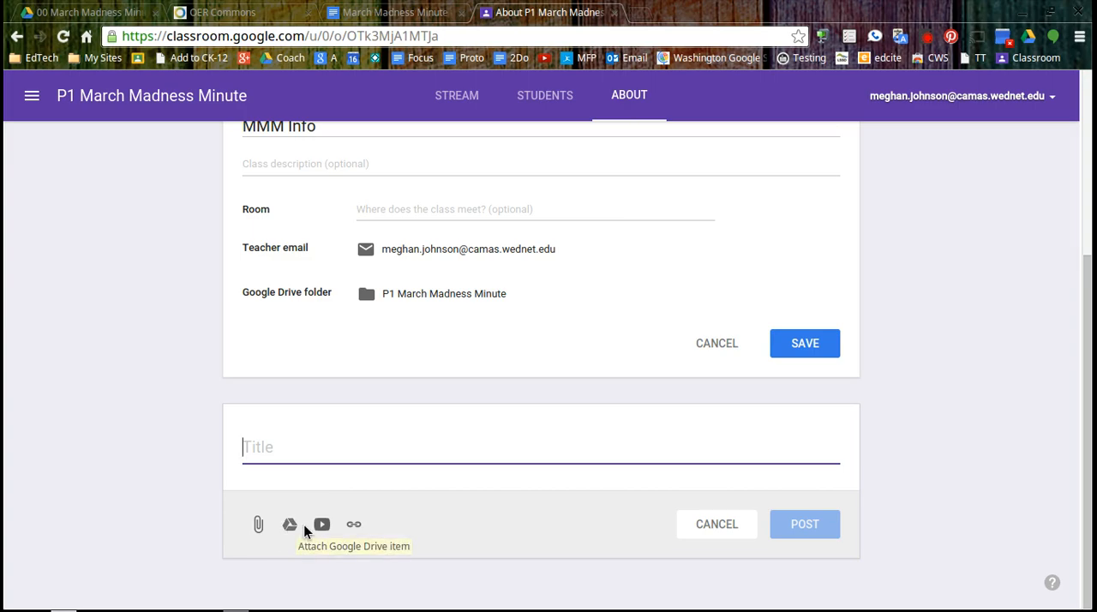
pyautogui.moveTo(360, 528)
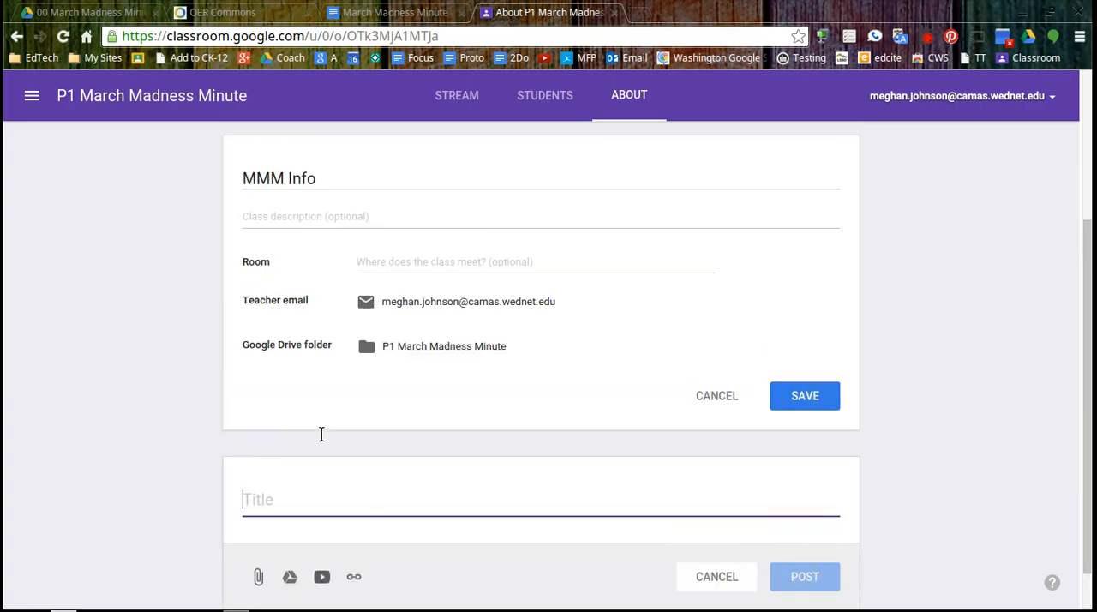
pyautogui.scroll(-3)
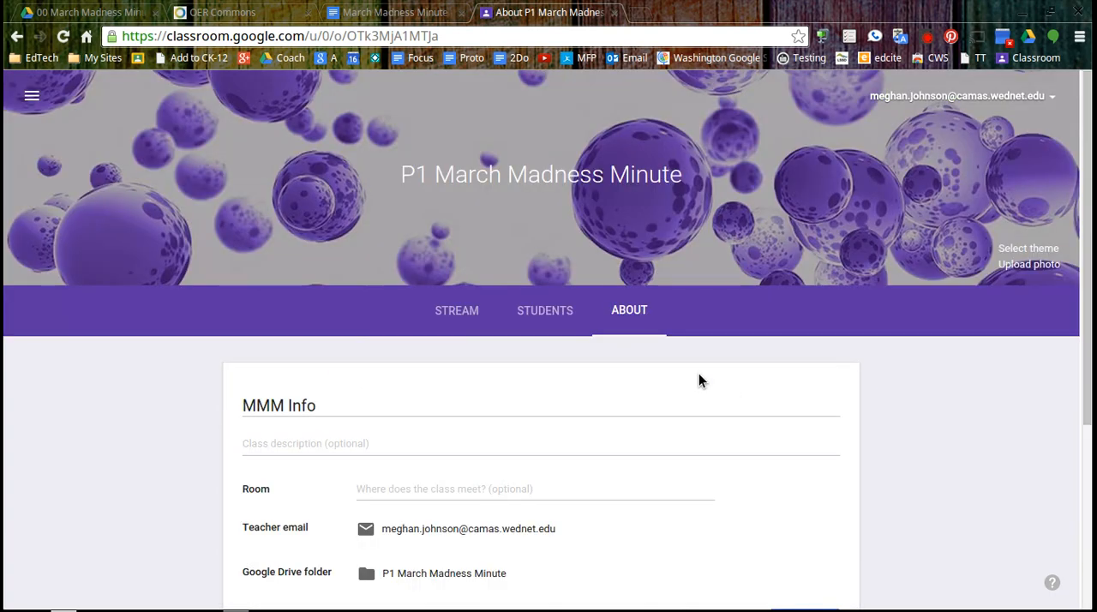
pyautogui.moveTo(555, 313)
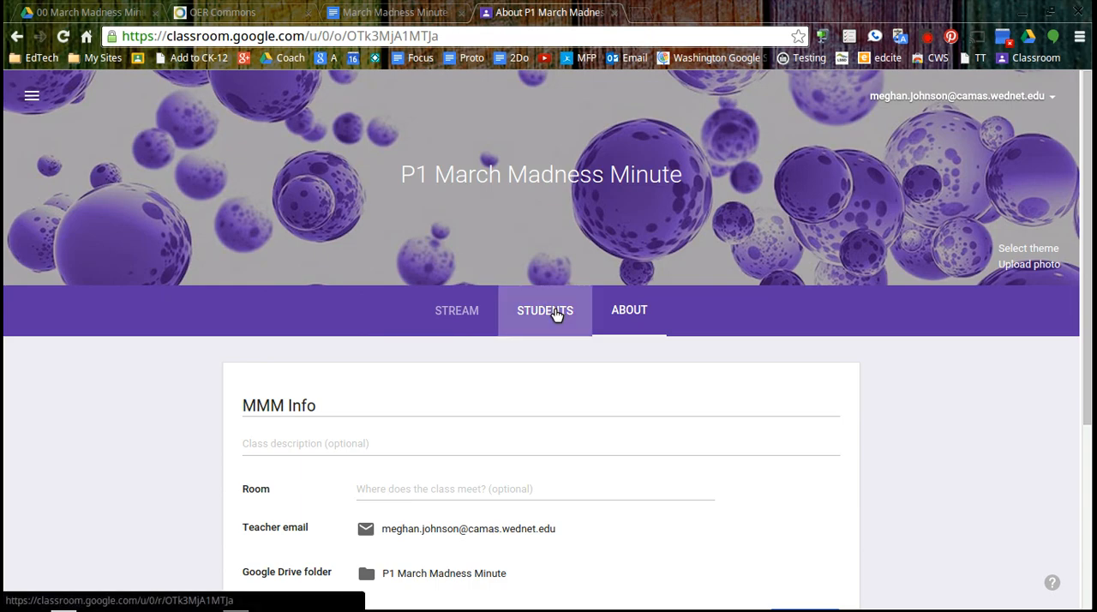
# Show the empty Students page with the class join code dmvwbl
pyautogui.click(545, 310)
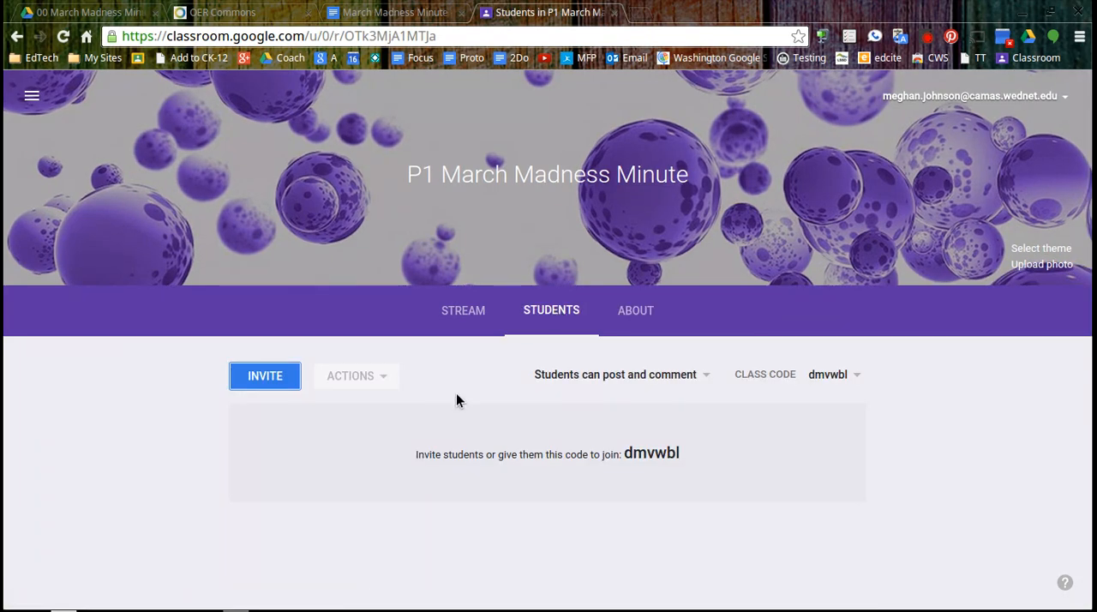
pyautogui.moveTo(456, 401)
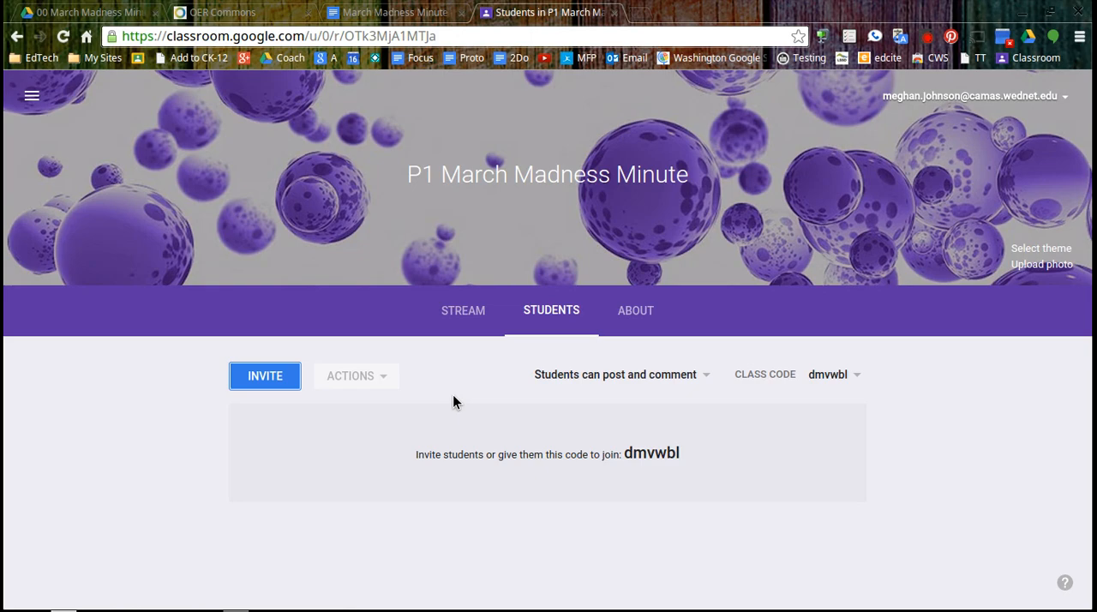
pyautogui.moveTo(850, 99)
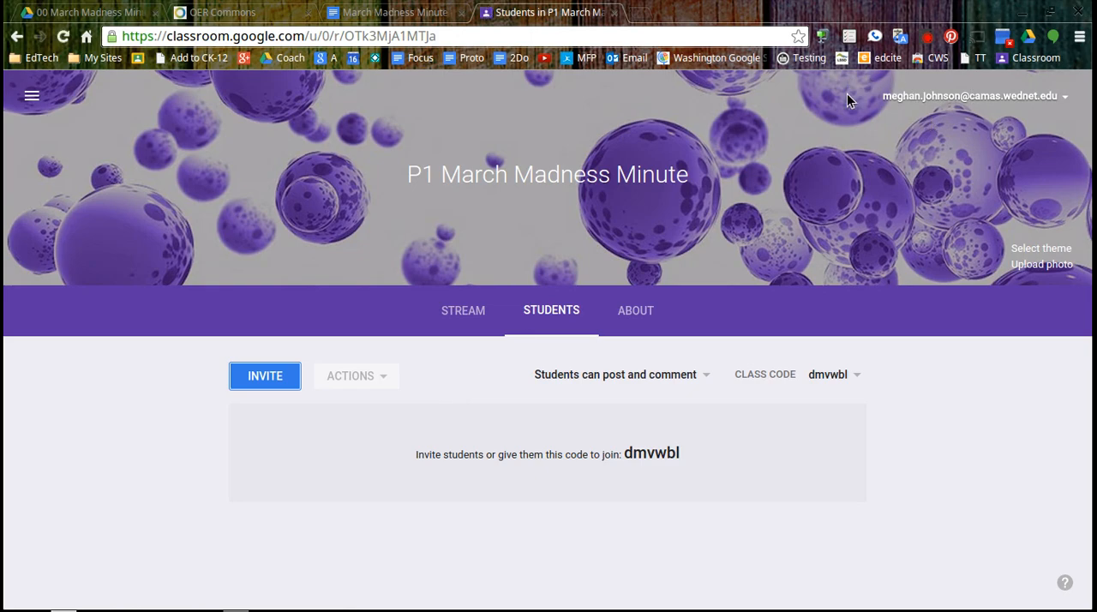
pyautogui.moveTo(700, 453)
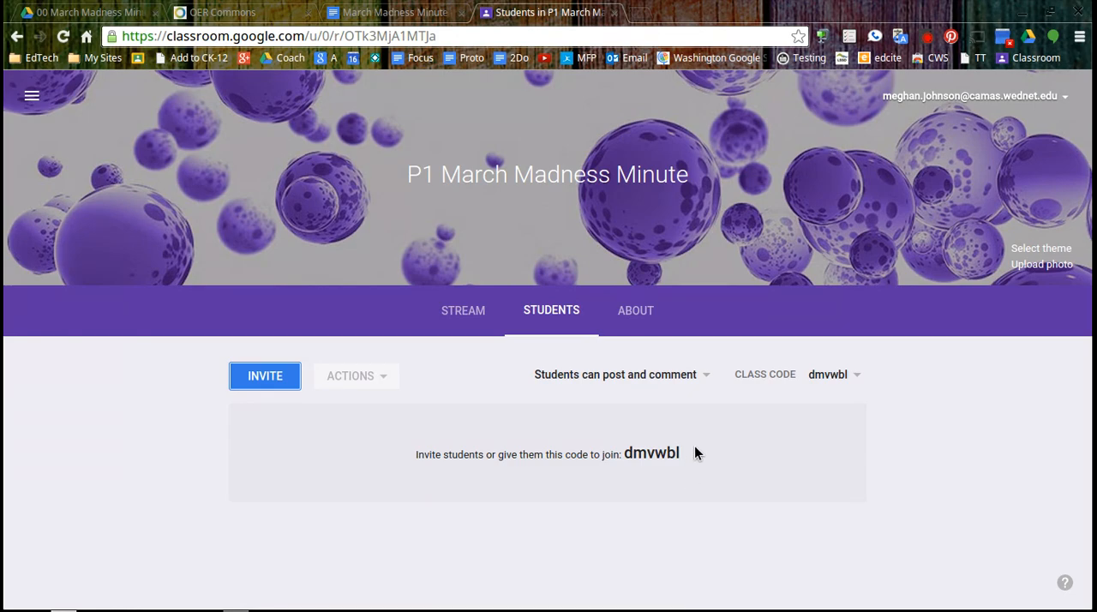
pyautogui.moveTo(660, 459)
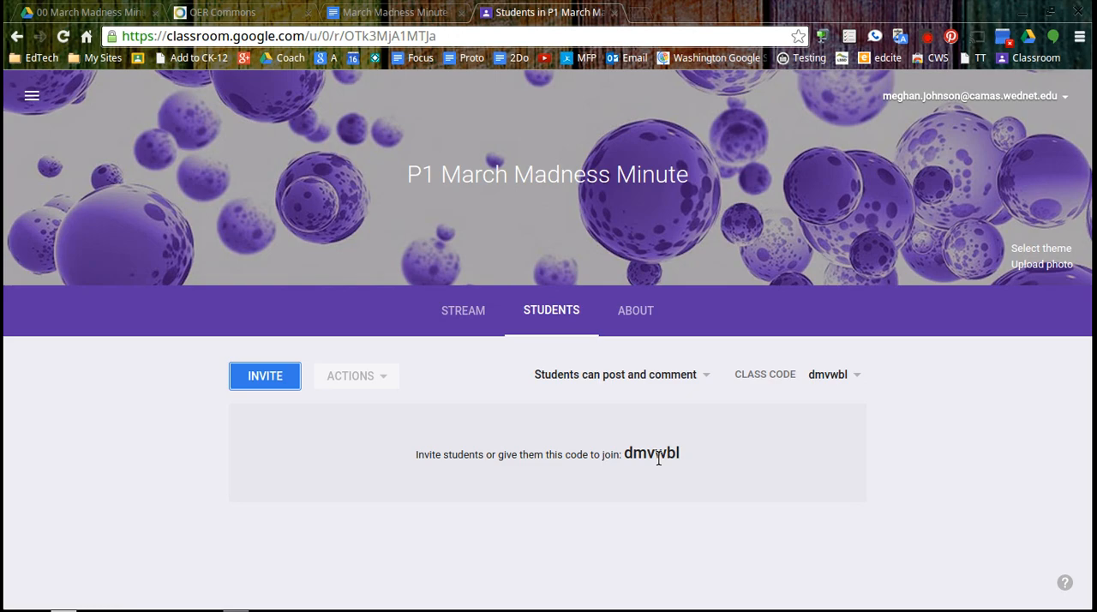
pyautogui.moveTo(874, 356)
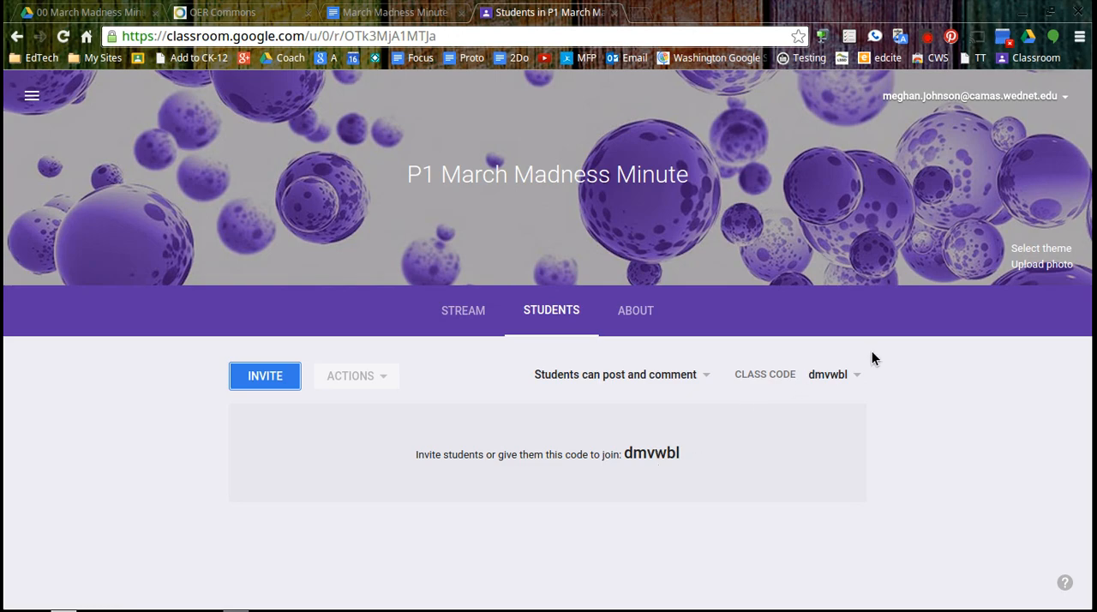
pyautogui.moveTo(668, 473)
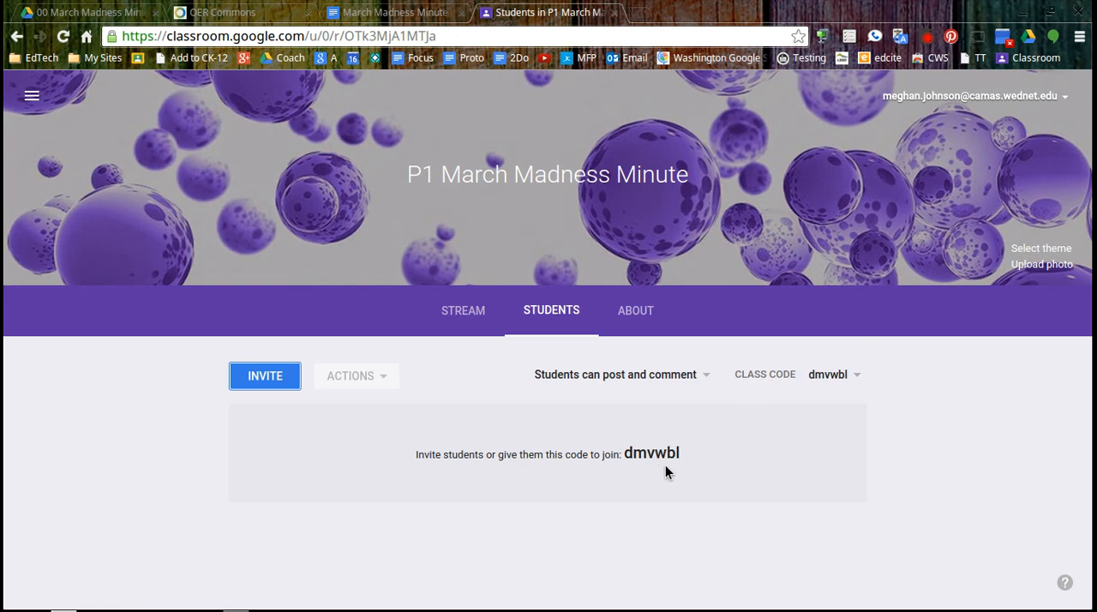
pyautogui.moveTo(671, 473)
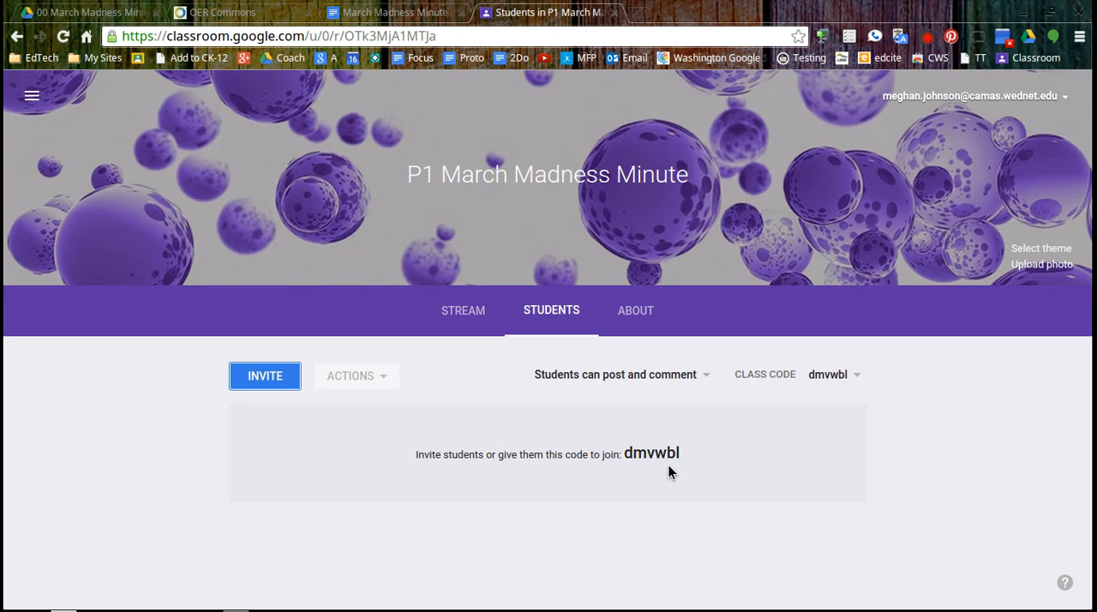
pyautogui.moveTo(680, 470)
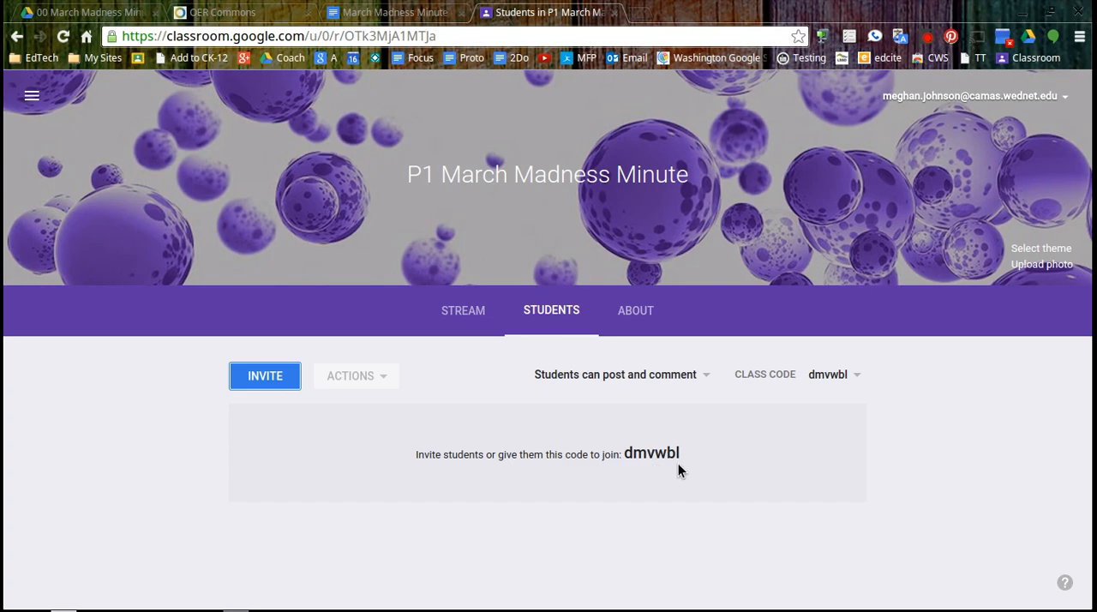
pyautogui.moveTo(740, 464)
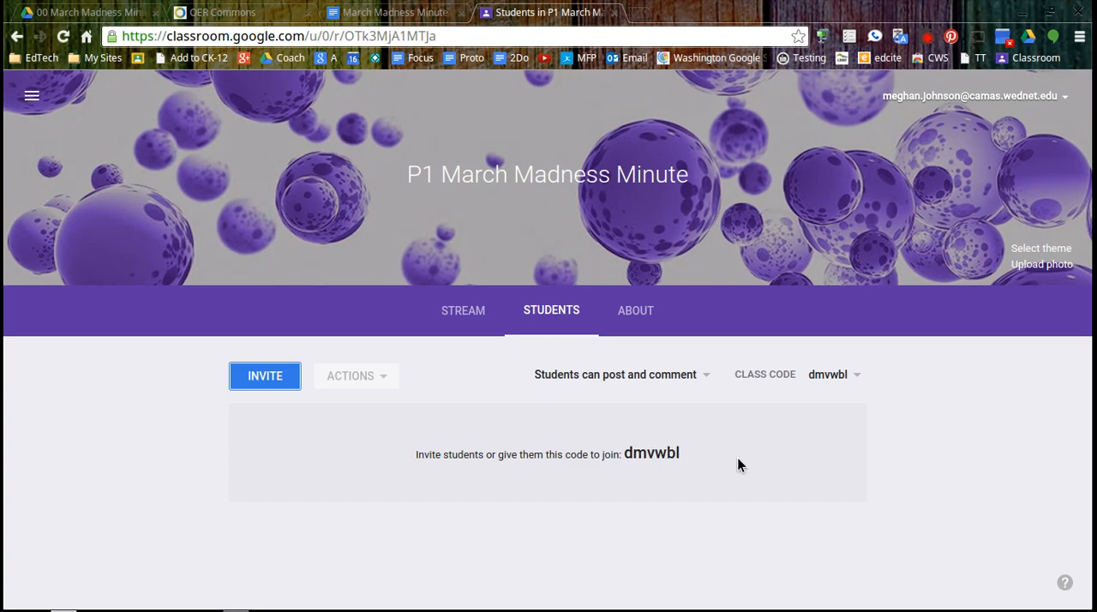
pyautogui.moveTo(729, 465)
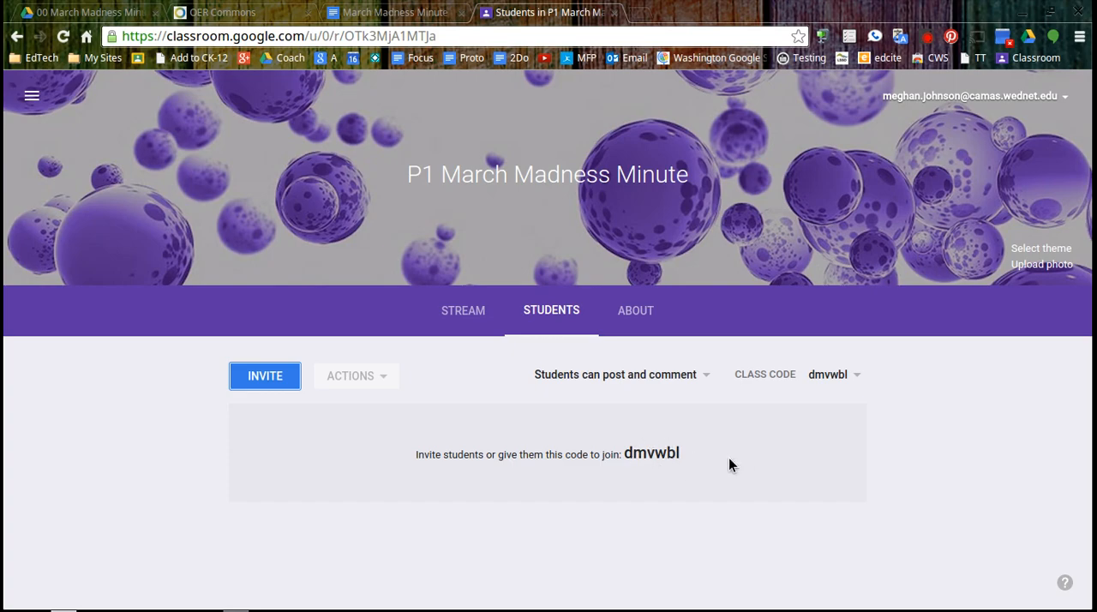
pyautogui.moveTo(336, 442)
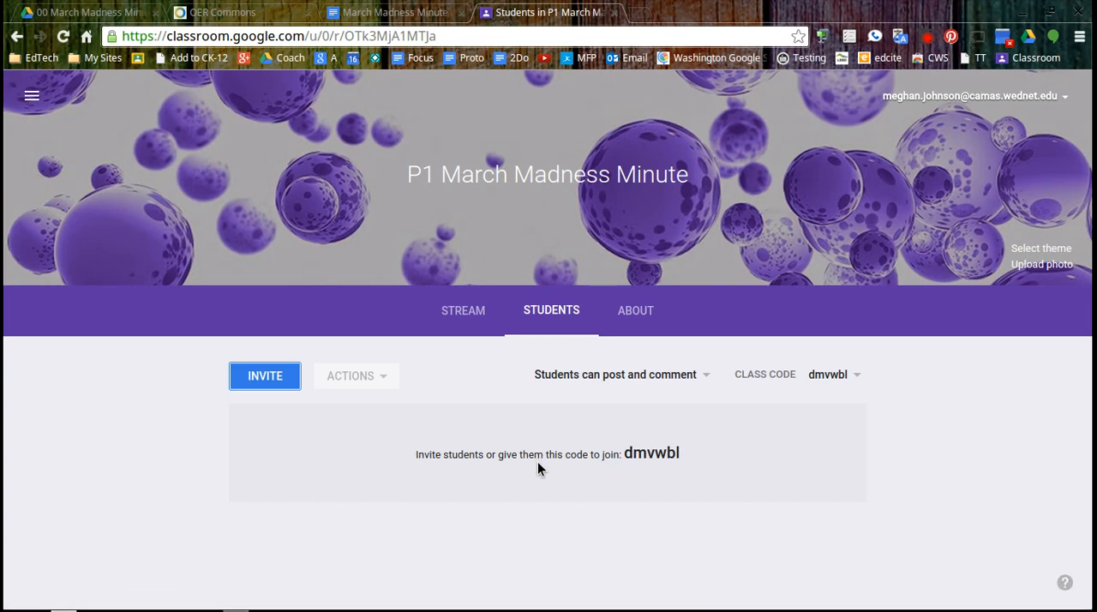
pyautogui.moveTo(627, 387)
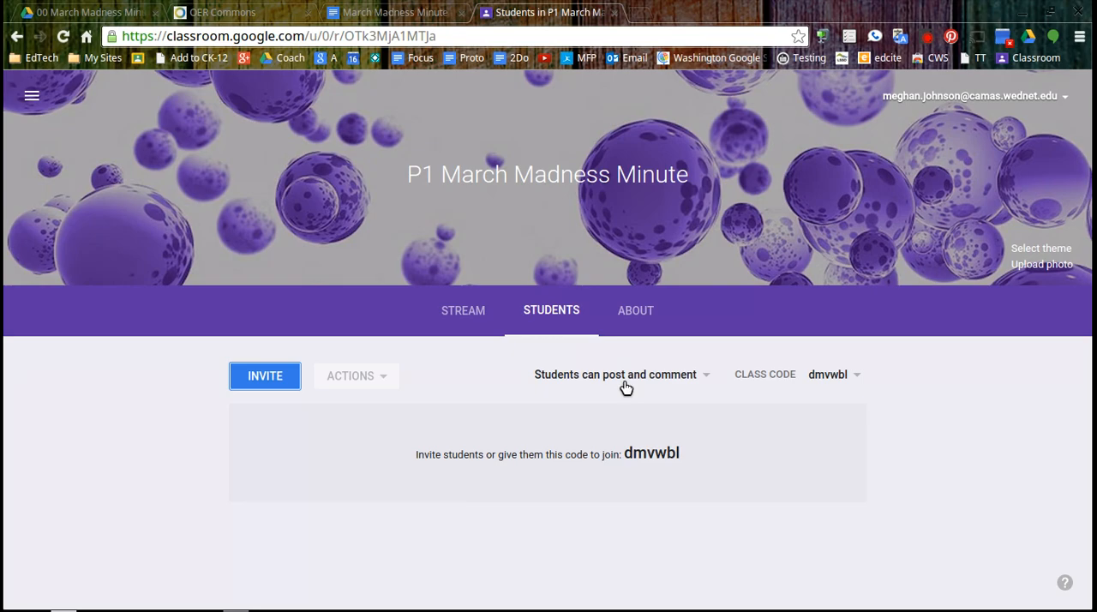
pyautogui.moveTo(589, 380)
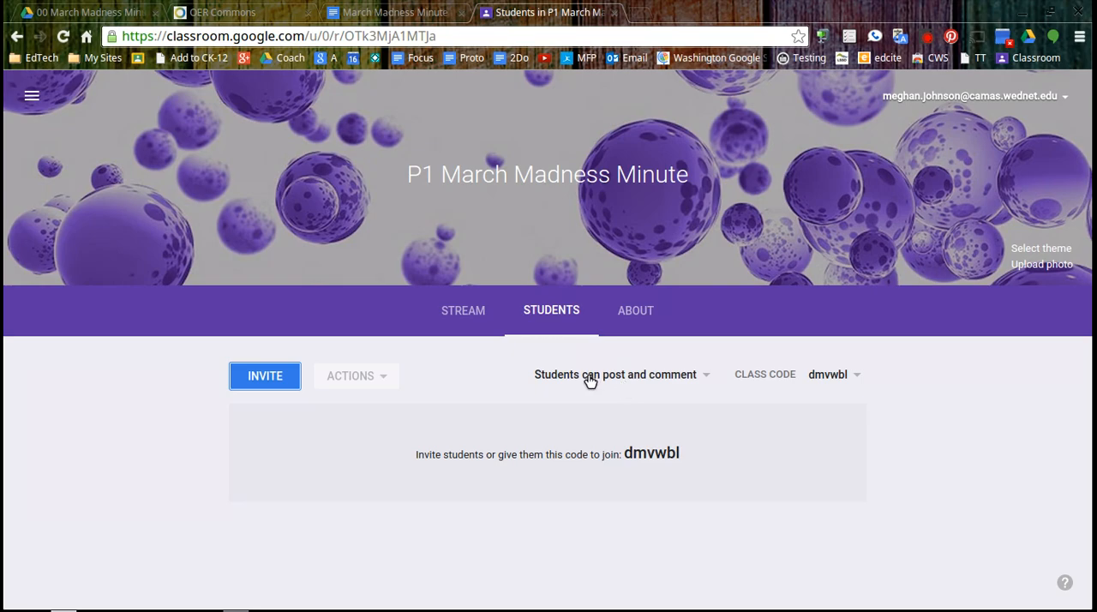
# Set posting permissions to 'Only teacher can post or comment' and confirm it
pyautogui.click(619, 376)
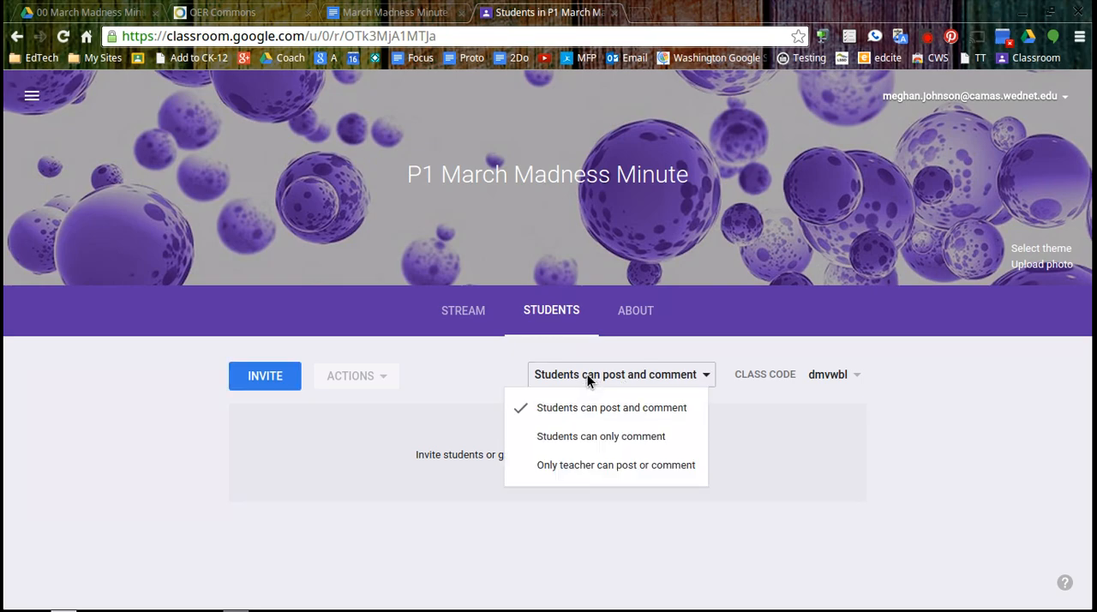
pyautogui.moveTo(608, 441)
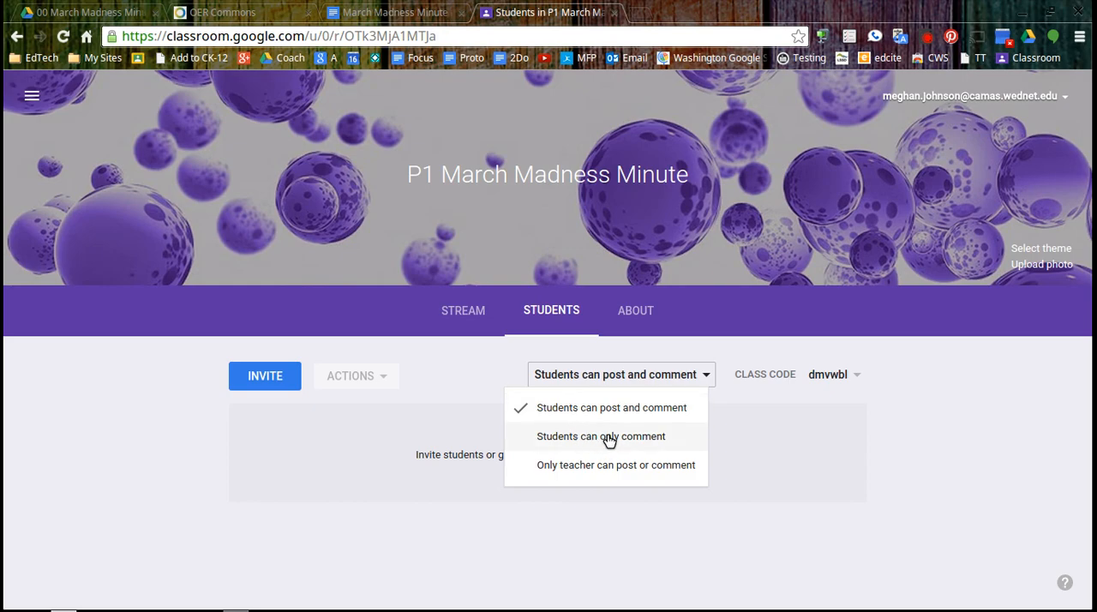
pyautogui.moveTo(628, 420)
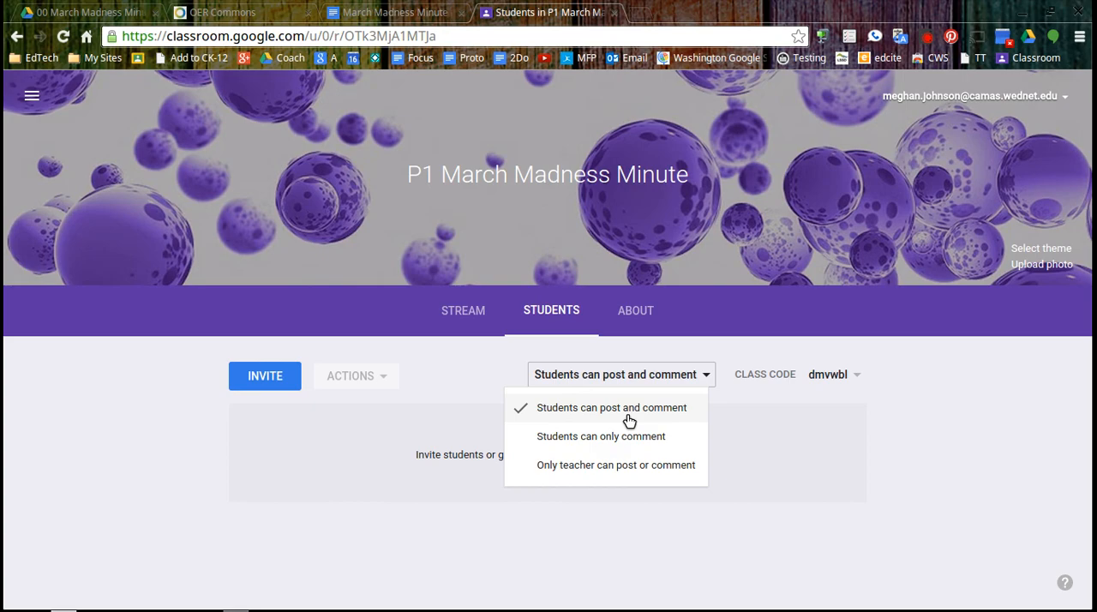
pyautogui.moveTo(652, 445)
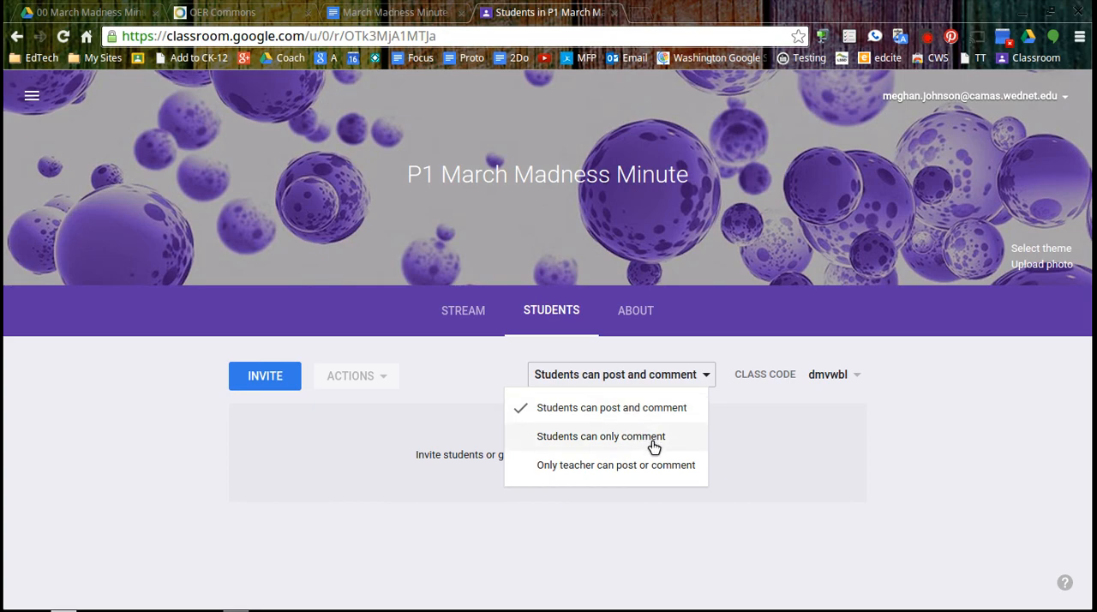
pyautogui.moveTo(648, 471)
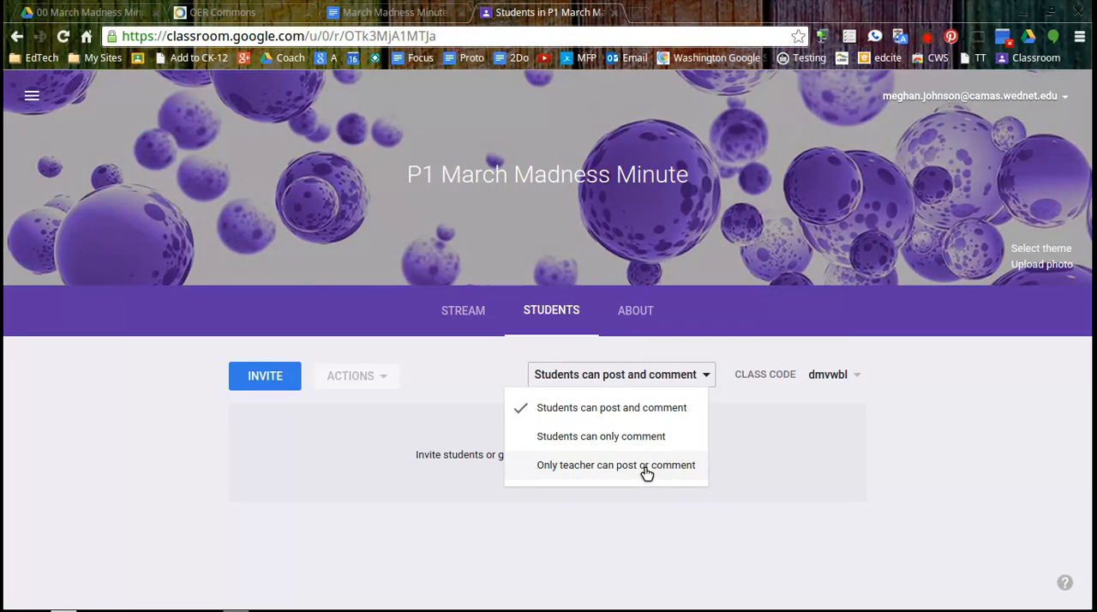
pyautogui.moveTo(611, 473)
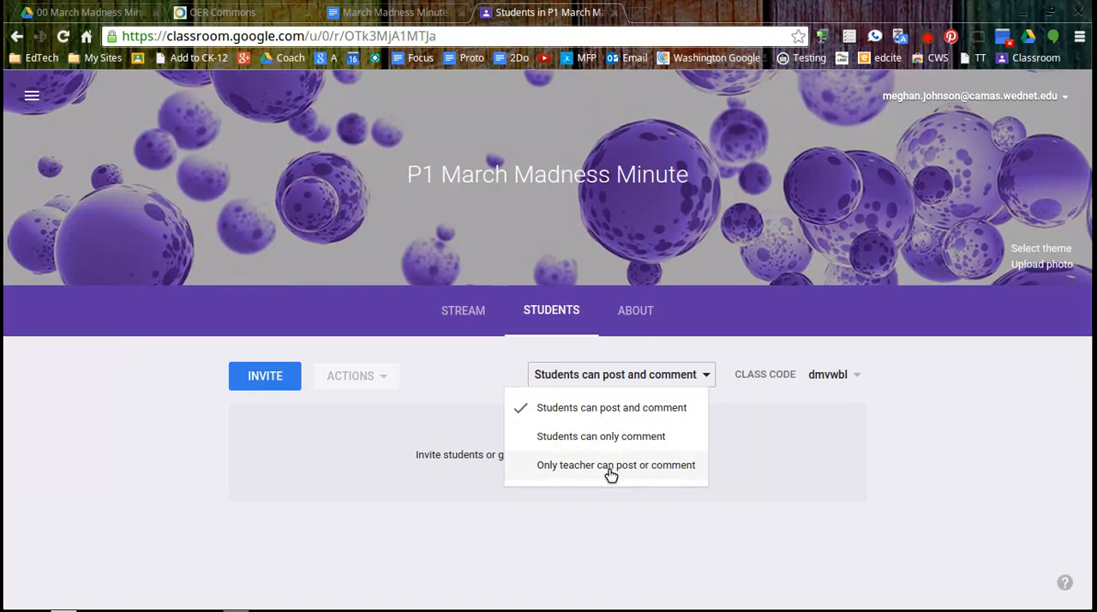
pyautogui.click(610, 464)
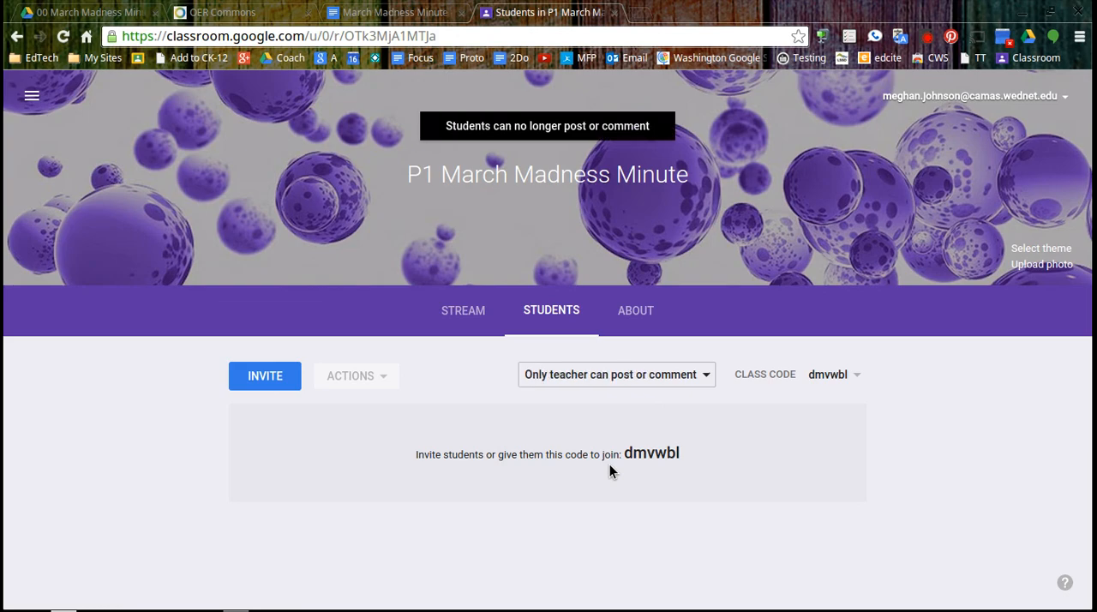
pyautogui.moveTo(626, 422)
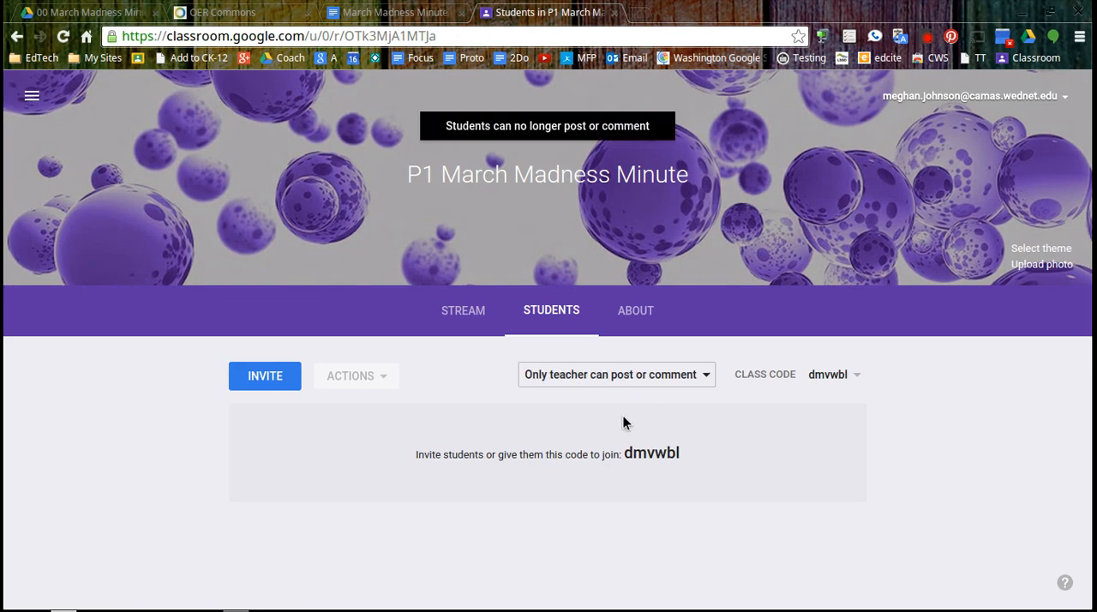
pyautogui.moveTo(630, 371)
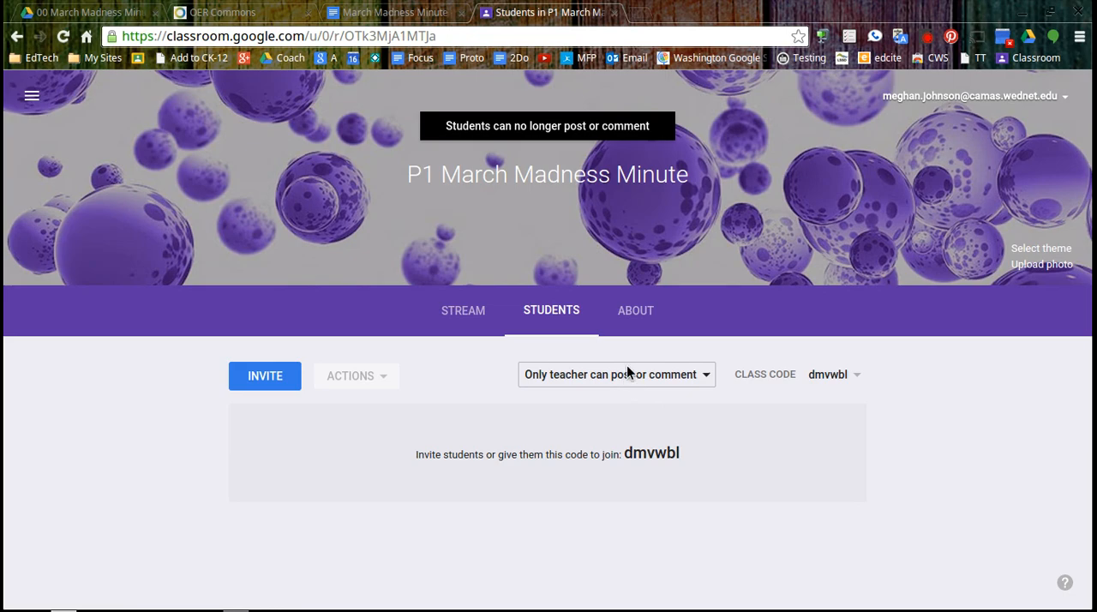
pyautogui.click(617, 375)
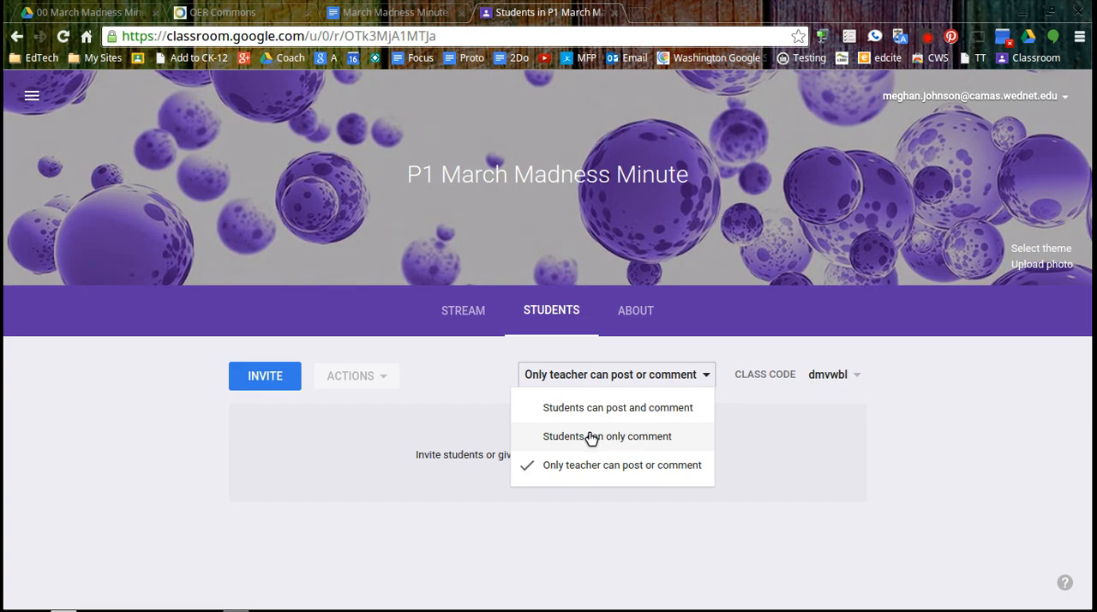
pyautogui.moveTo(622, 446)
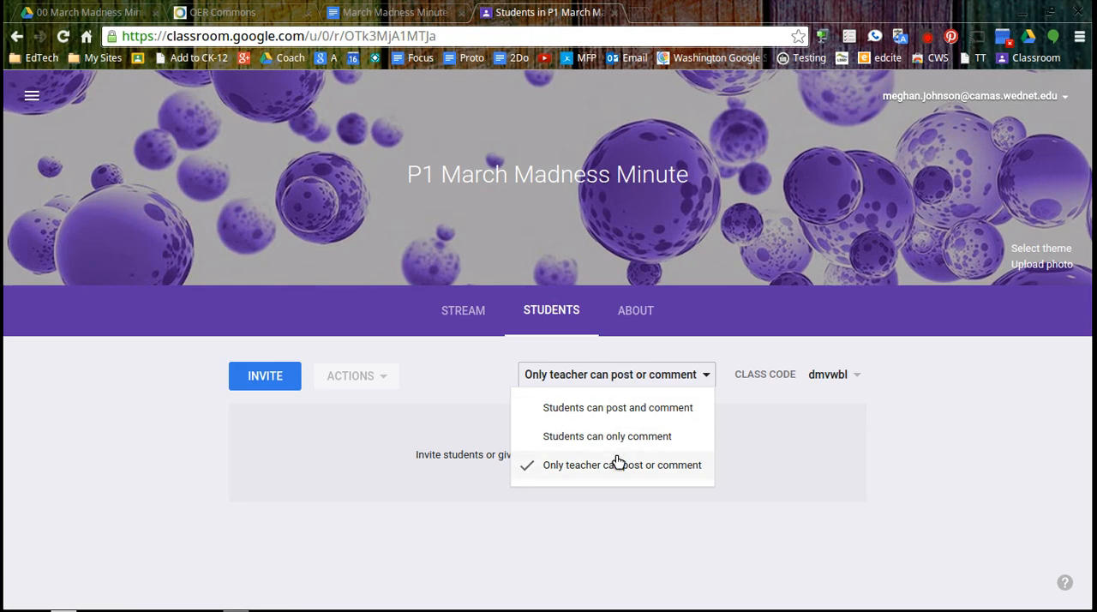
pyautogui.click(623, 465)
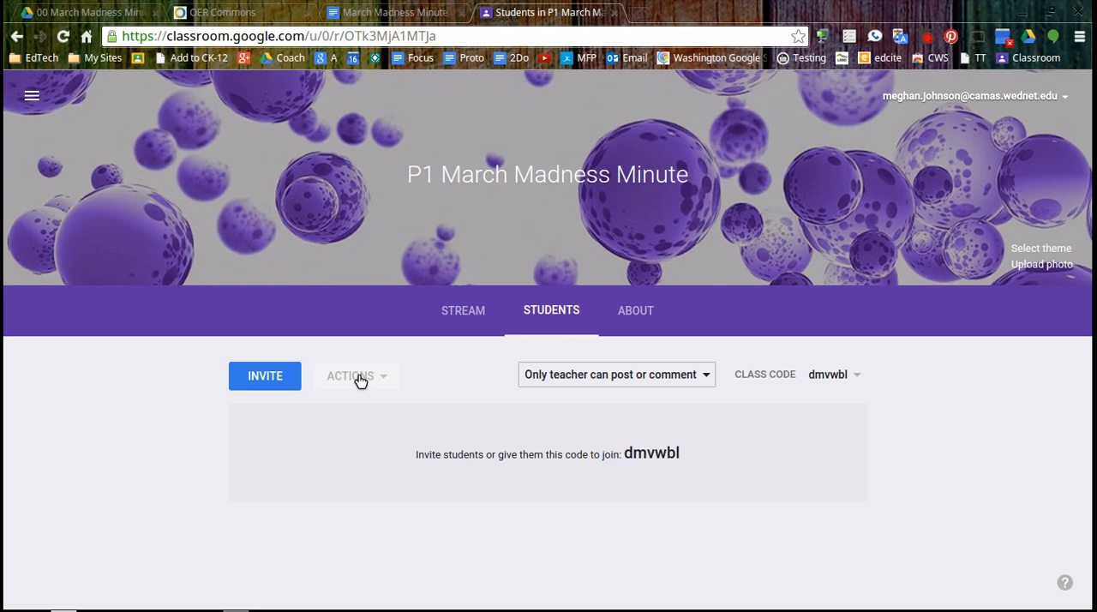
pyautogui.moveTo(372, 375)
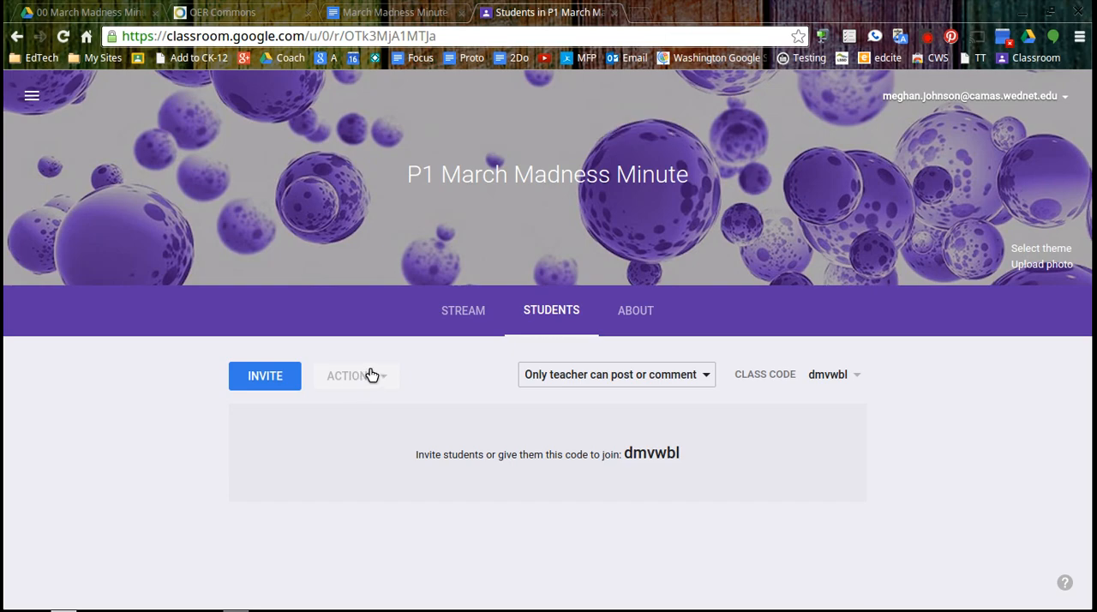
pyautogui.moveTo(319, 551)
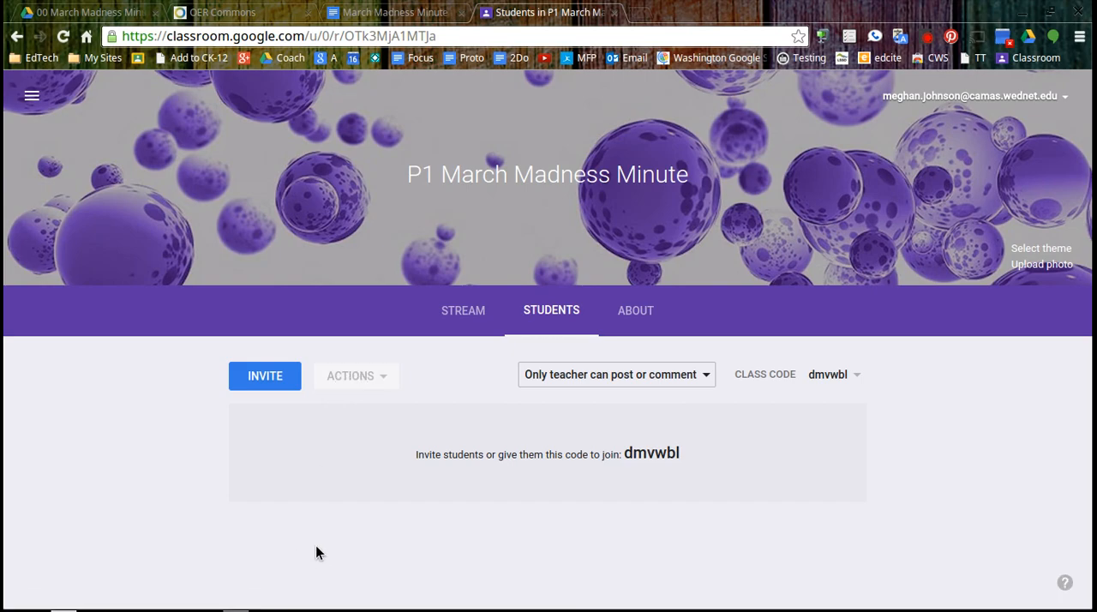
pyautogui.moveTo(517, 346)
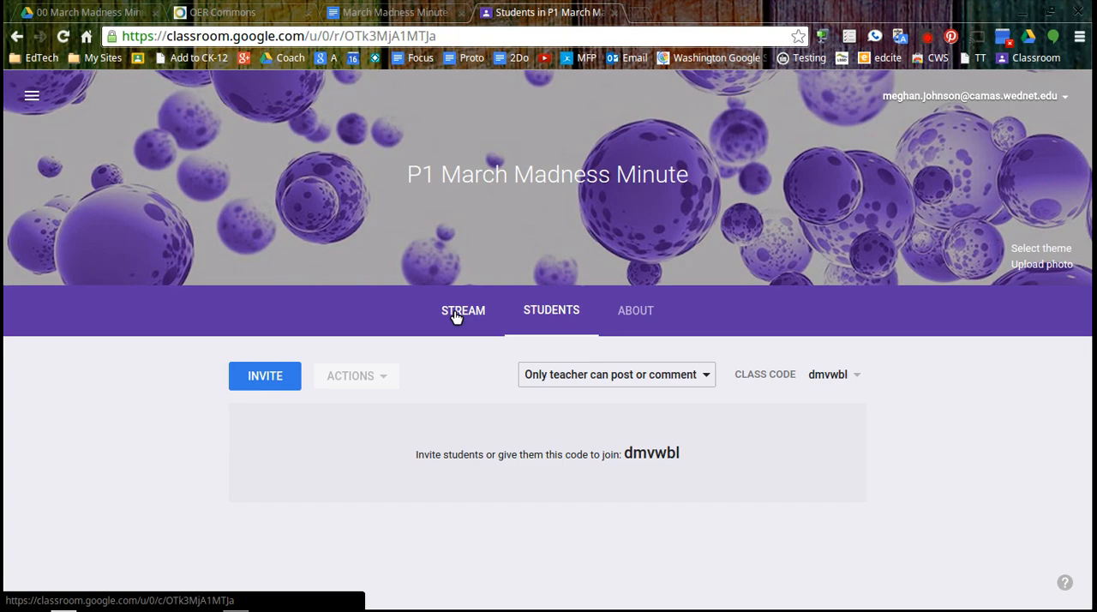
# Return to the class Stream and start a new announcement in the share box
pyautogui.click(456, 310)
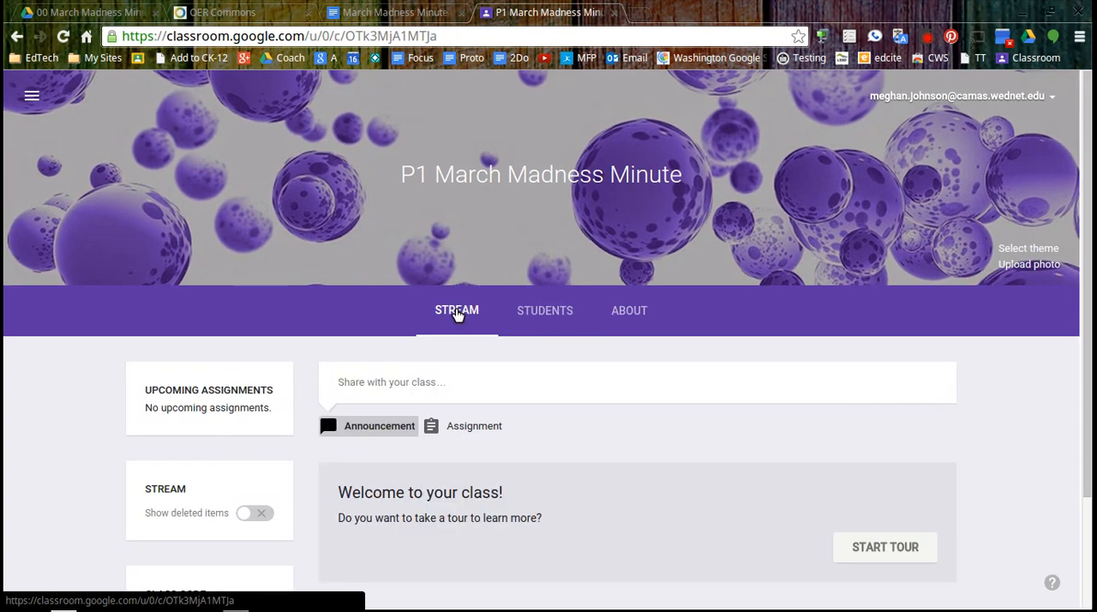
pyautogui.scroll(-3)
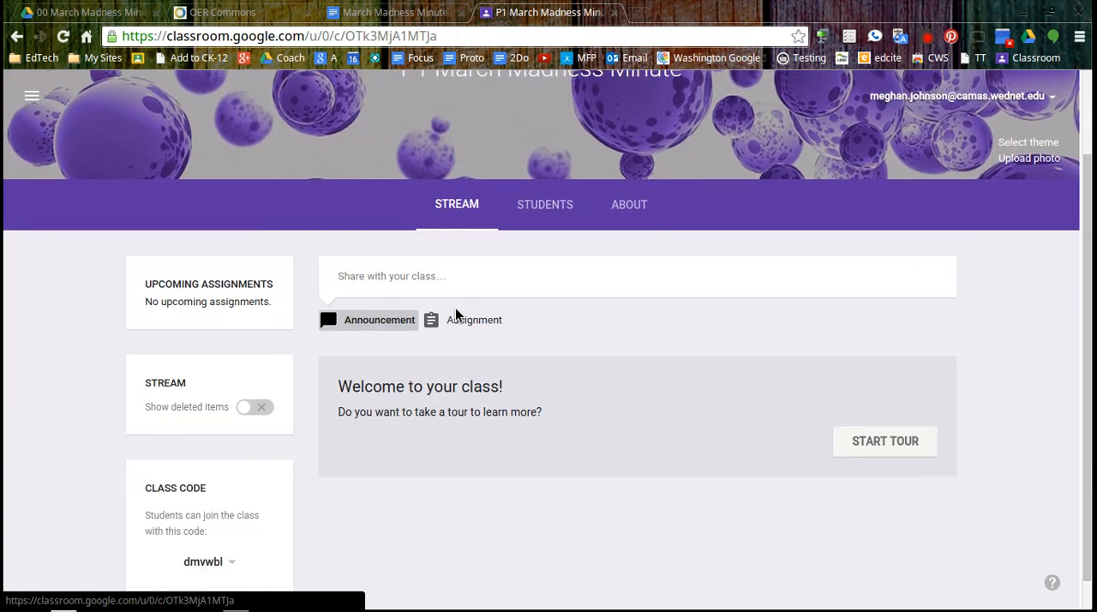
pyautogui.scroll(-3)
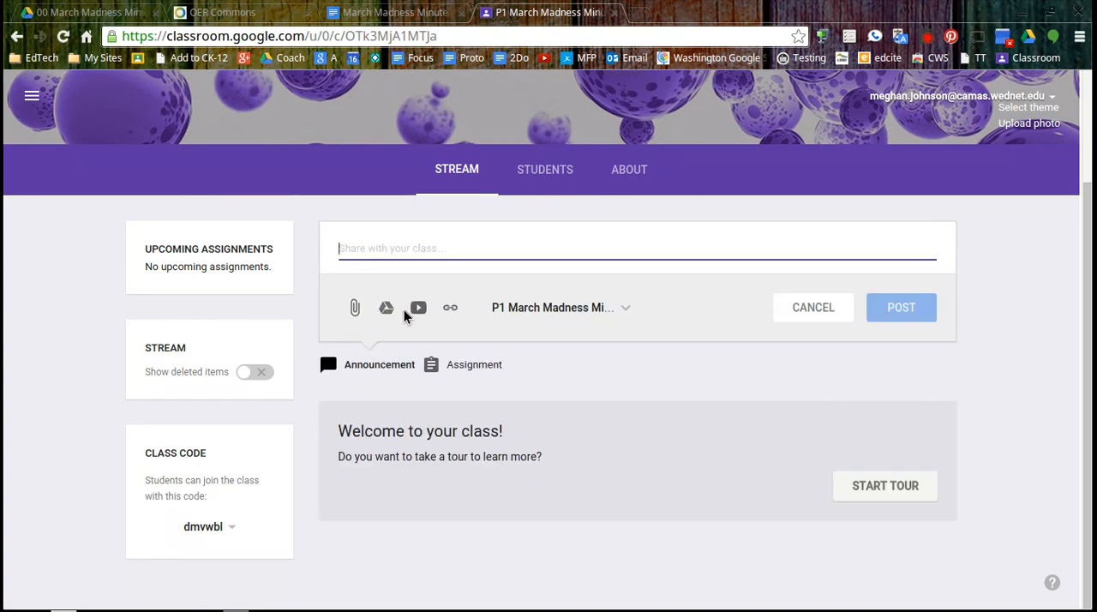
pyautogui.moveTo(416, 307)
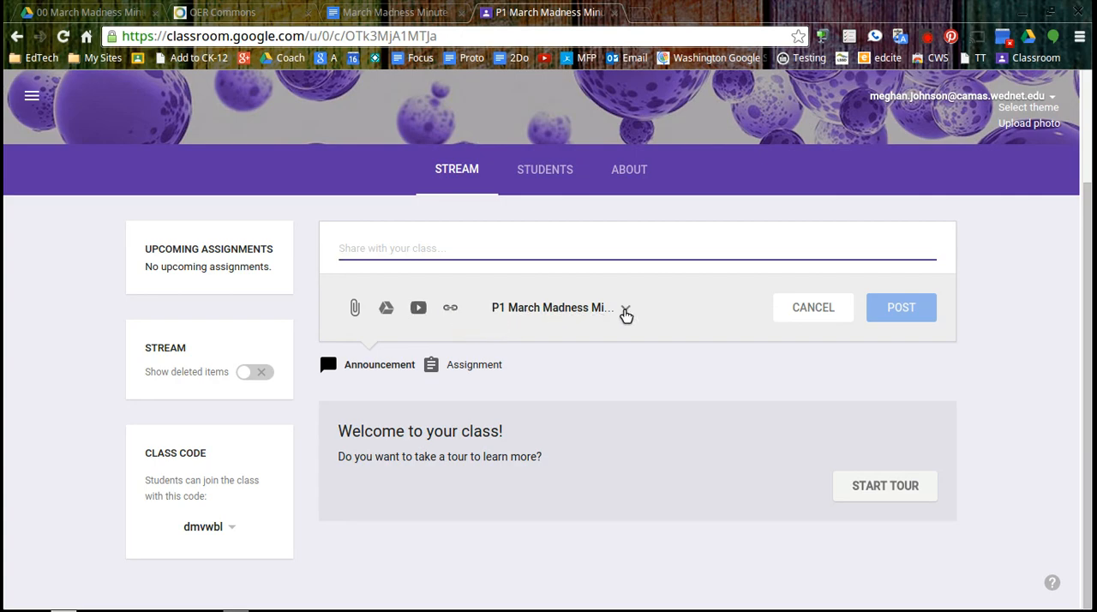
pyautogui.click(624, 306)
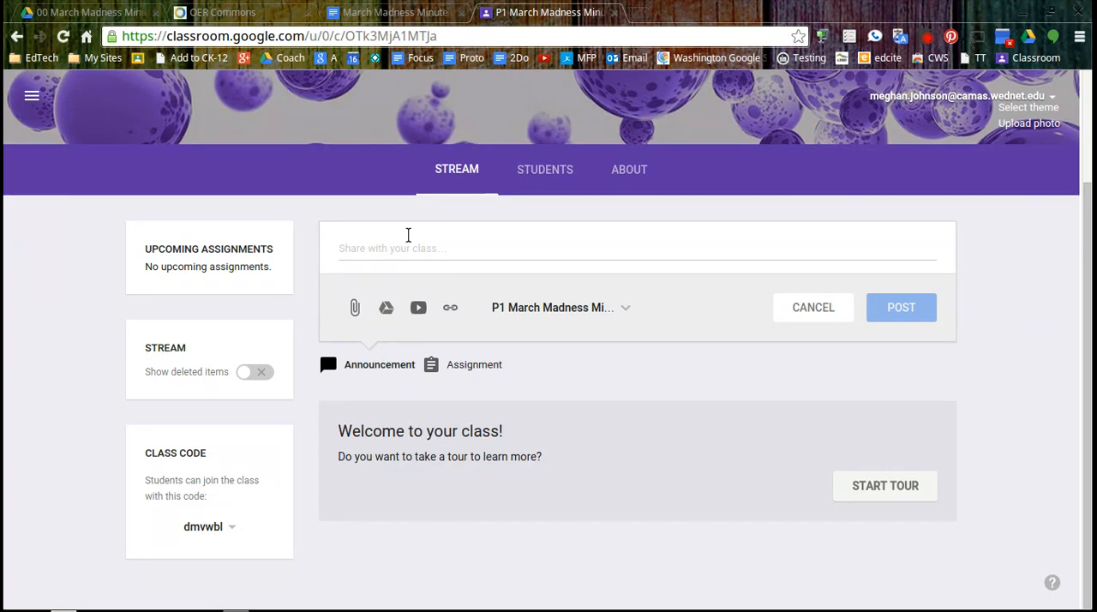
pyautogui.click(407, 247)
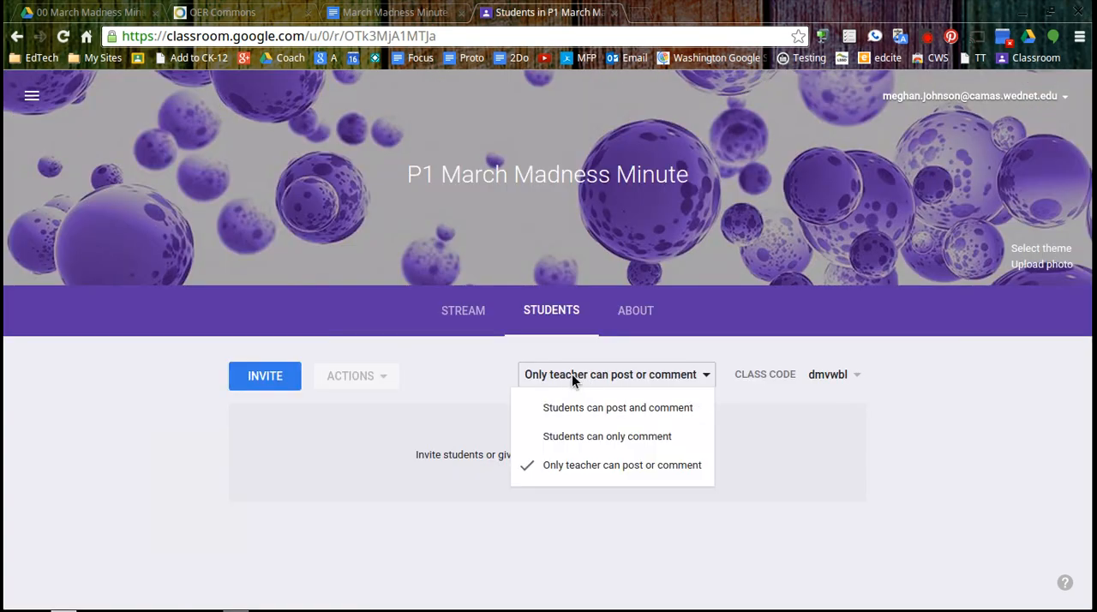
pyautogui.moveTo(579, 438)
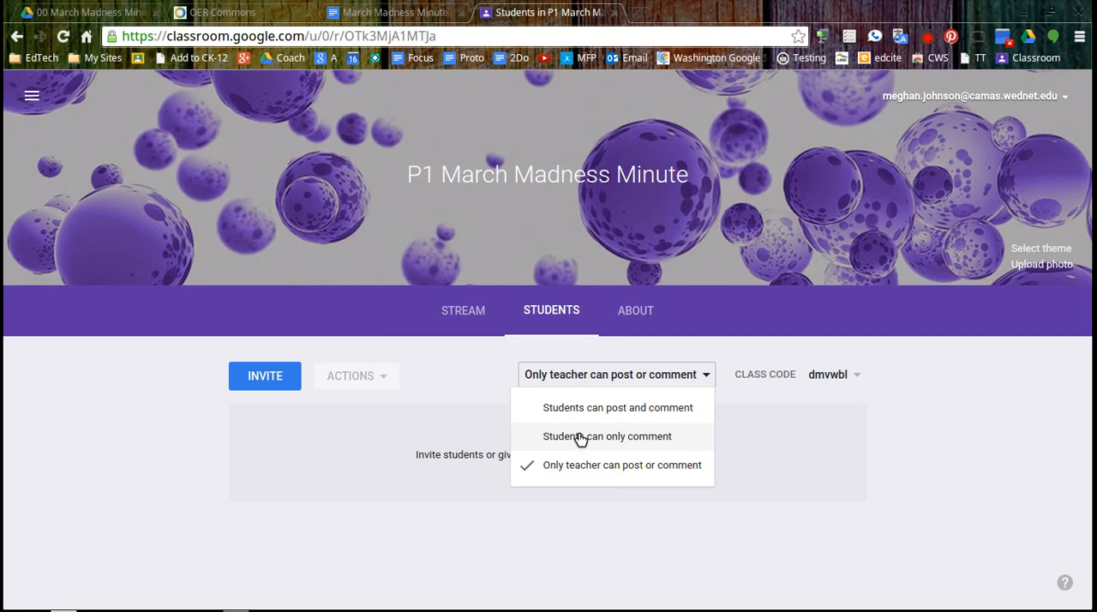
# Post the announcement 'What is your favorite tech tool?' to the stream
pyautogui.click(463, 310)
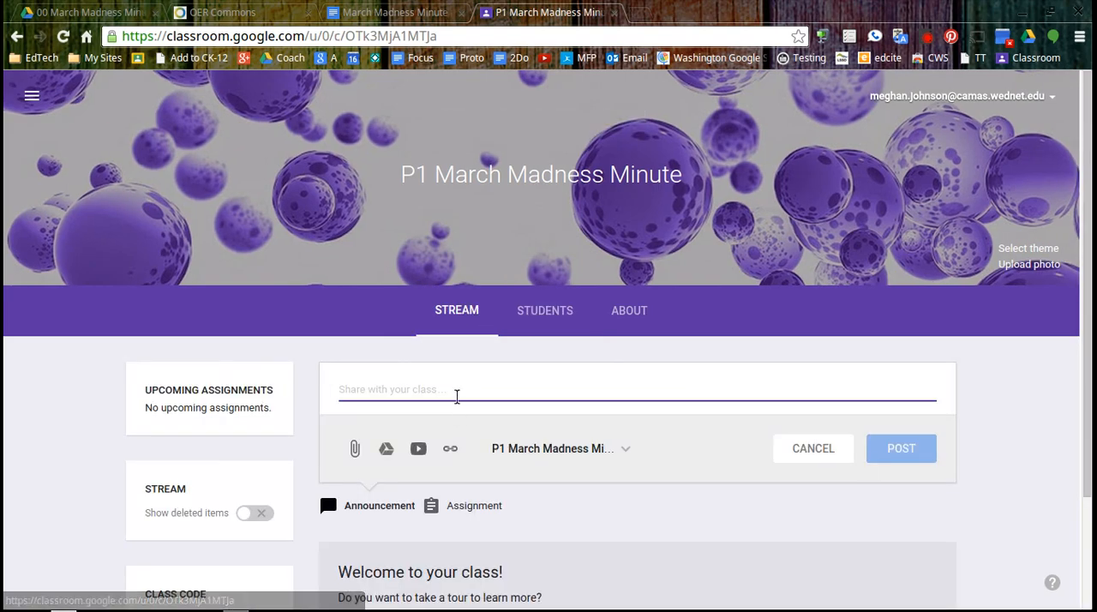
pyautogui.write('W')
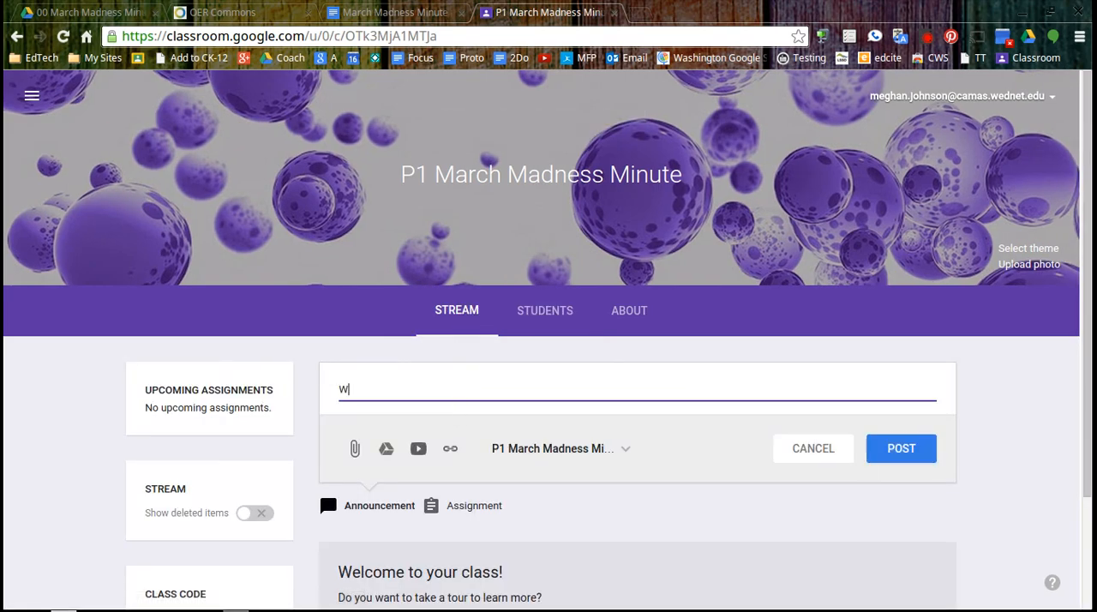
pyautogui.write('What is your')
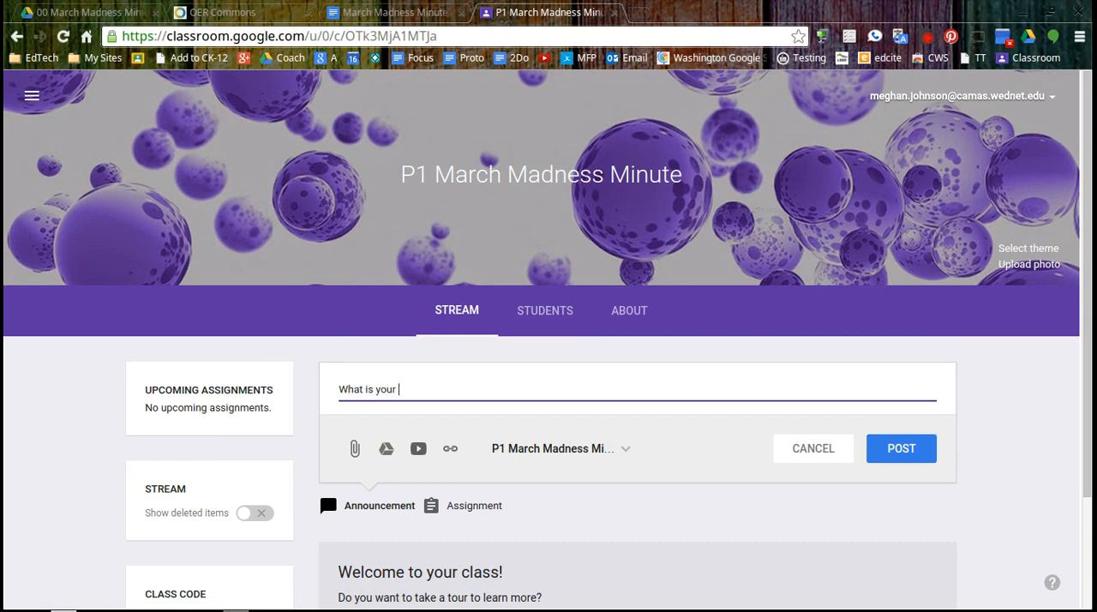
pyautogui.write('favorite')
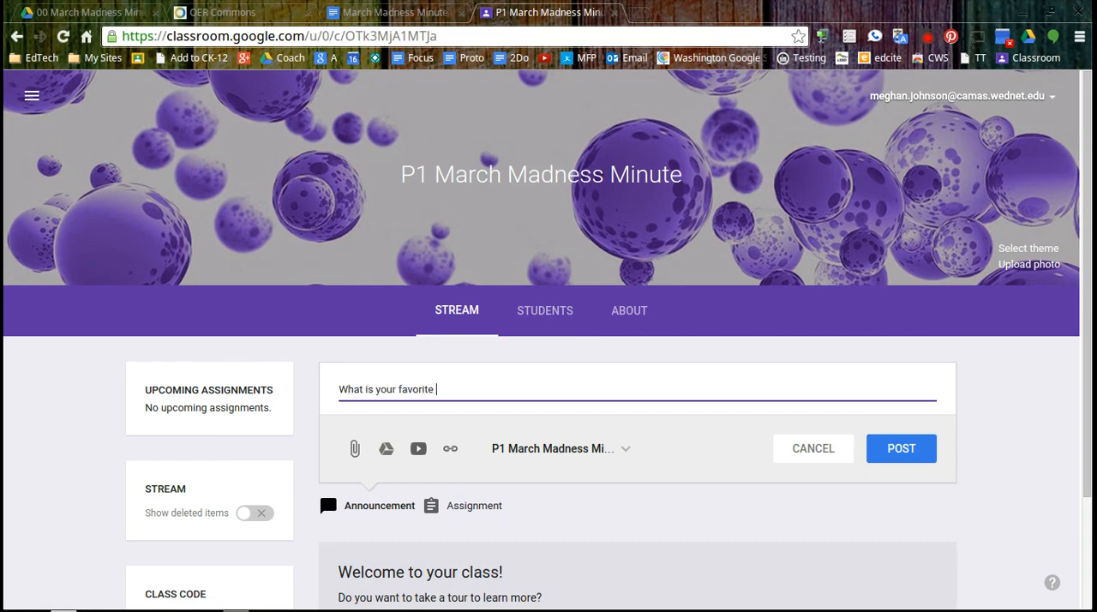
pyautogui.write('tech')
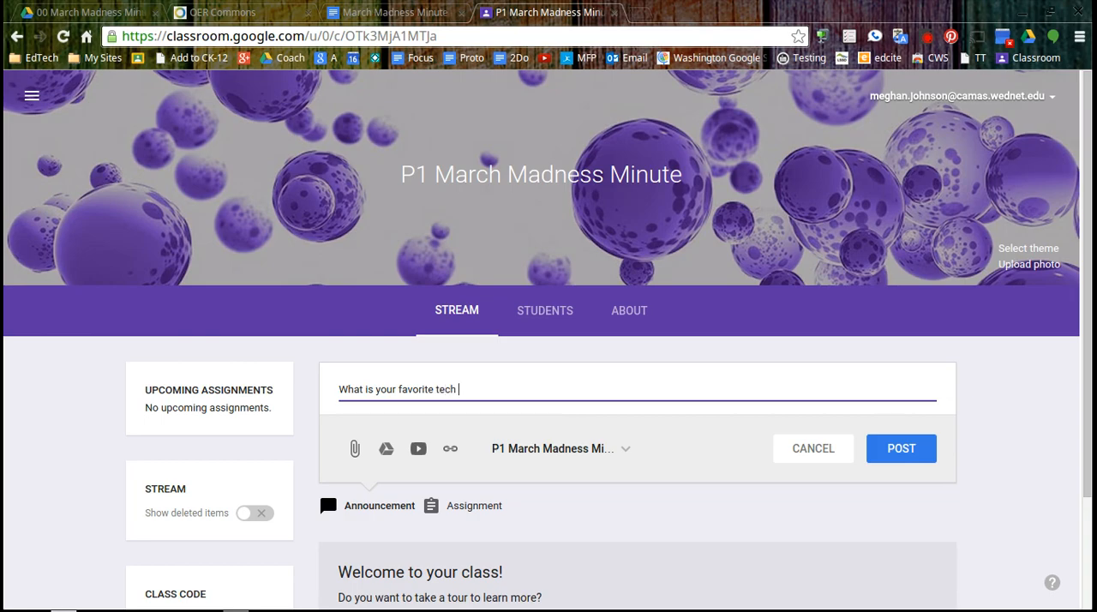
pyautogui.write('tool')
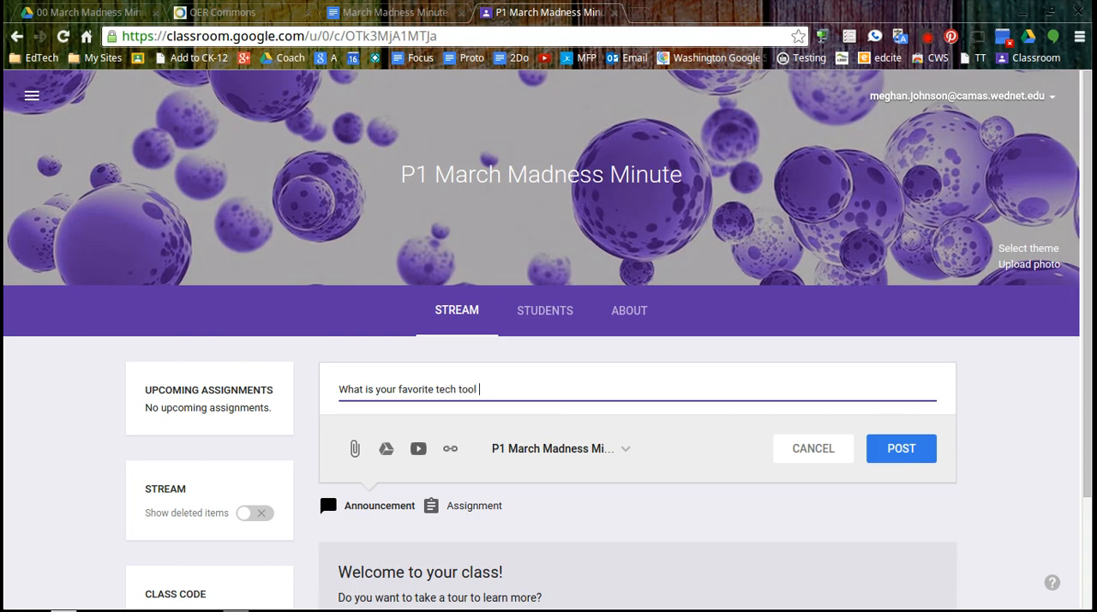
pyautogui.write('?')
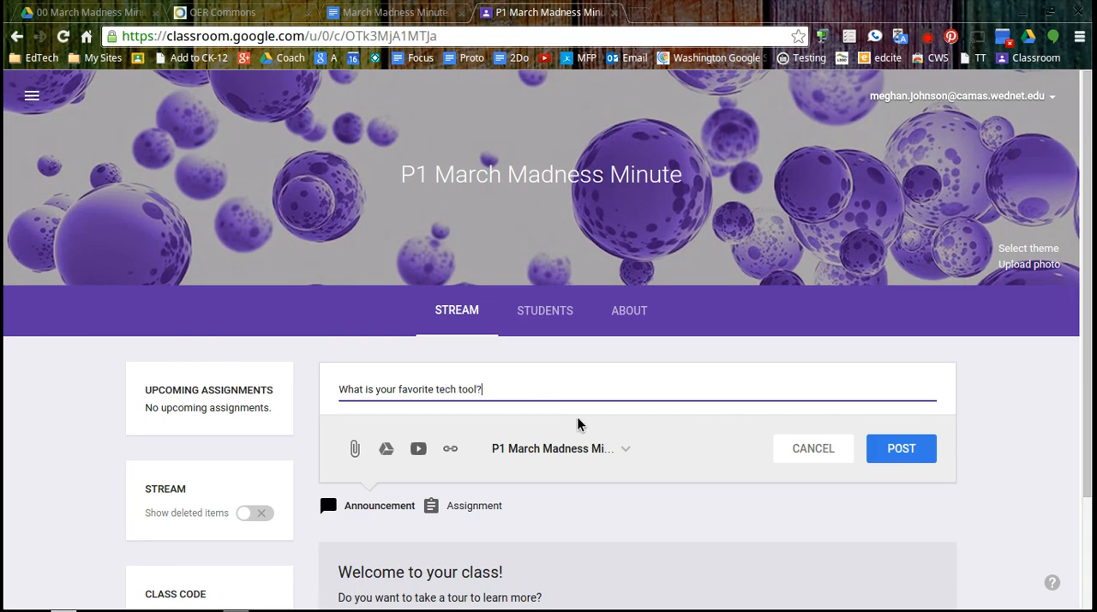
pyautogui.moveTo(901, 456)
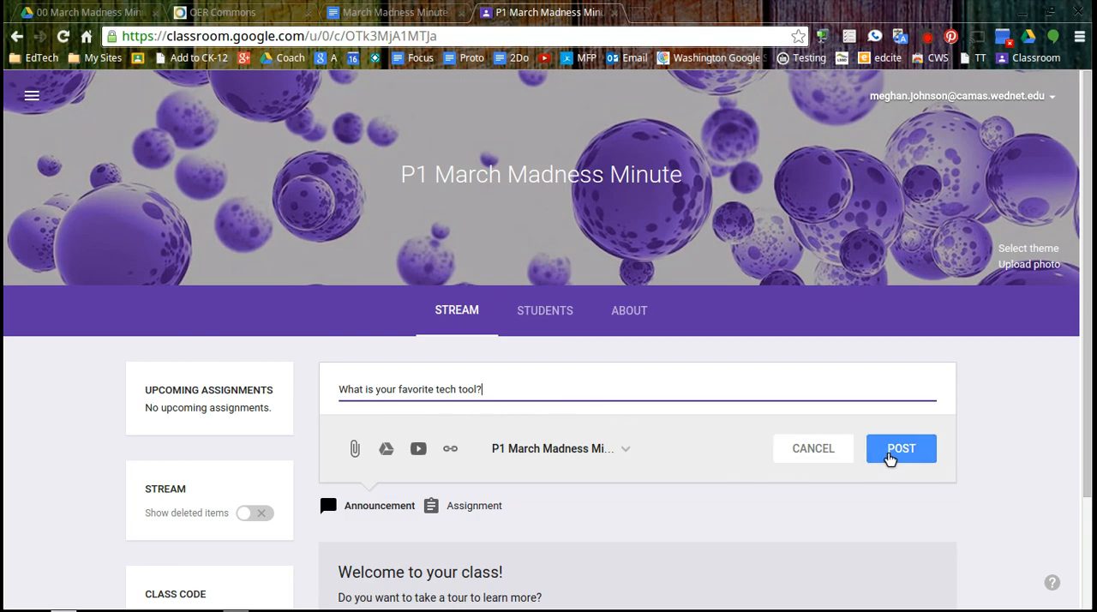
pyautogui.click(901, 449)
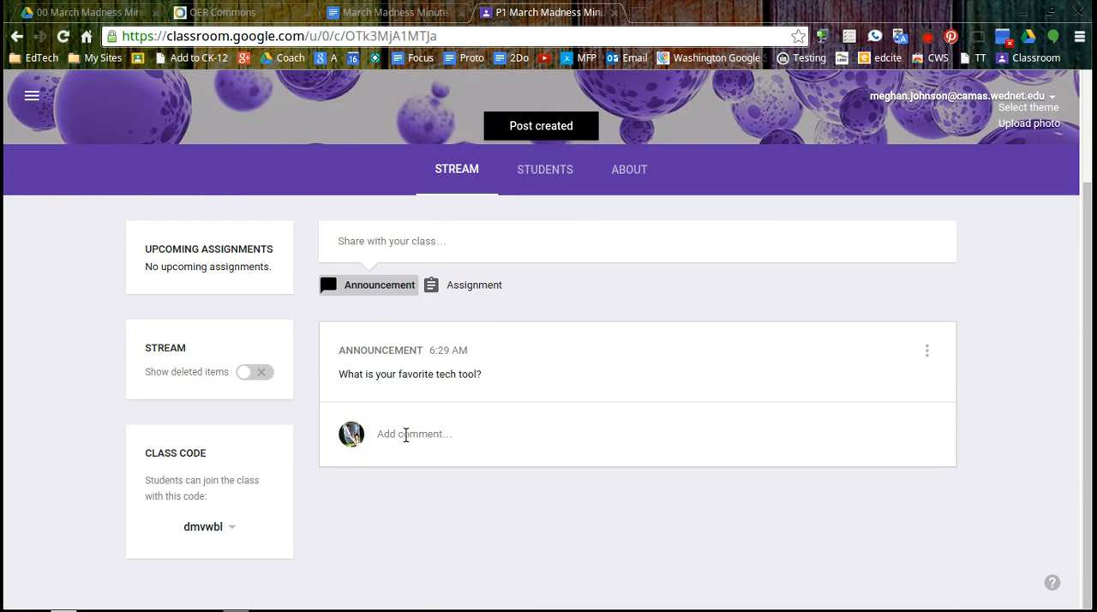
pyautogui.moveTo(454, 442)
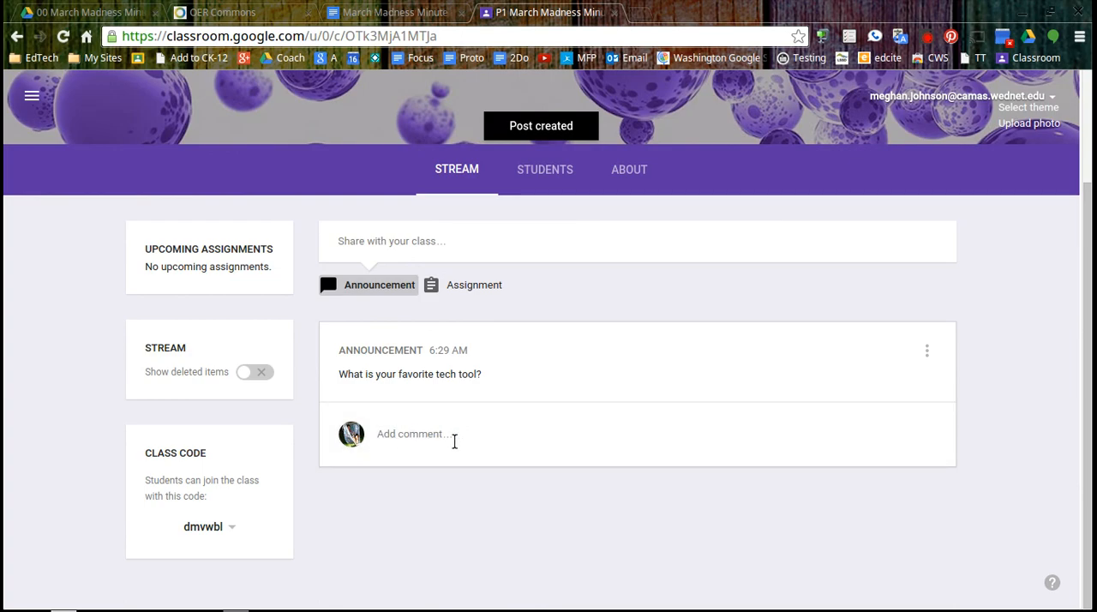
pyautogui.moveTo(447, 387)
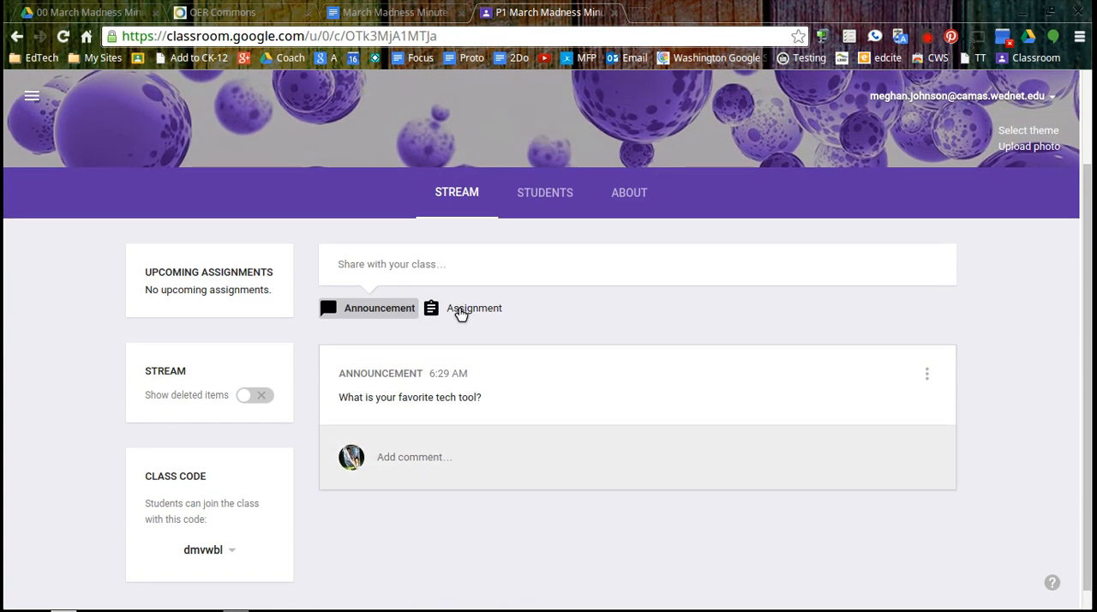
pyautogui.click(473, 309)
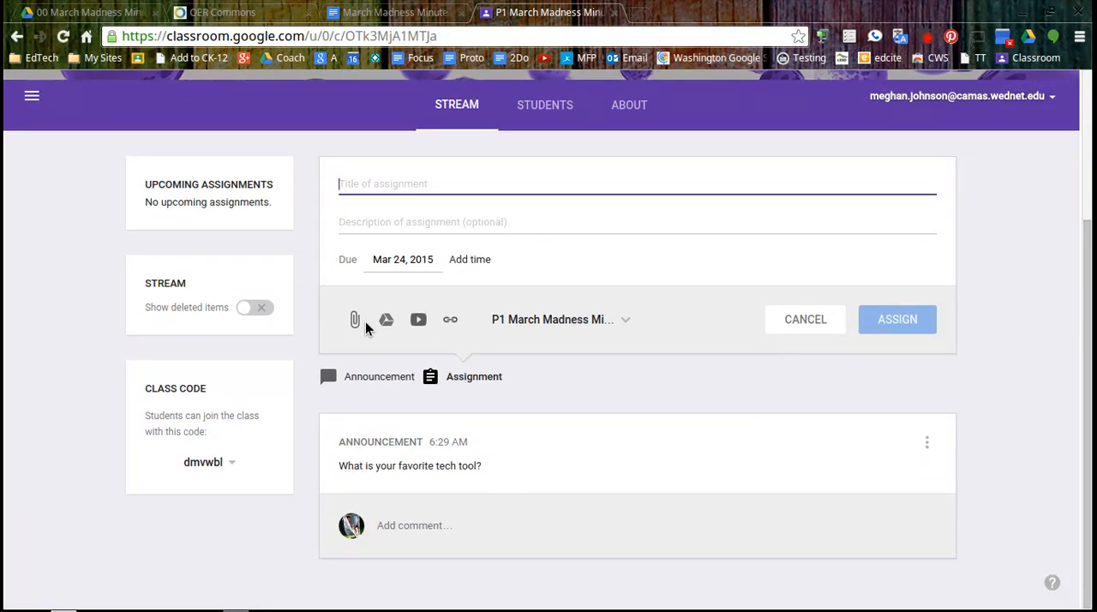
pyautogui.moveTo(467, 338)
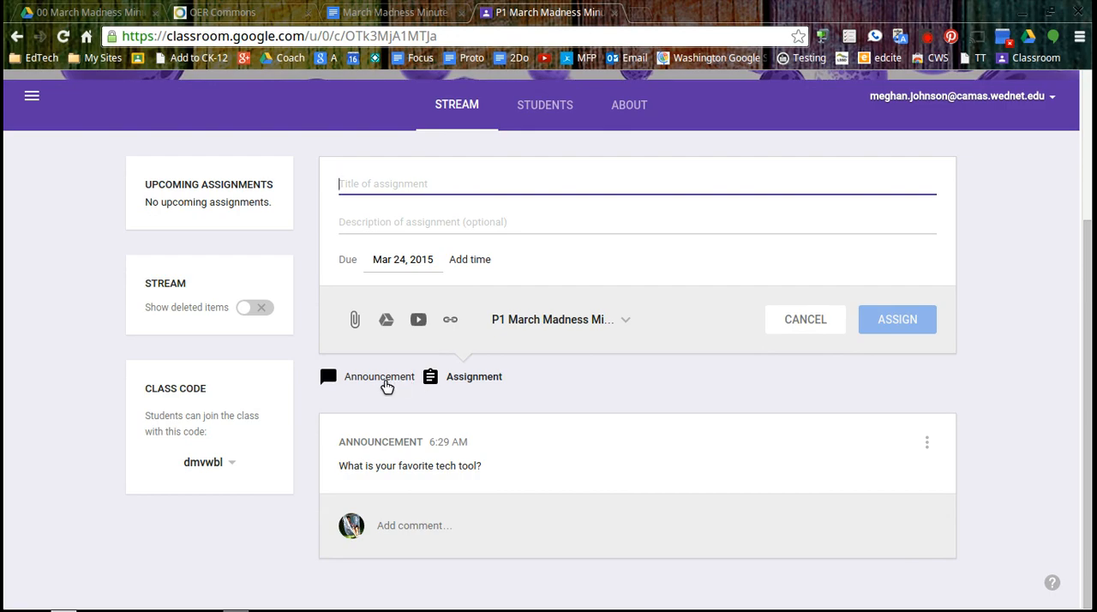
pyautogui.click(377, 377)
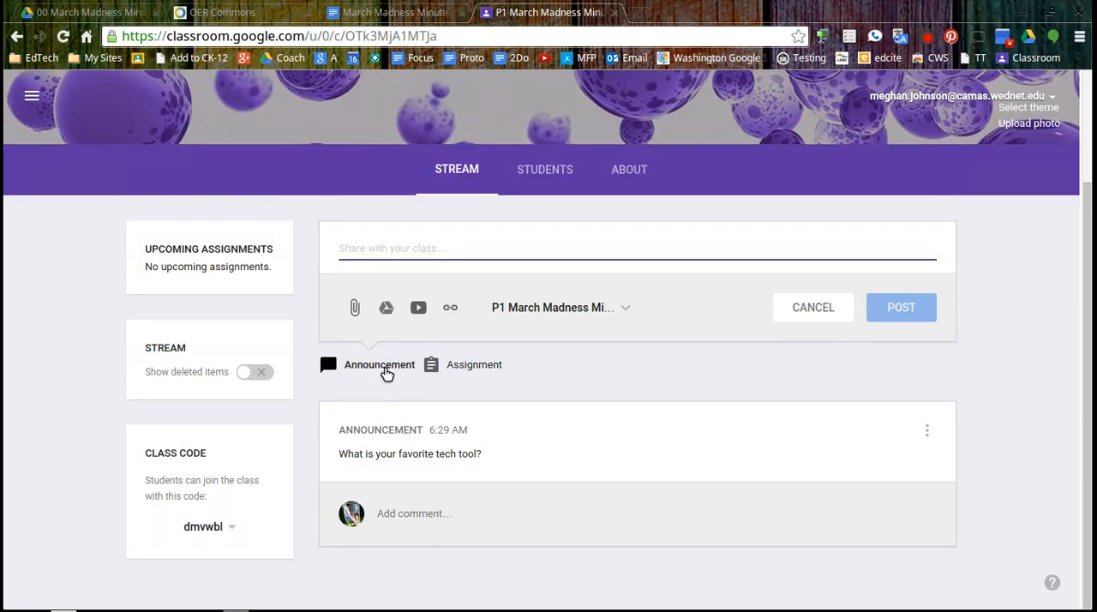
pyautogui.click(473, 363)
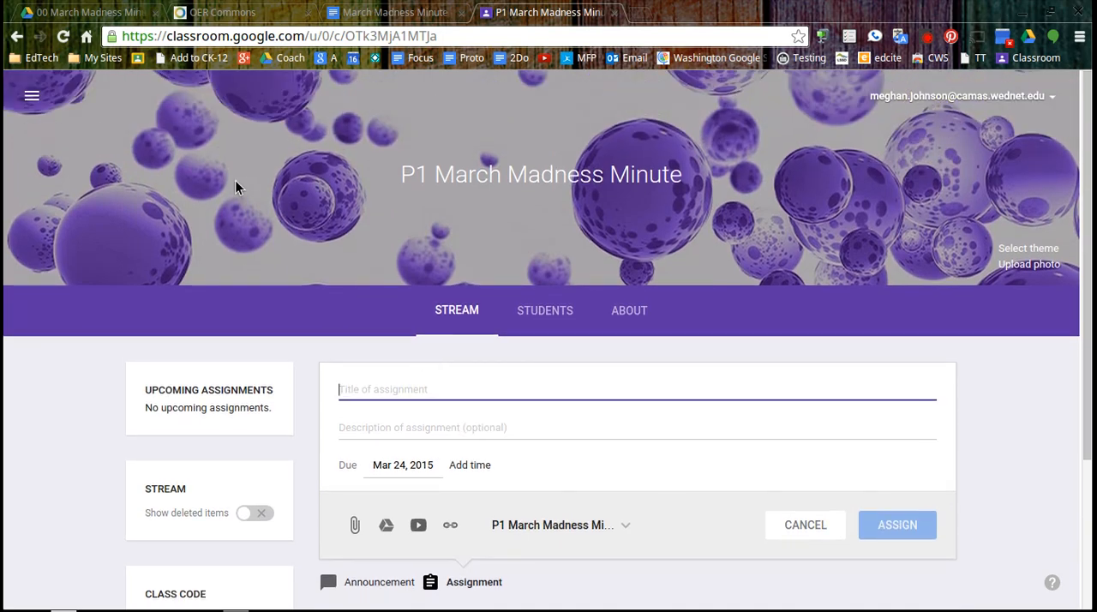
pyautogui.moveTo(32, 99)
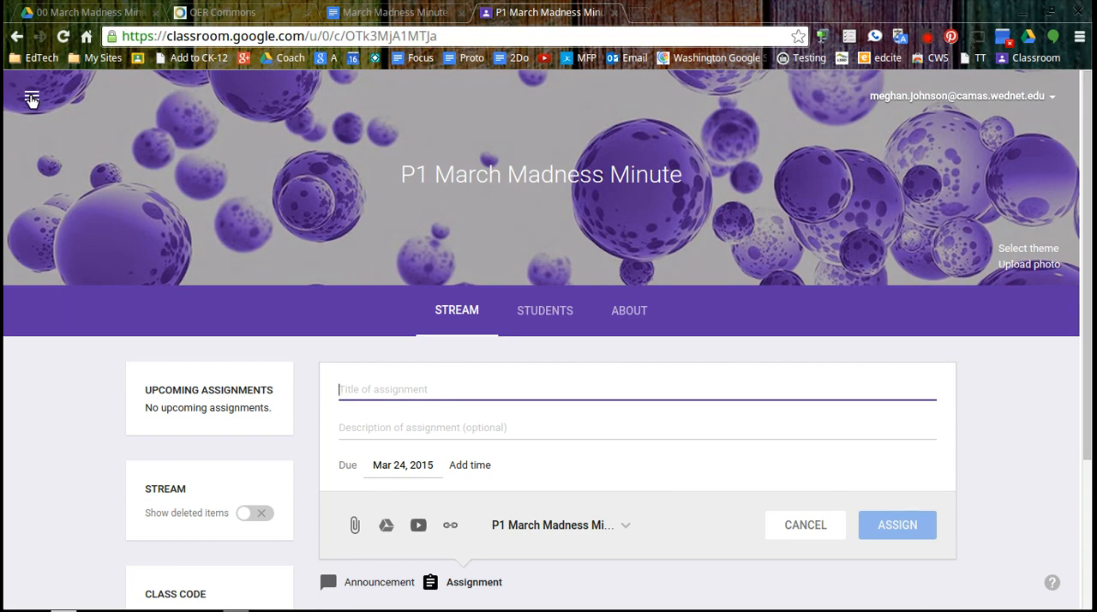
# Go Home via the menu and show the rename/archive options on the Google Classroom 2 card
pyautogui.click(31, 96)
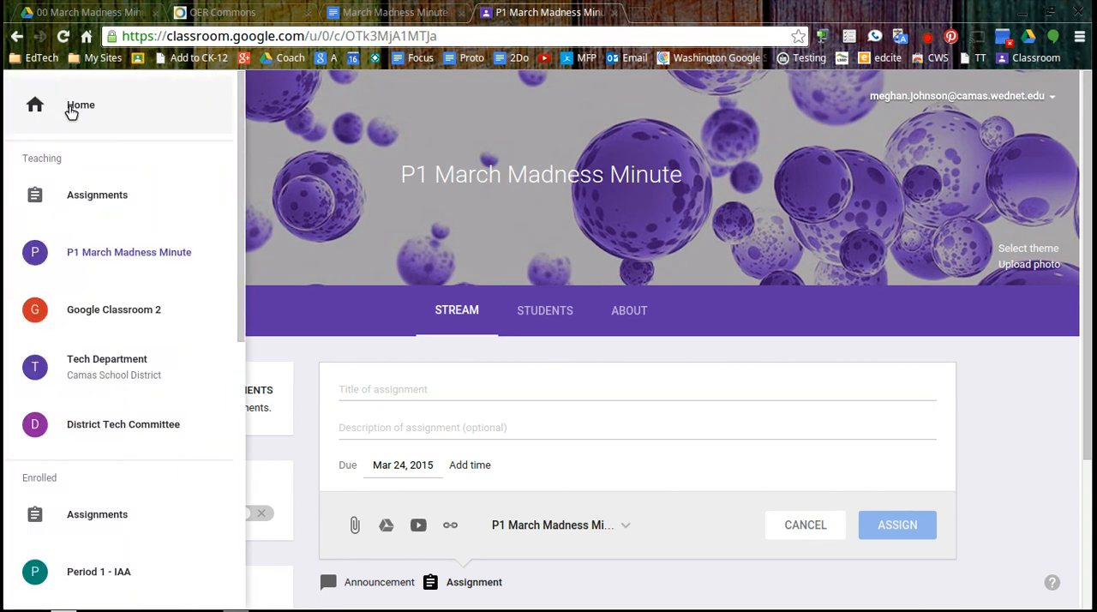
pyautogui.click(79, 103)
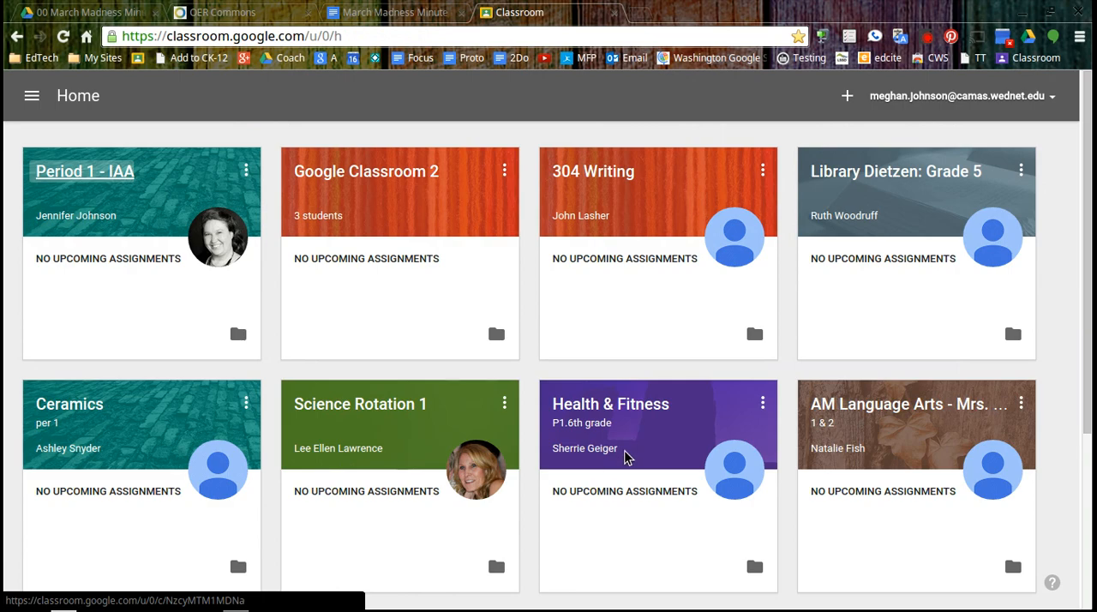
pyautogui.moveTo(366, 329)
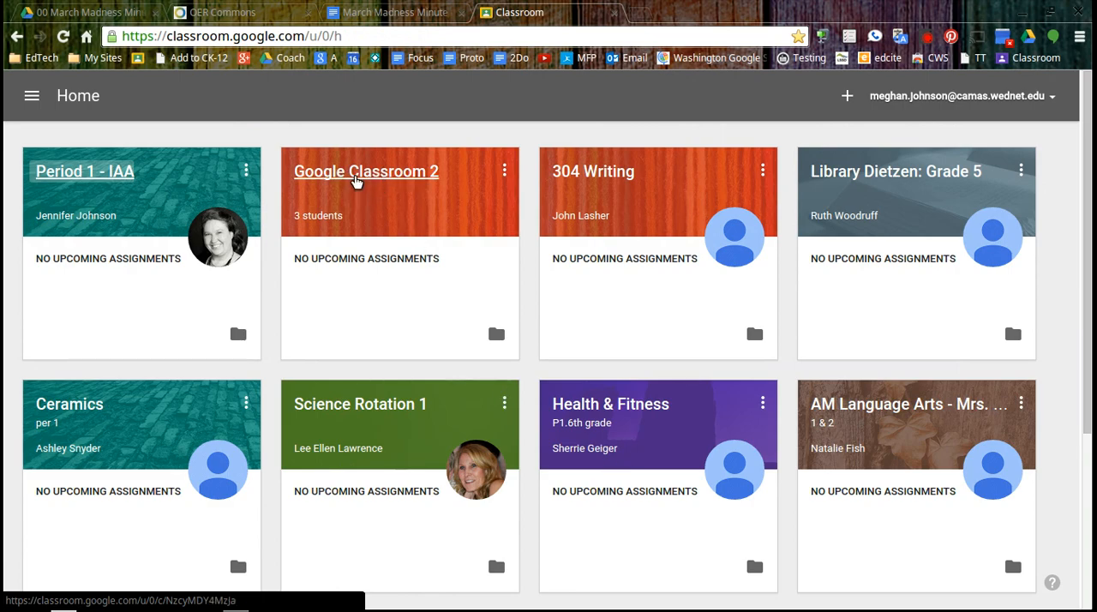
pyautogui.moveTo(496, 334)
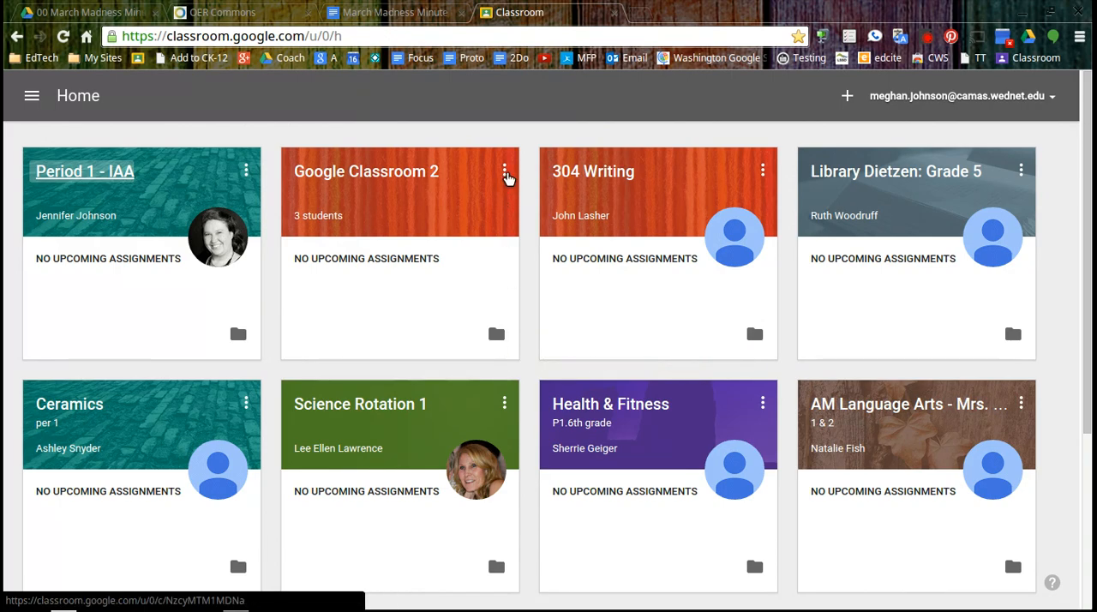
pyautogui.click(508, 168)
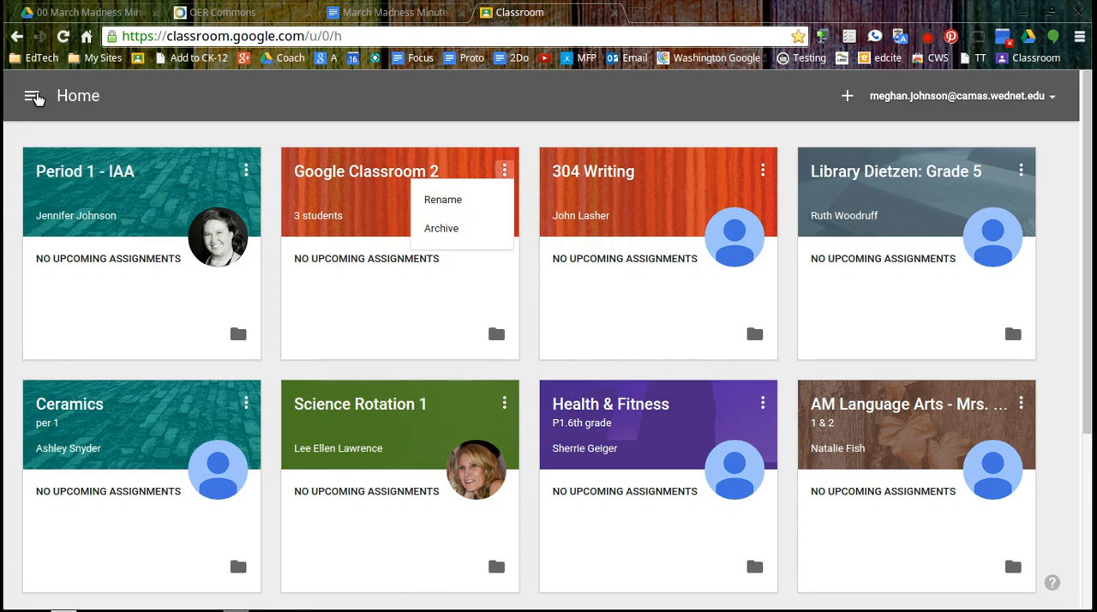
# Reopen the navigation menu and scroll through its teaching and enrolled class list
pyautogui.click(33, 96)
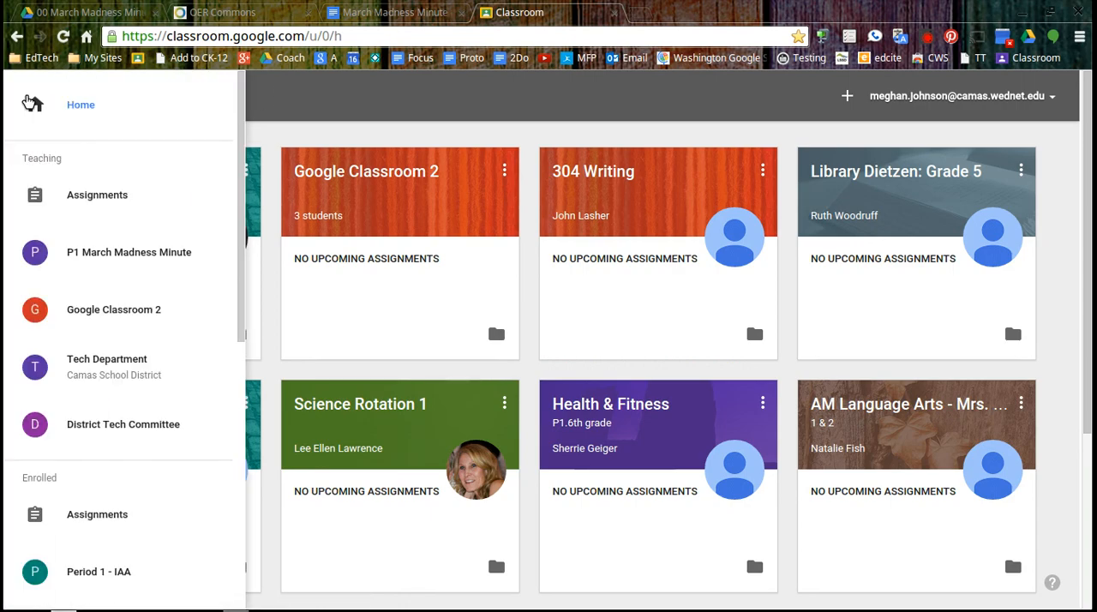
pyautogui.moveTo(89, 274)
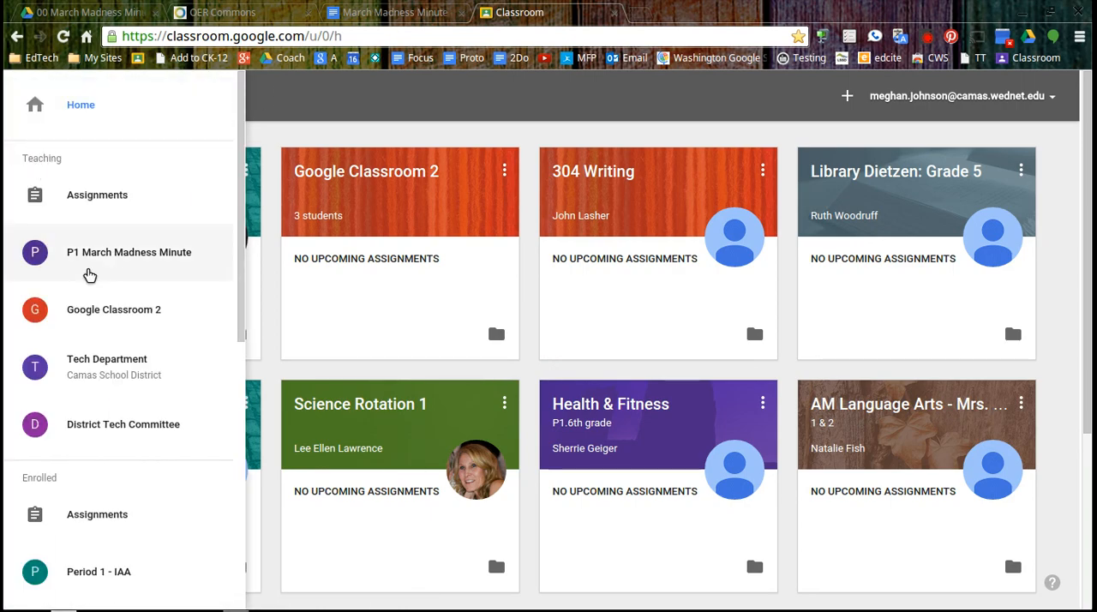
pyautogui.scroll(-3)
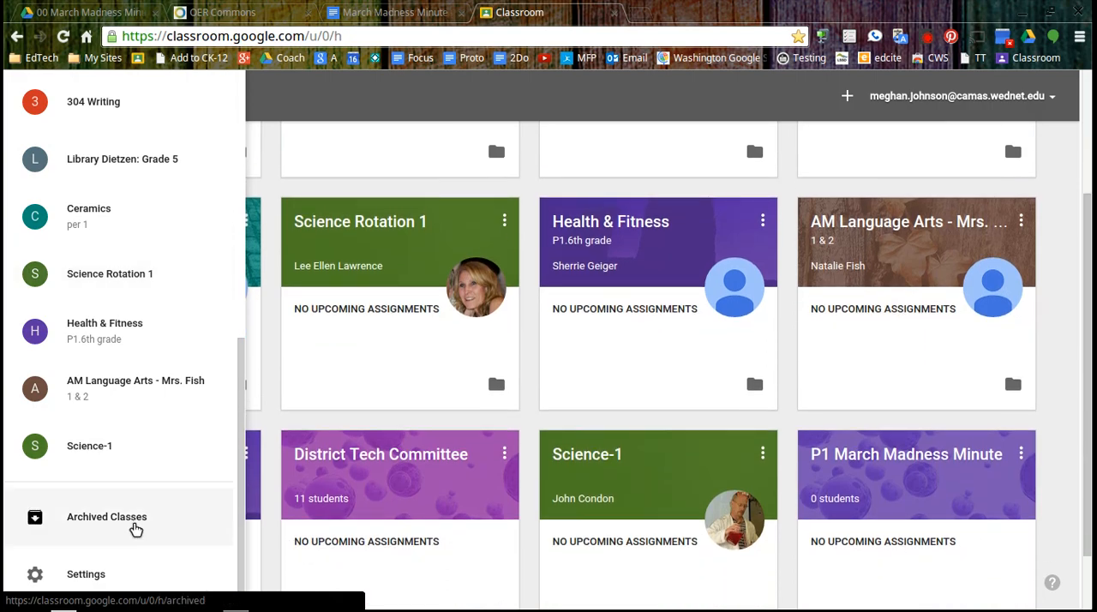
pyautogui.moveTo(117, 538)
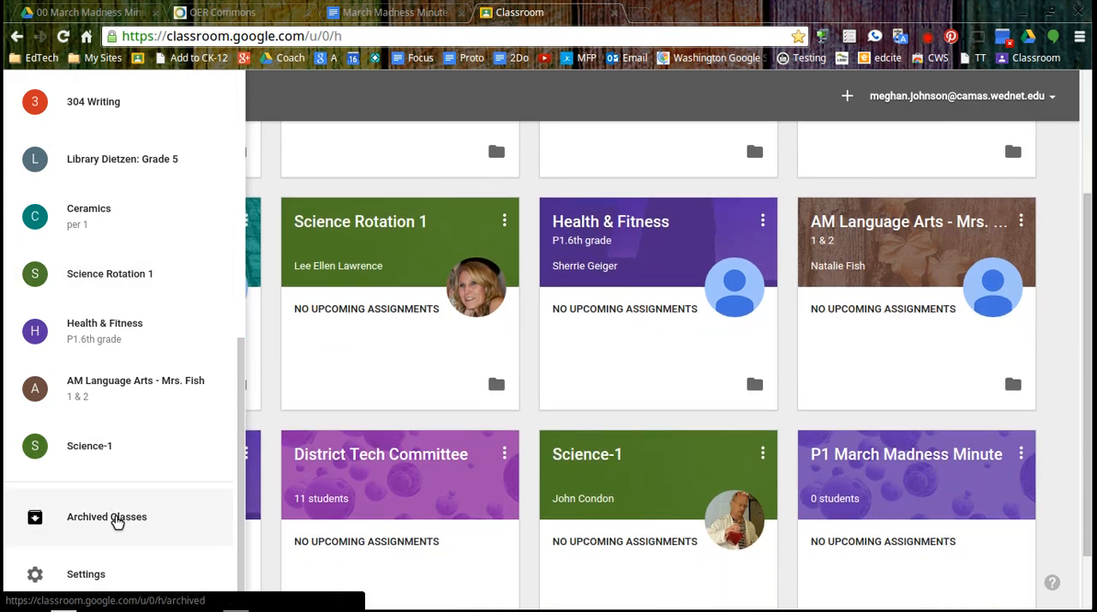
pyautogui.moveTo(85, 574)
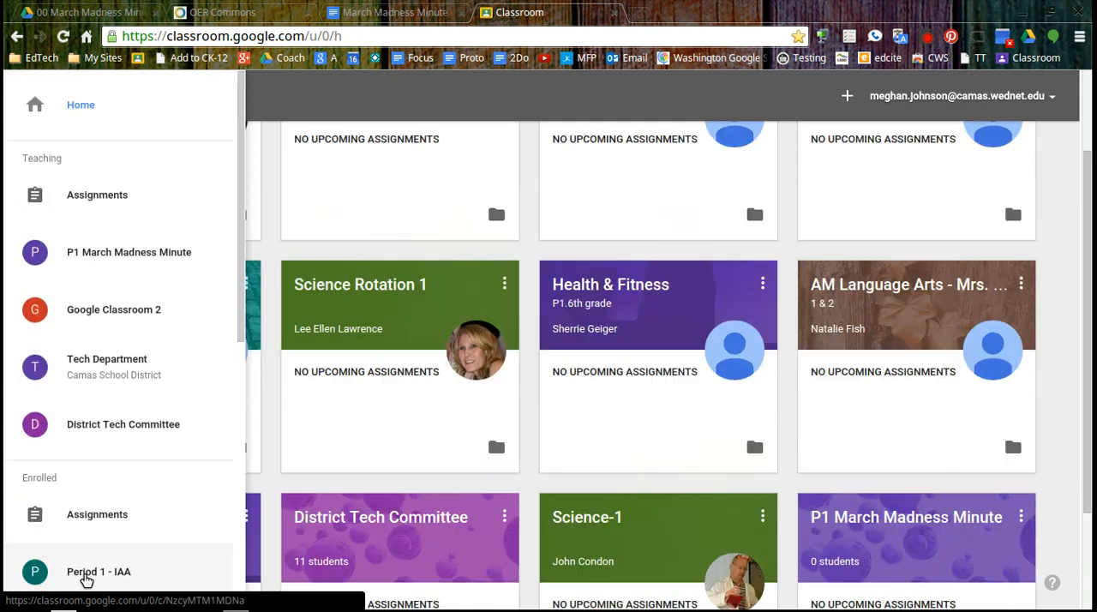
pyautogui.scroll(3)
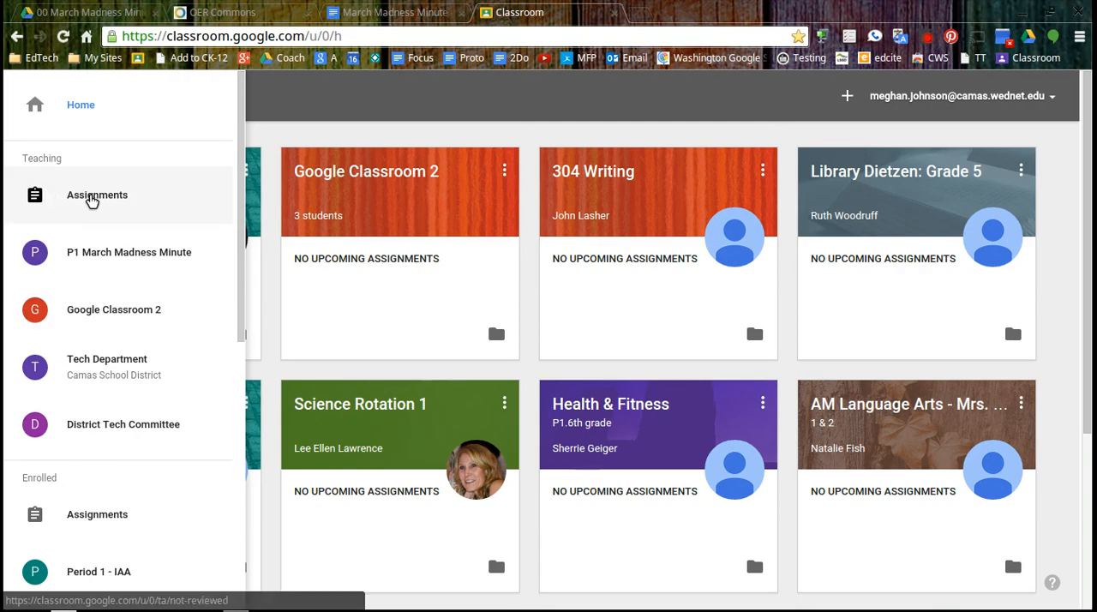
# List teaching assignments to review and show First Concert's mark-as-reviewed option, menu reopened
pyautogui.click(96, 195)
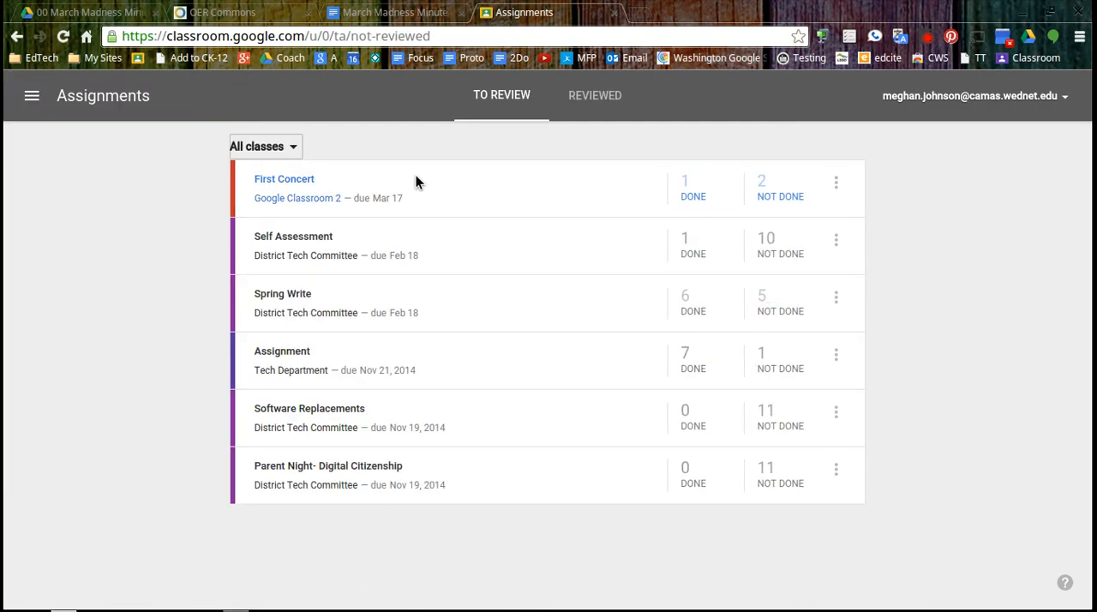
pyautogui.moveTo(484, 164)
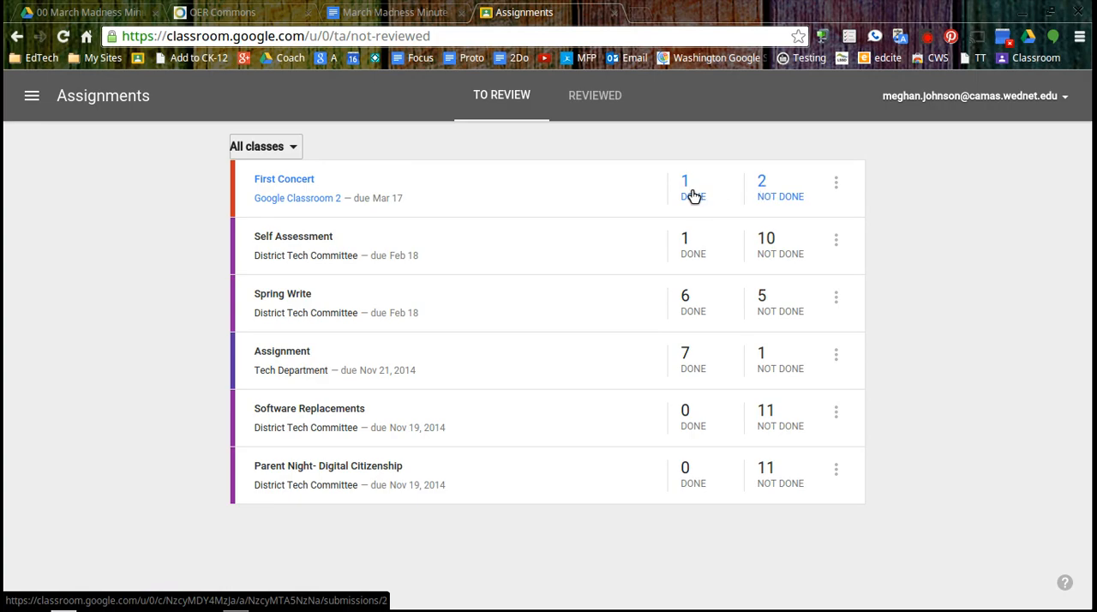
pyautogui.moveTo(347, 178)
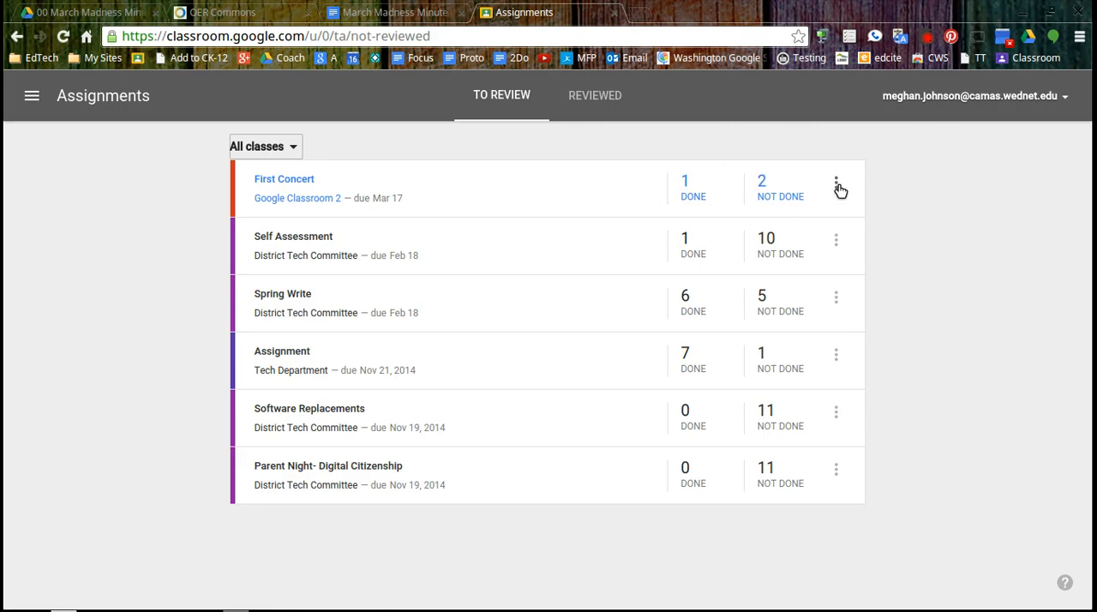
pyautogui.click(834, 181)
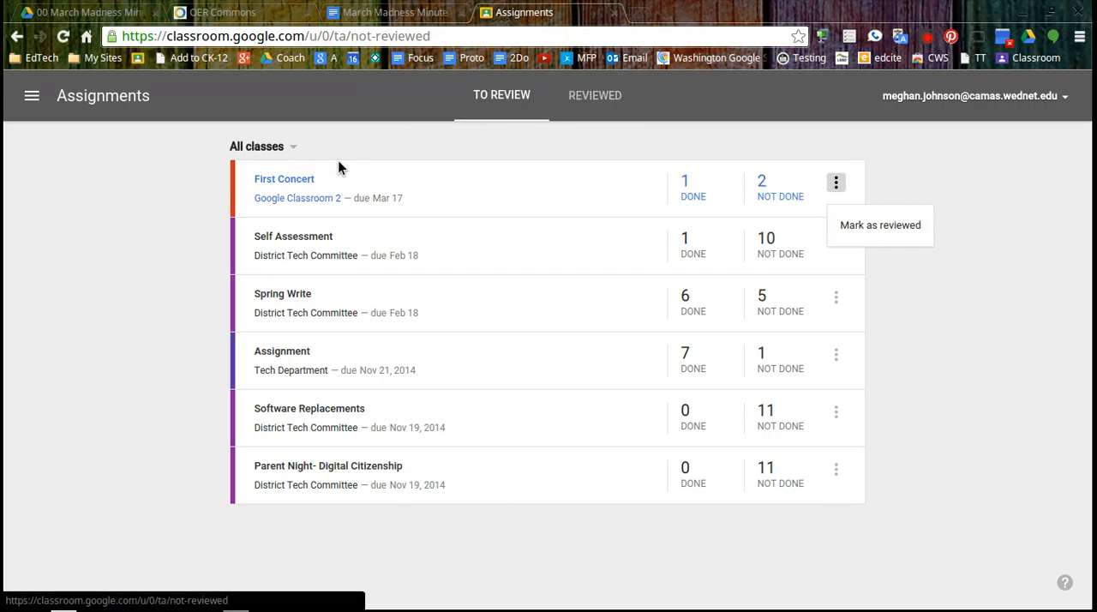
pyautogui.moveTo(55, 144)
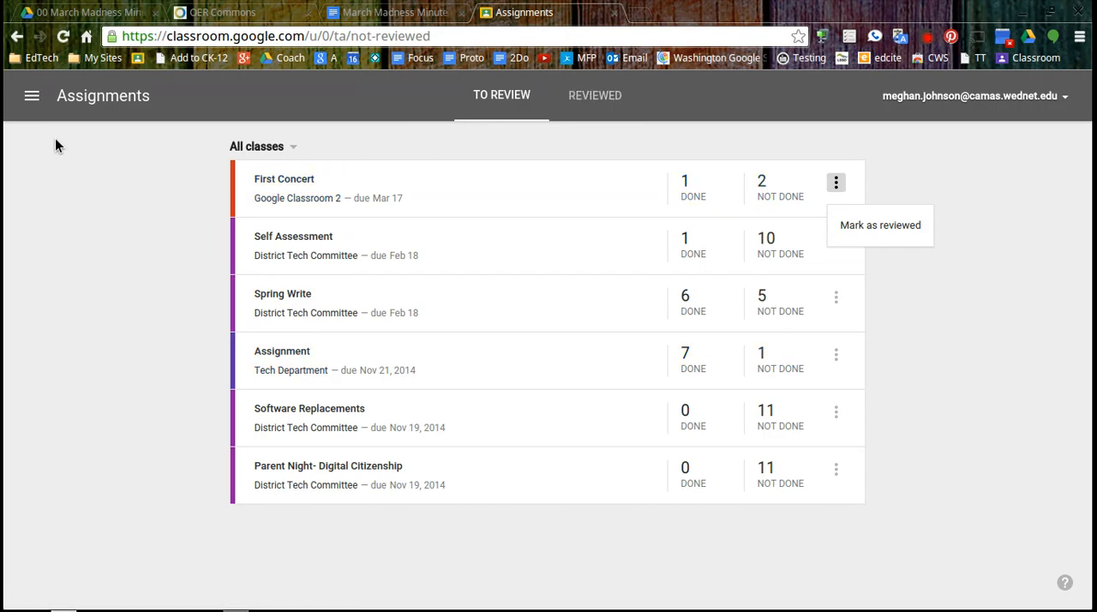
pyautogui.click(31, 94)
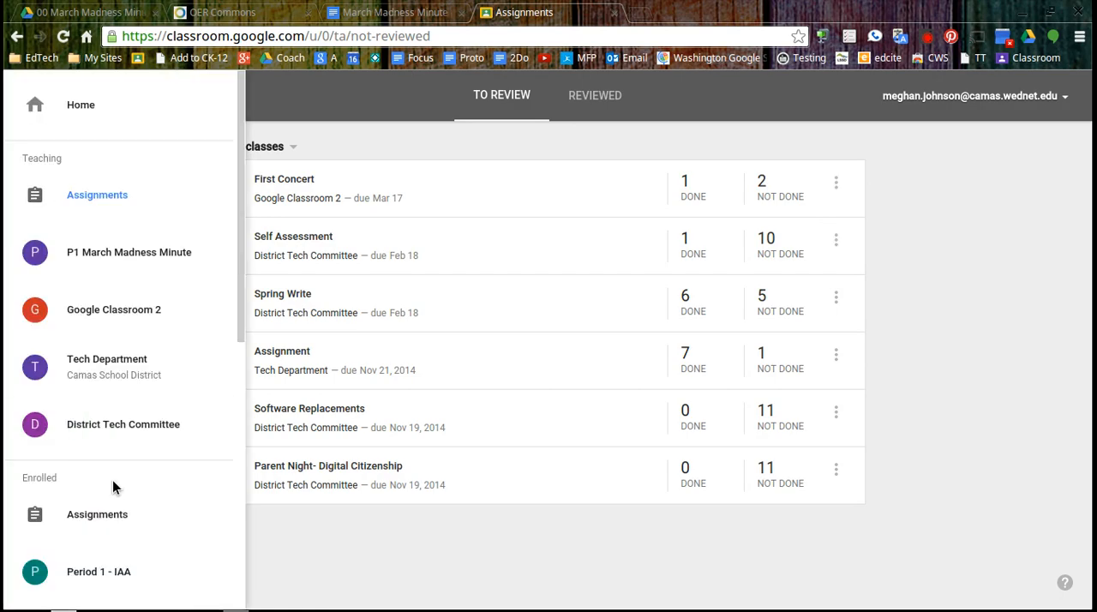
# Show the enrolled-class Assignments To-do list and scroll through it
pyautogui.click(96, 514)
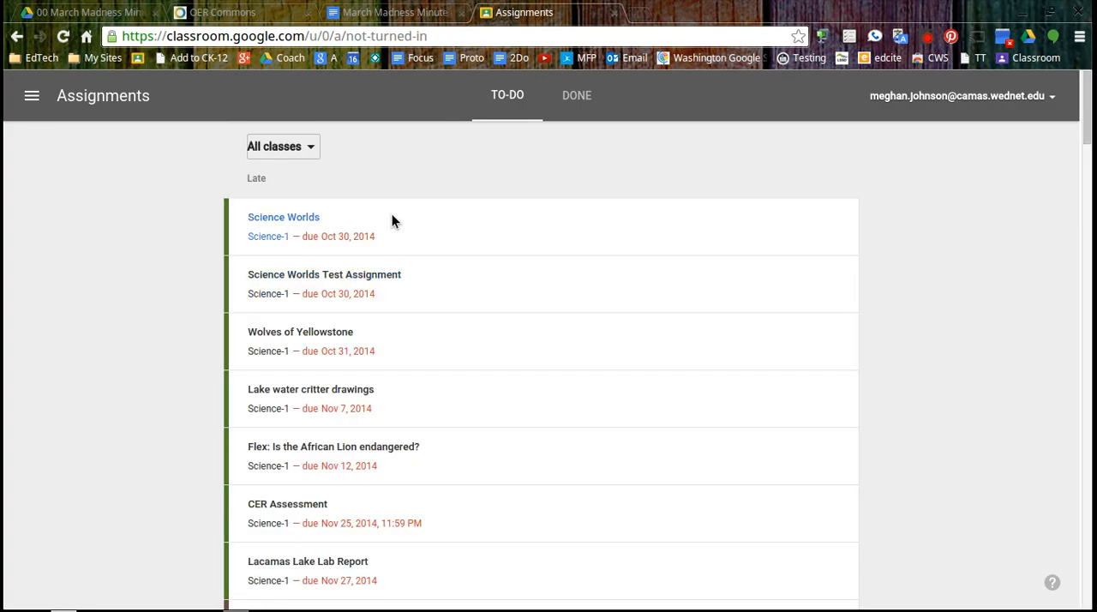
pyautogui.scroll(-3)
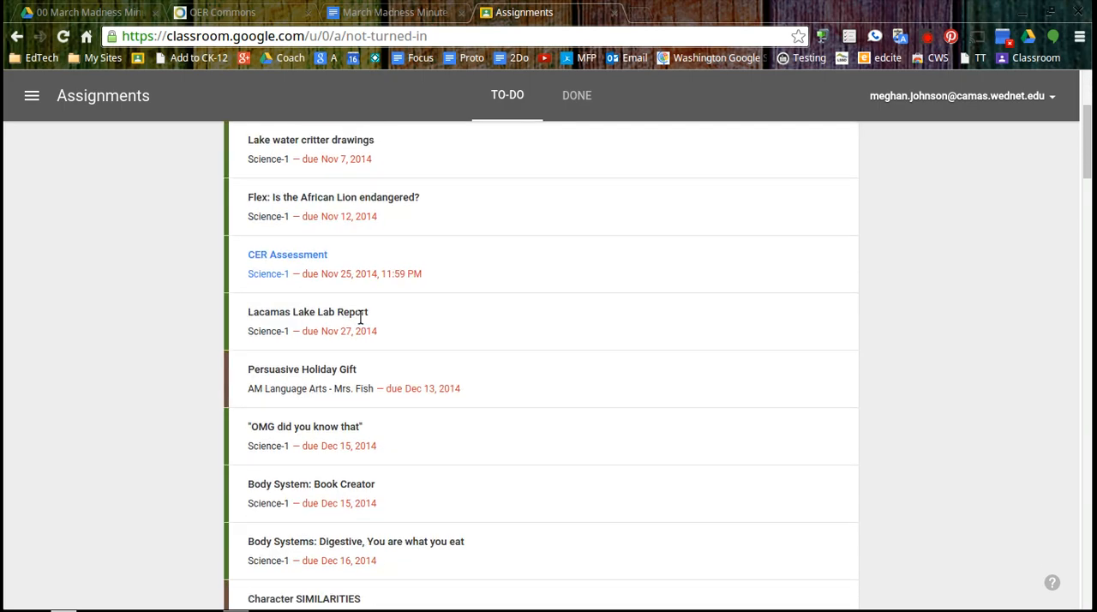
pyautogui.scroll(-3)
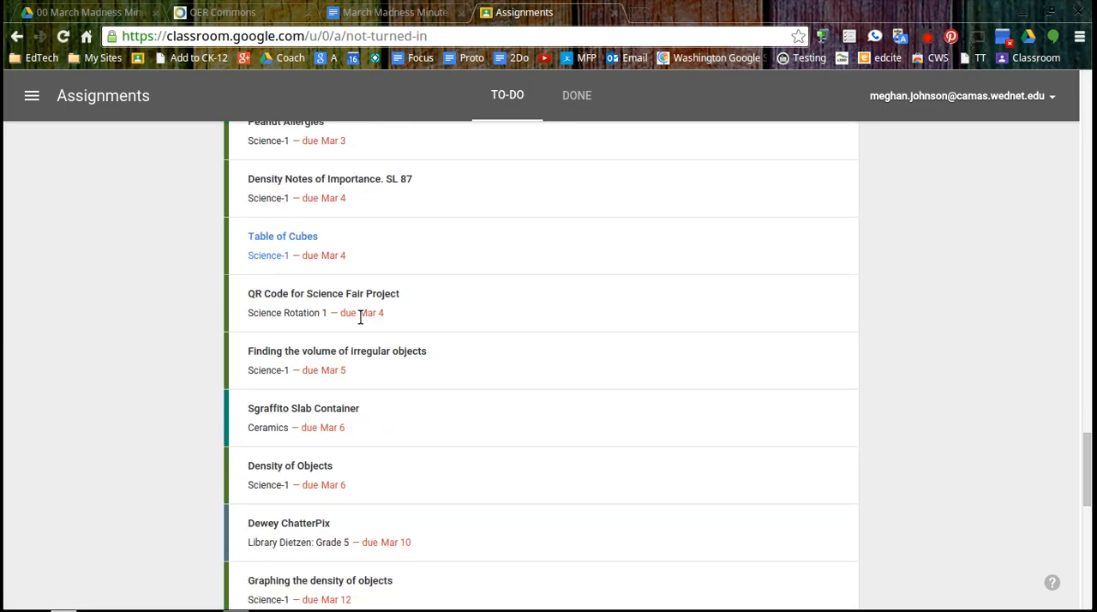
pyautogui.scroll(-3)
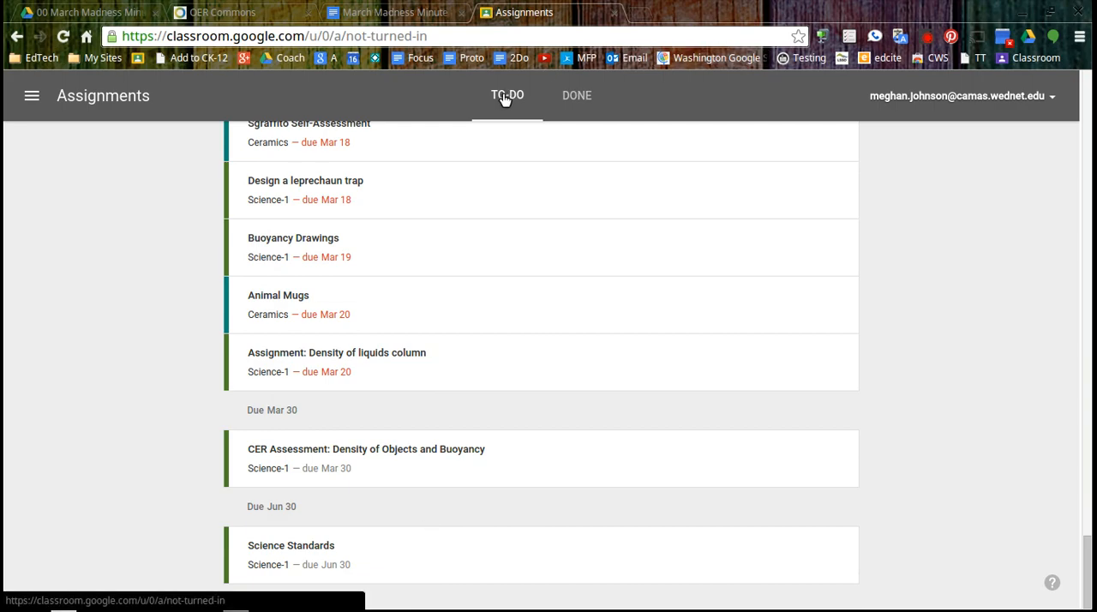
# Switch to Done work, including Fitness assessment scores and Name Tile graded 91/100
pyautogui.click(582, 96)
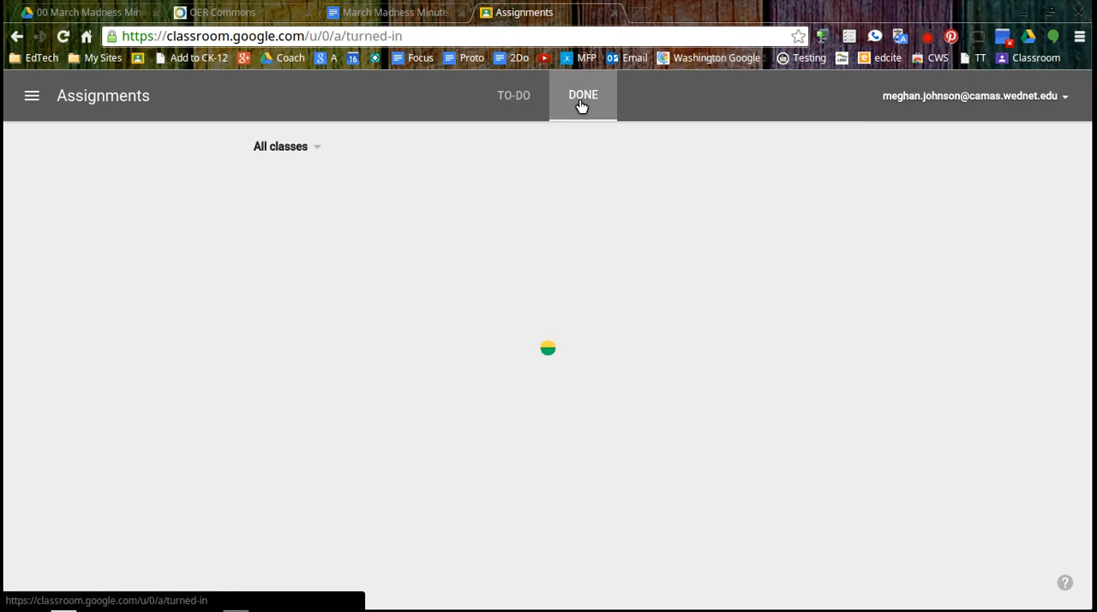
pyautogui.click(583, 95)
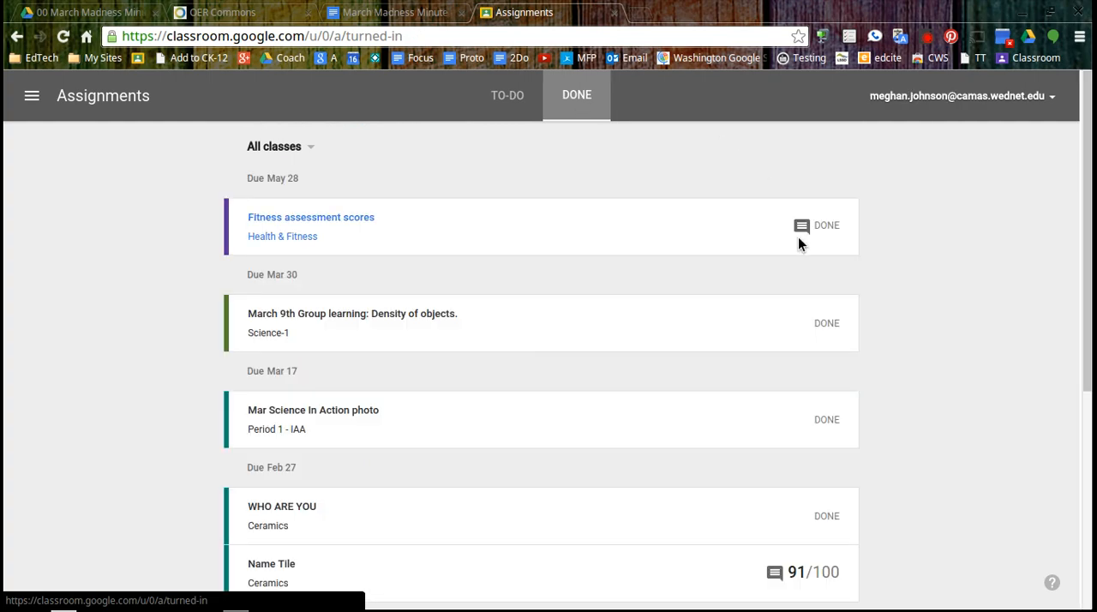
pyautogui.scroll(-3)
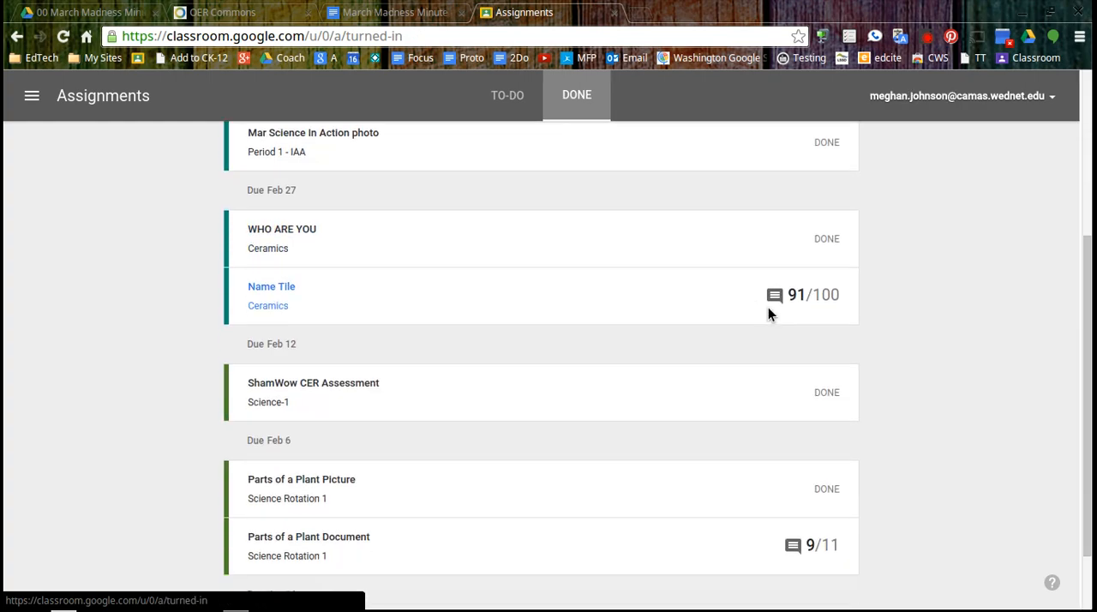
pyautogui.scroll(-3)
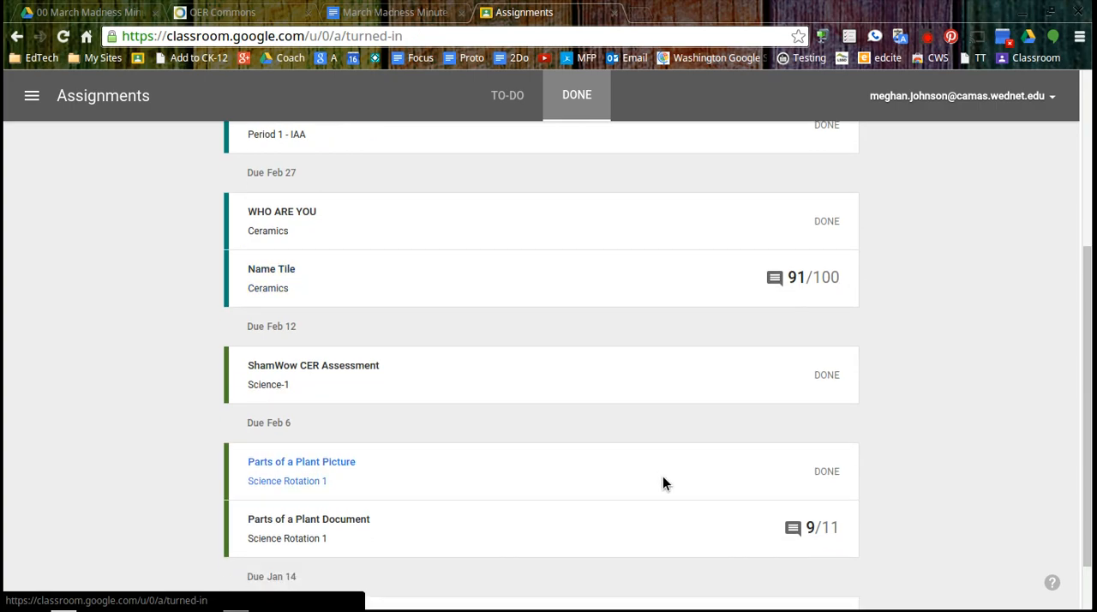
pyautogui.scroll(3)
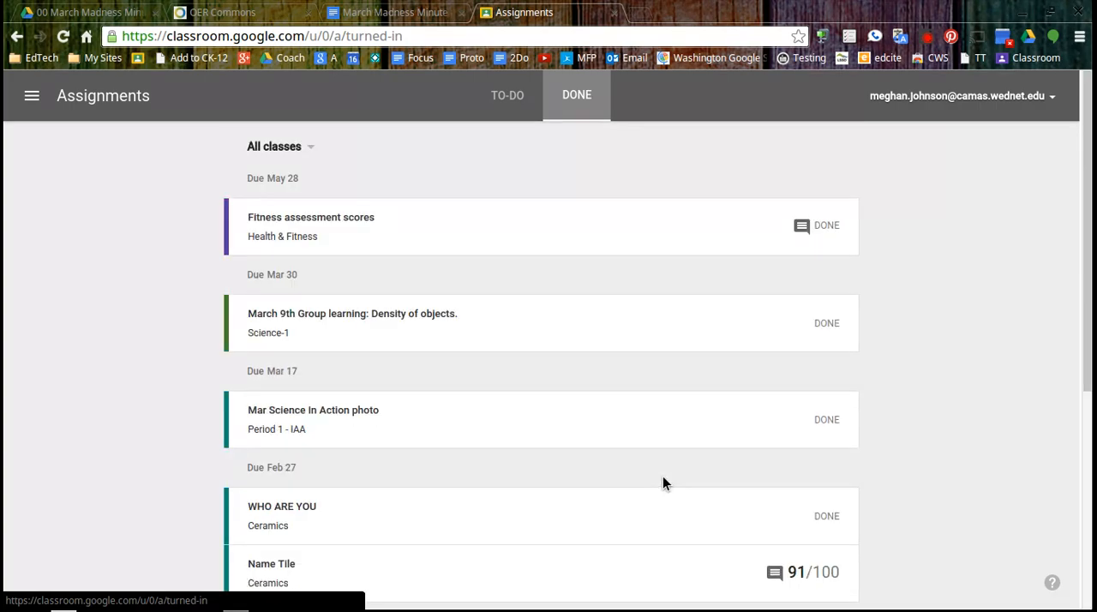